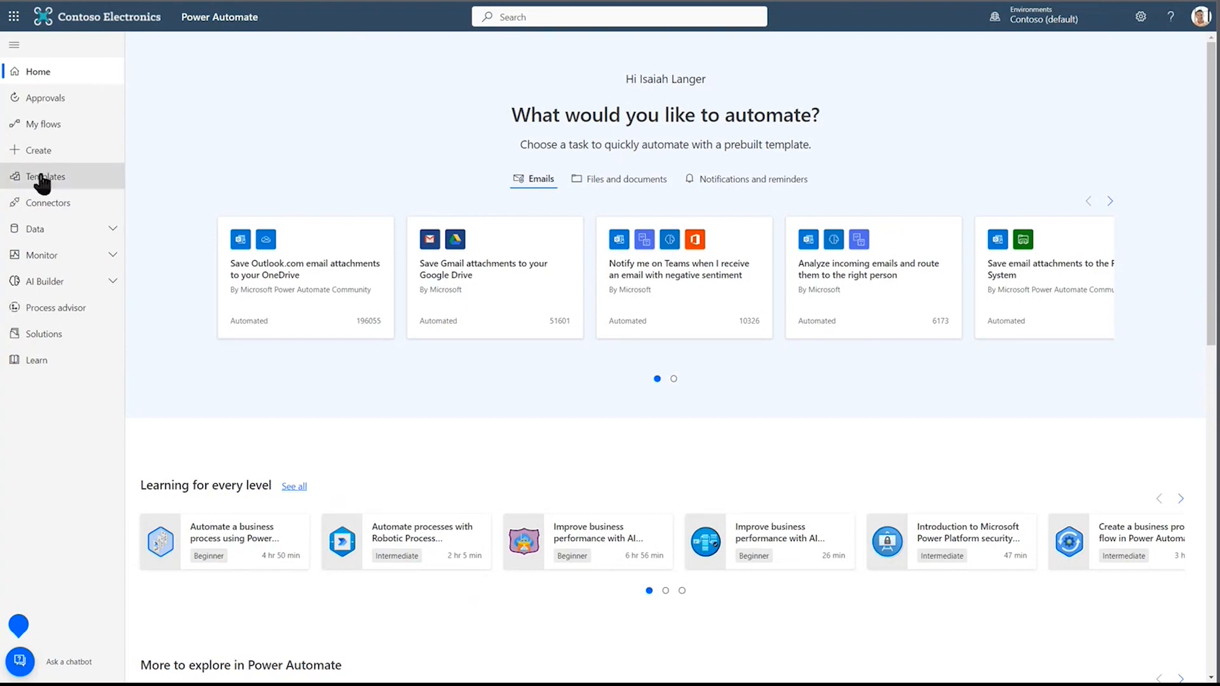
# Search the template gallery for 'start an approval for new file to move it to a new folder'.
pyautogui.click(45, 176)
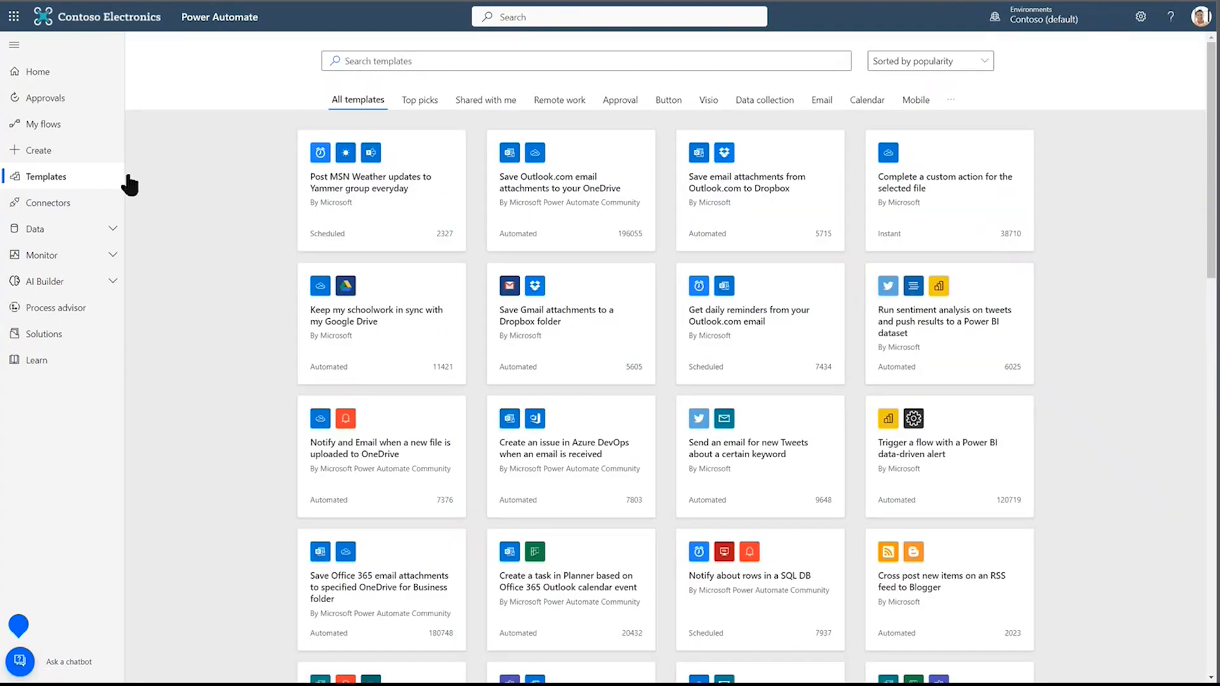
pyautogui.click(585, 61)
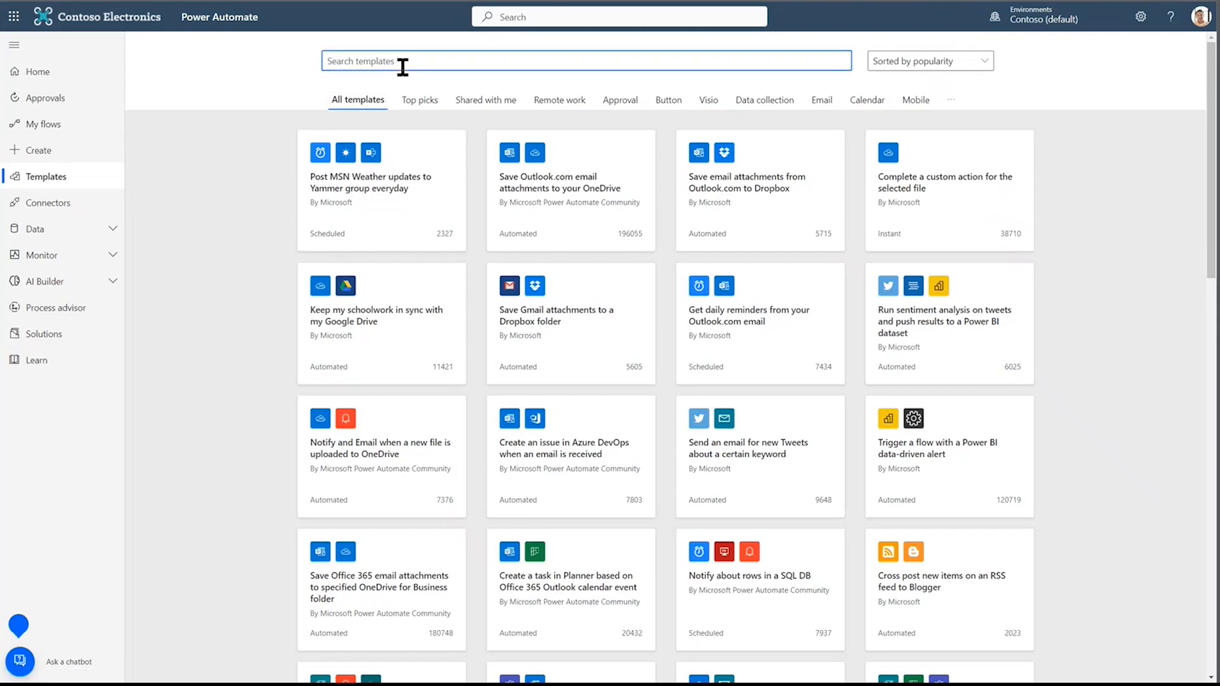
pyautogui.write('start an approval')
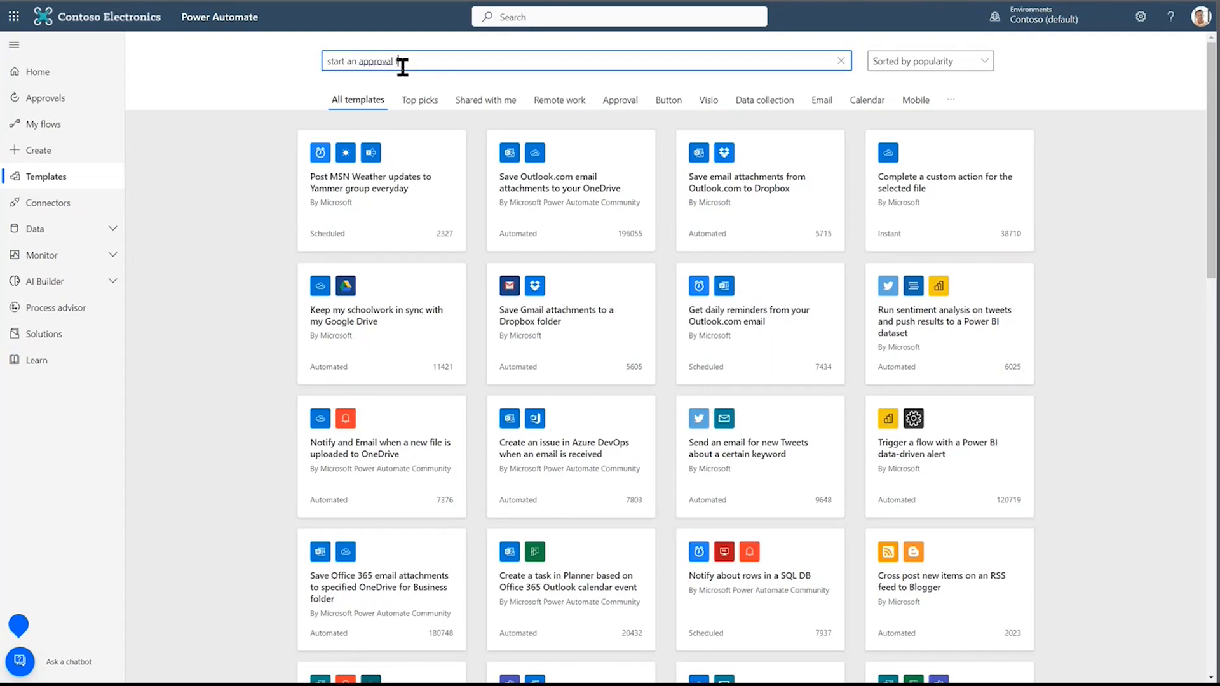
pyautogui.write('for new file to move i')
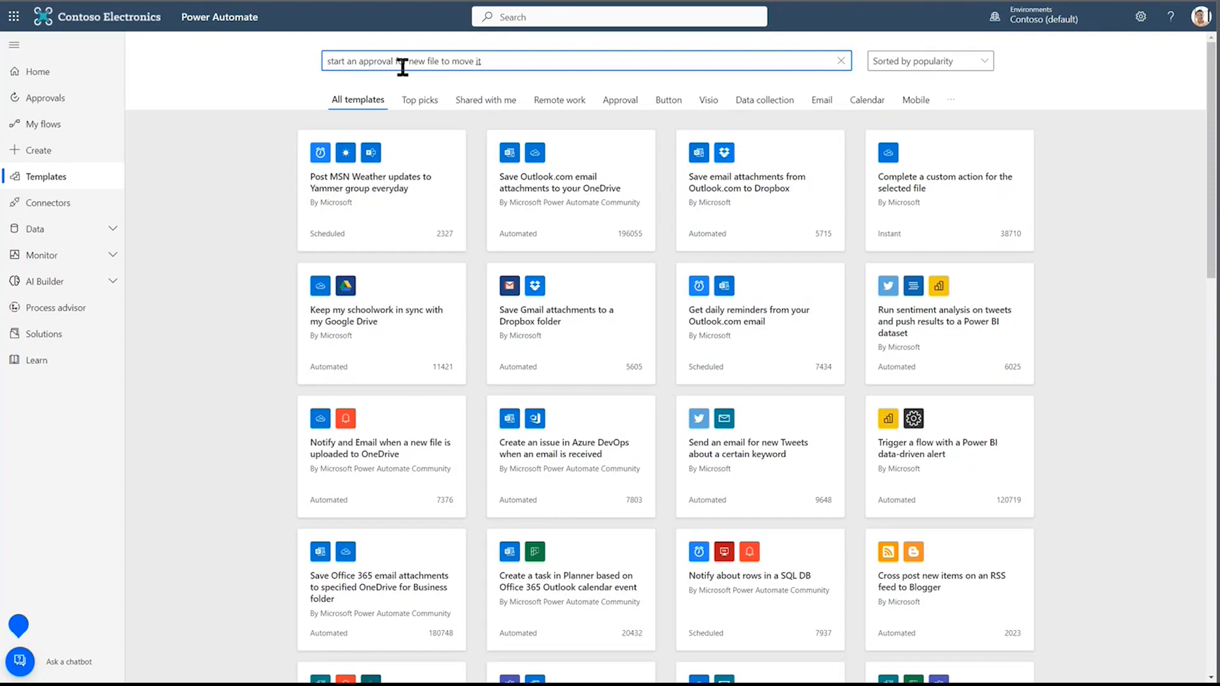
pyautogui.write('to a new folder')
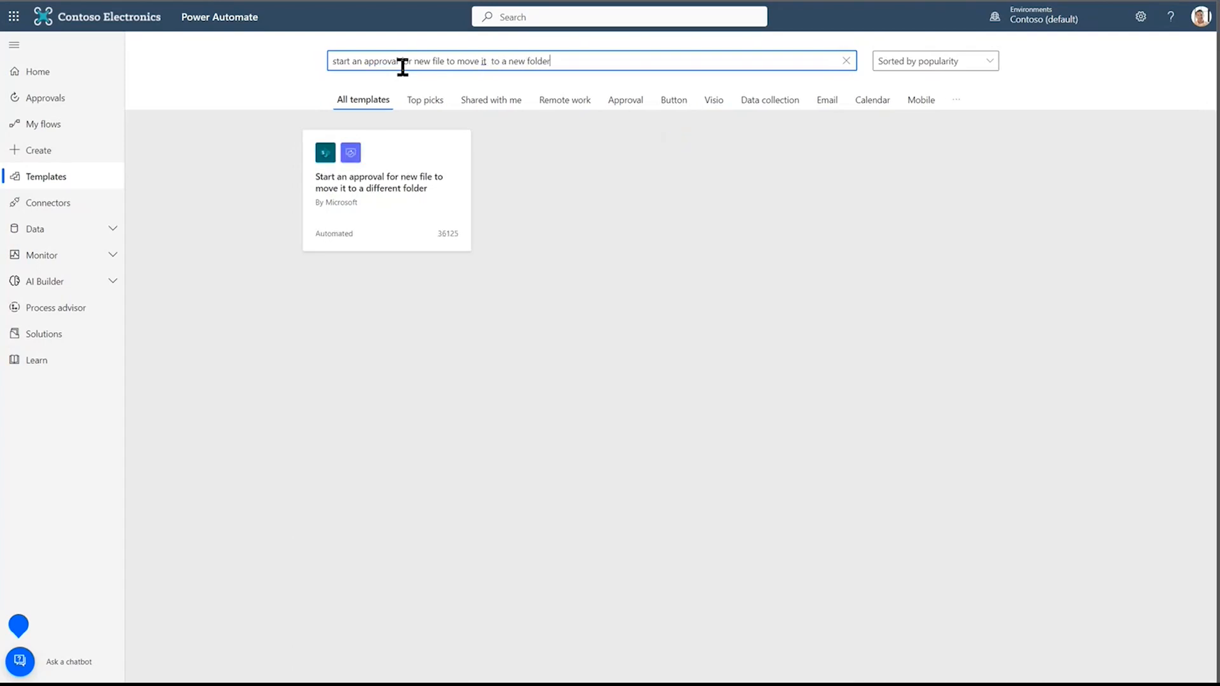
# Open the 'Start an approval for new file to move it to a different folder' template.
pyautogui.click(386, 190)
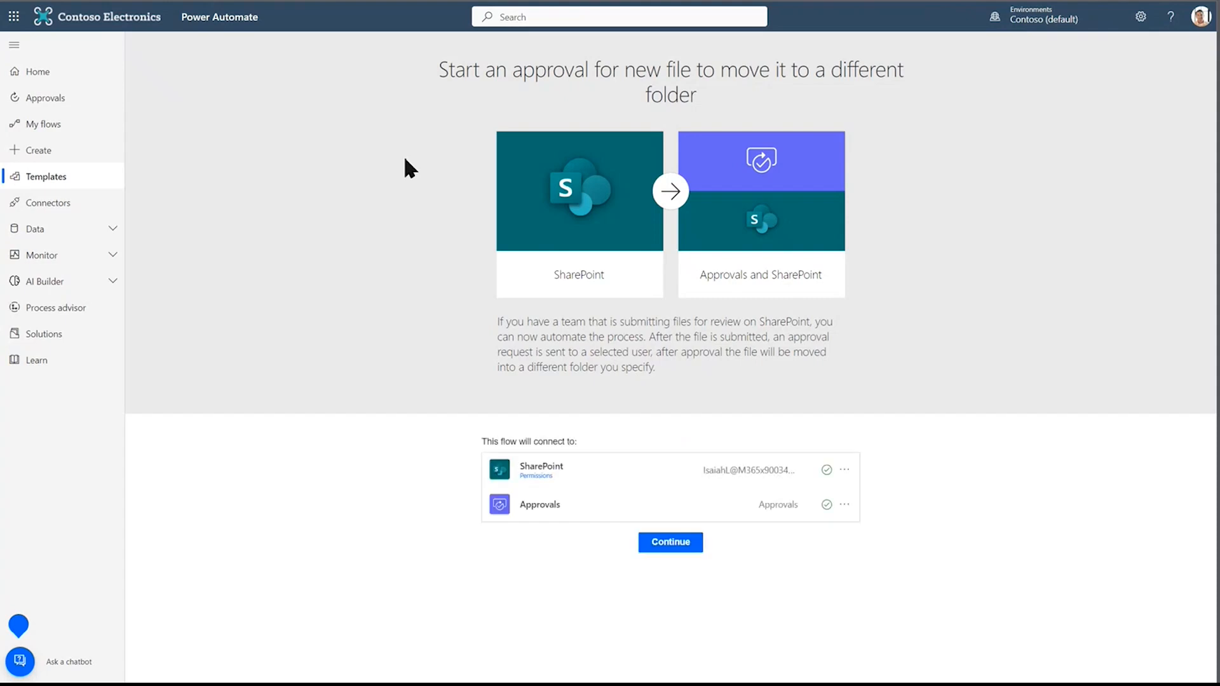
pyautogui.moveTo(579, 467)
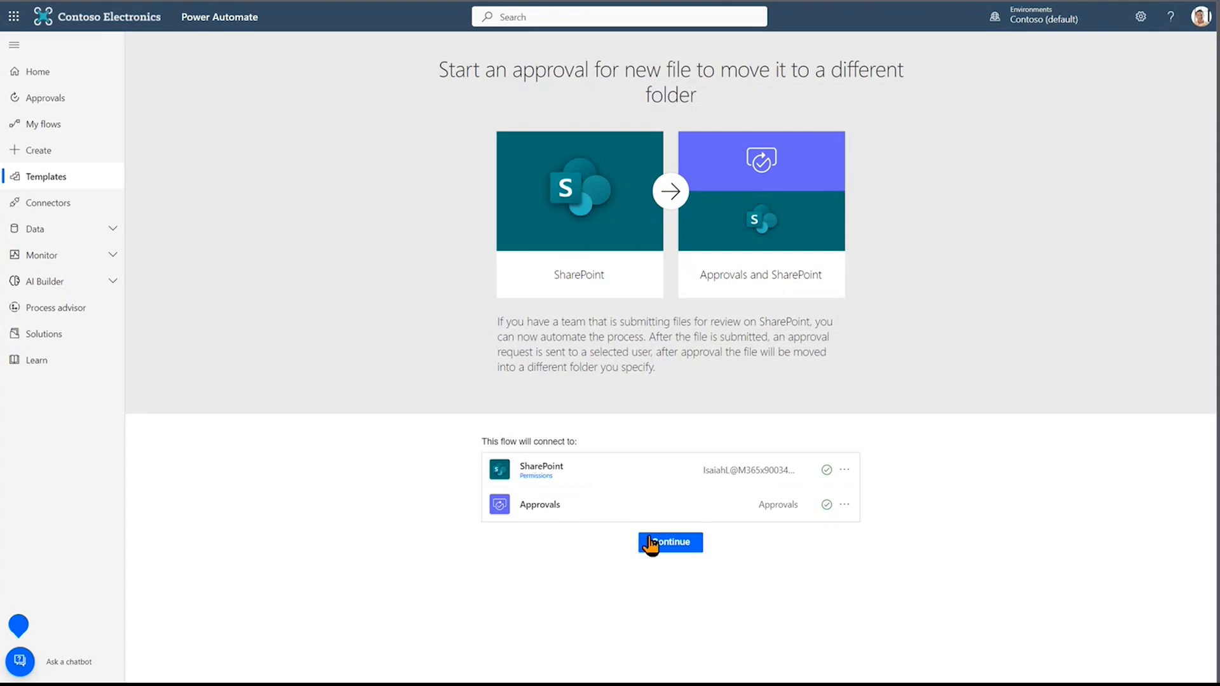
pyautogui.moveTo(650, 562)
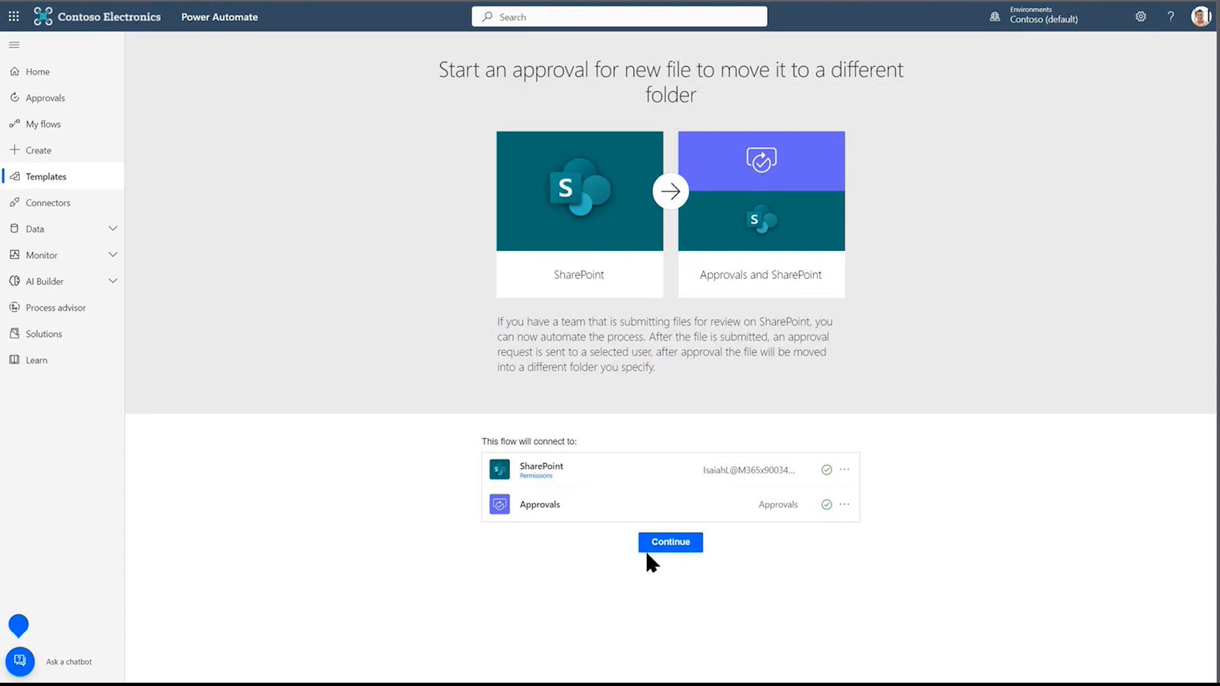
# Continue from the template and review the trigger, approval and condition steps in the designer.
pyautogui.click(669, 542)
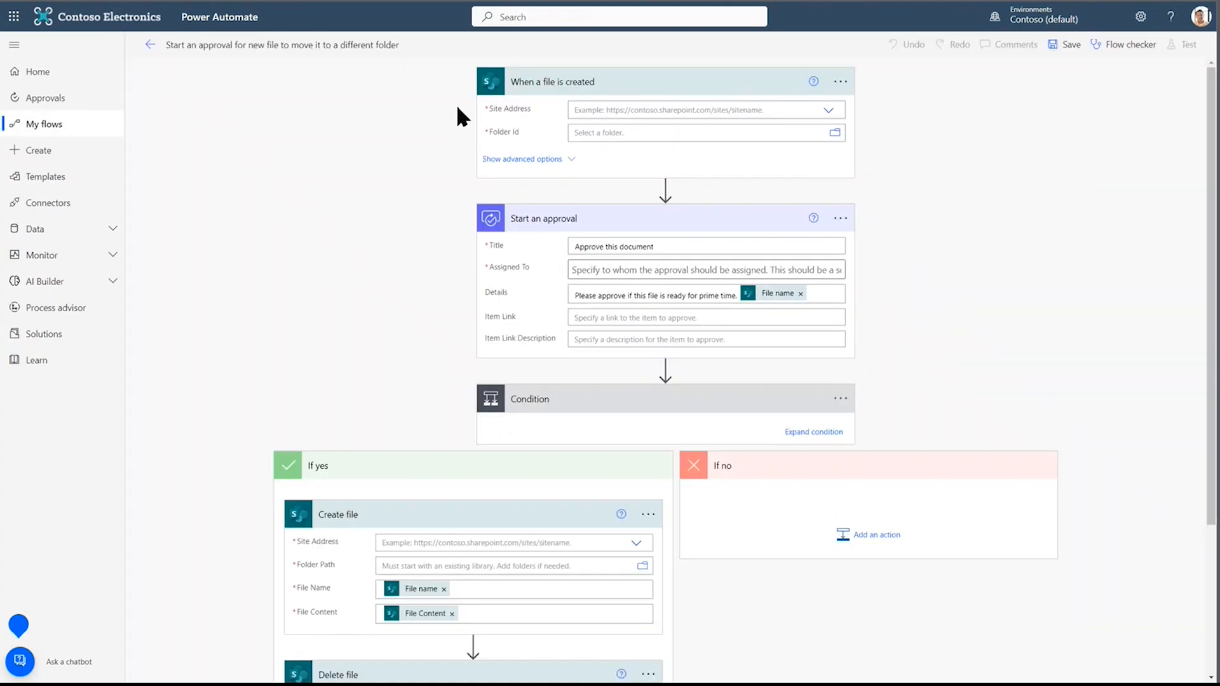
pyautogui.moveTo(822, 351)
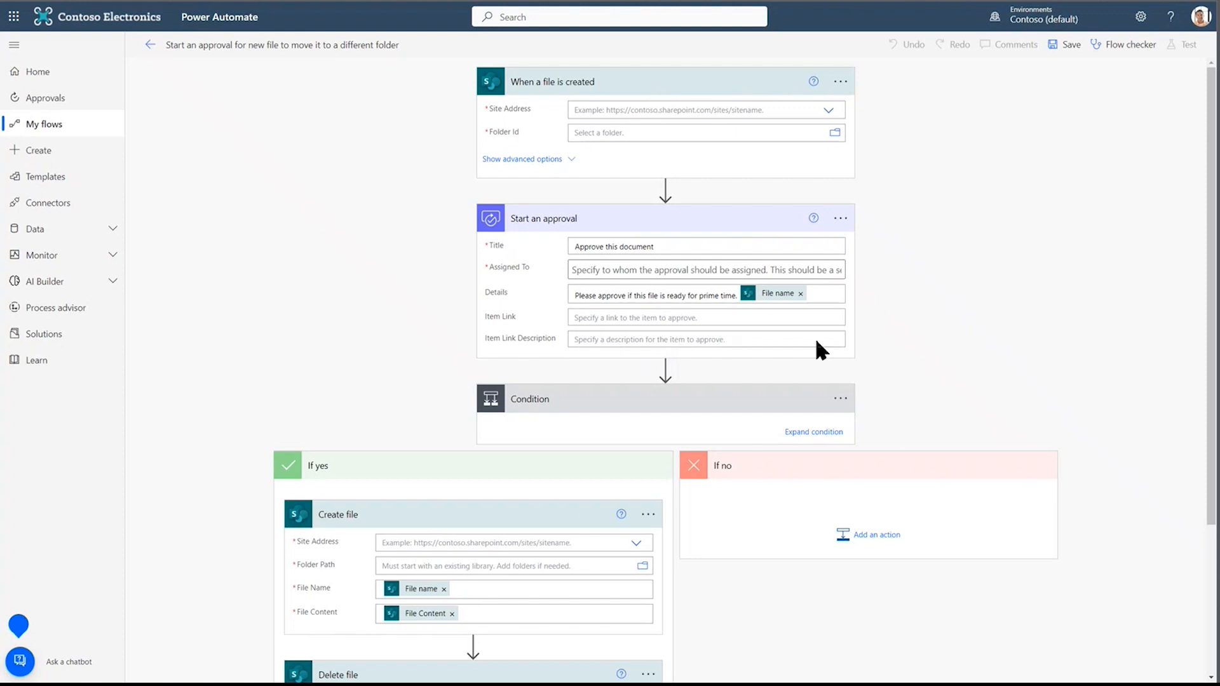
pyautogui.moveTo(649, 413)
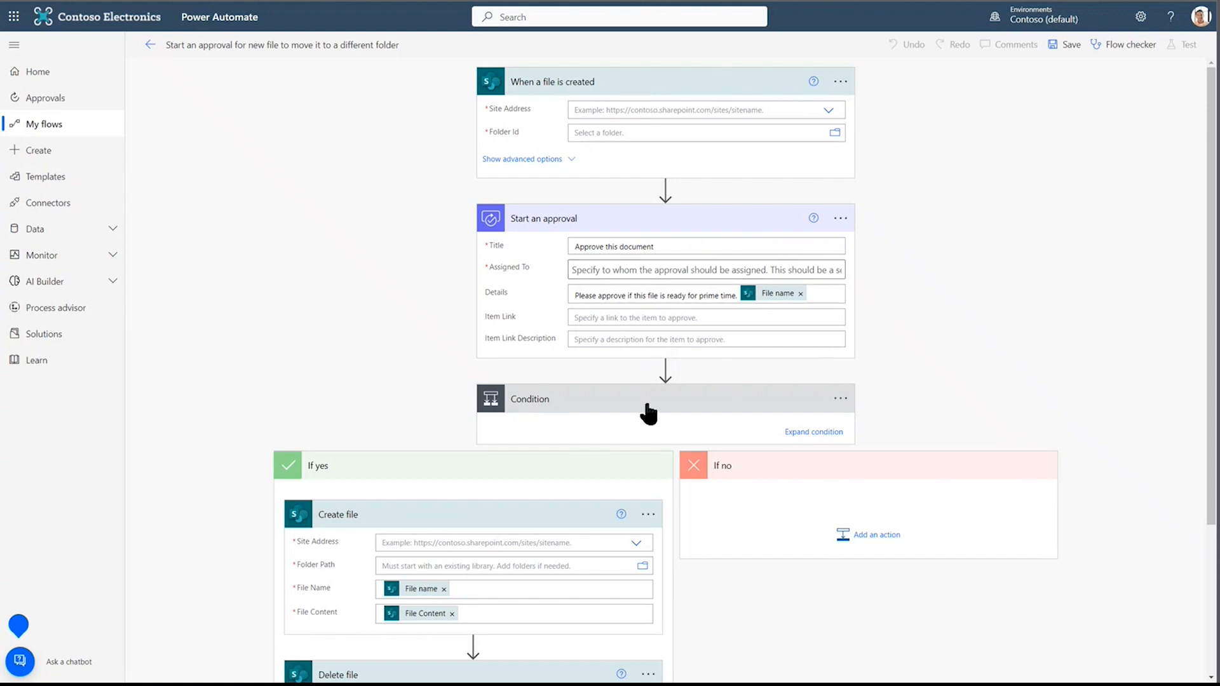
pyautogui.moveTo(597, 509)
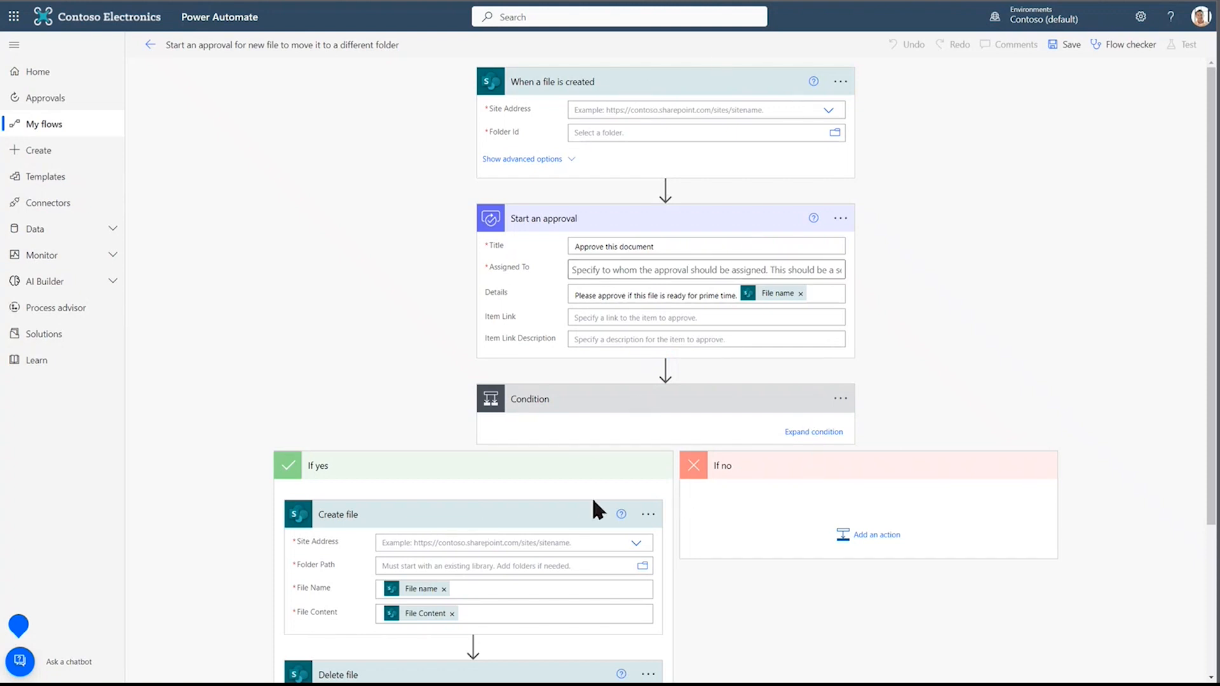
pyautogui.moveTo(693, 171)
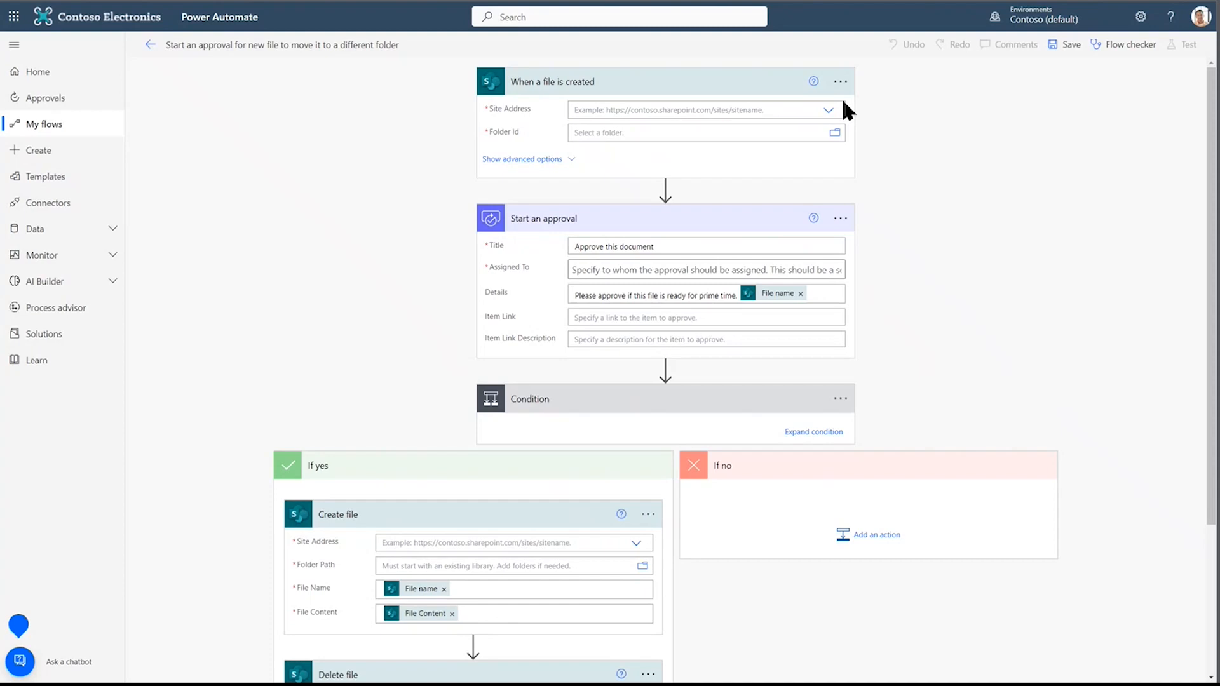
pyautogui.moveTo(551, 120)
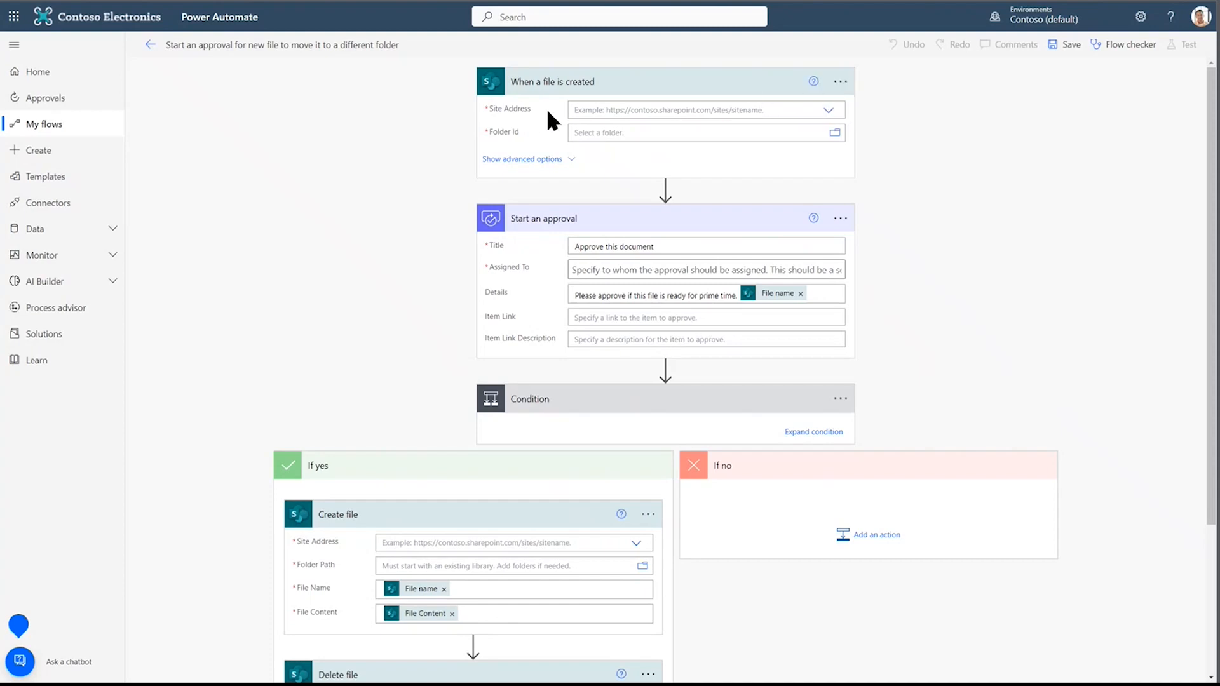
pyautogui.click(829, 110)
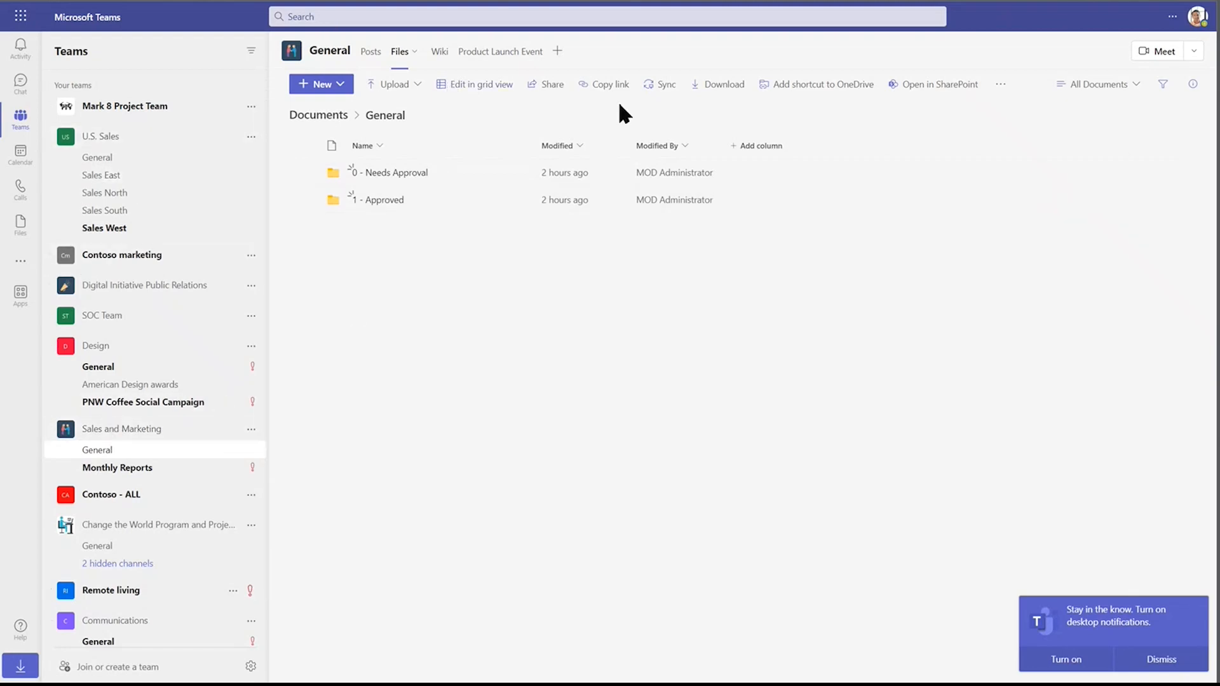
pyautogui.moveTo(400, 62)
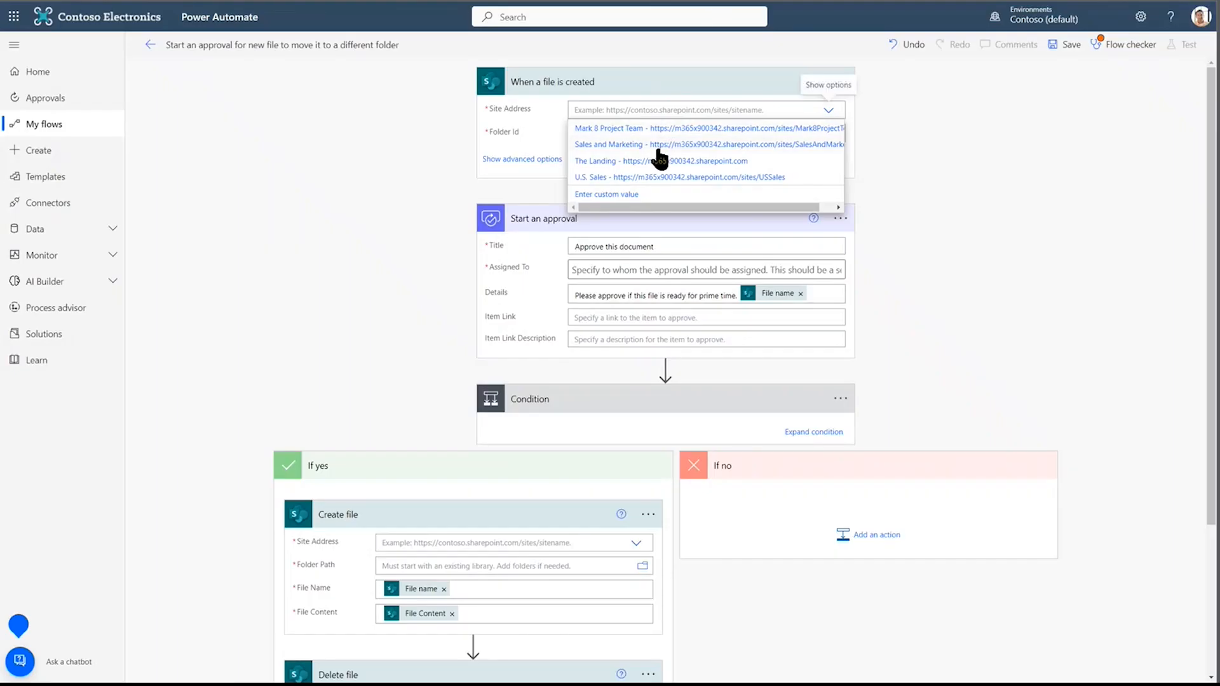
pyautogui.moveTo(762, 155)
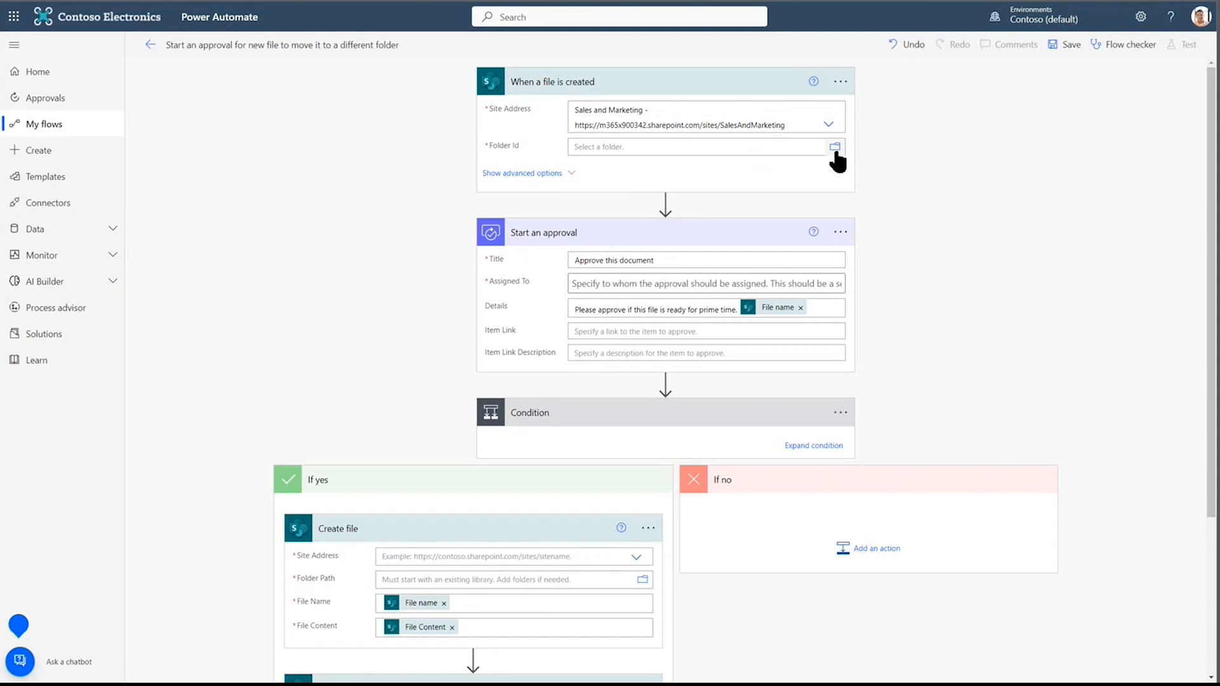
# Browse Sales and Marketing site folders to pick '0 - Needs Approval' as the trigger folder.
pyautogui.click(835, 147)
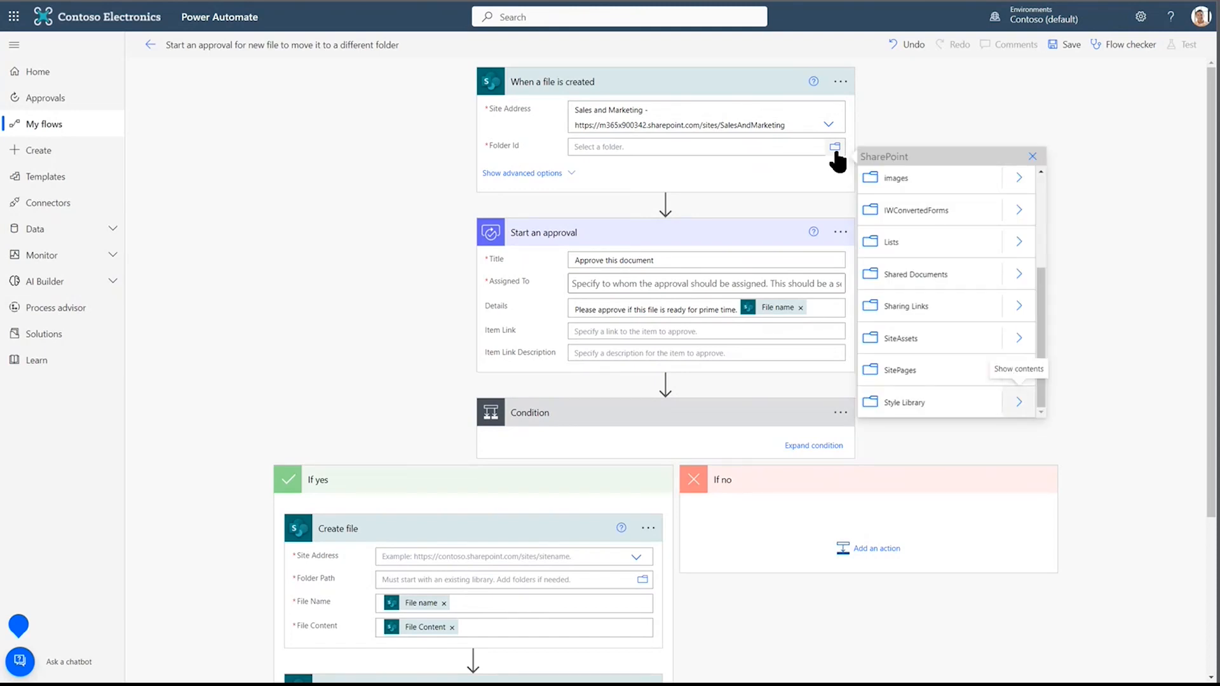
pyautogui.moveTo(1006, 260)
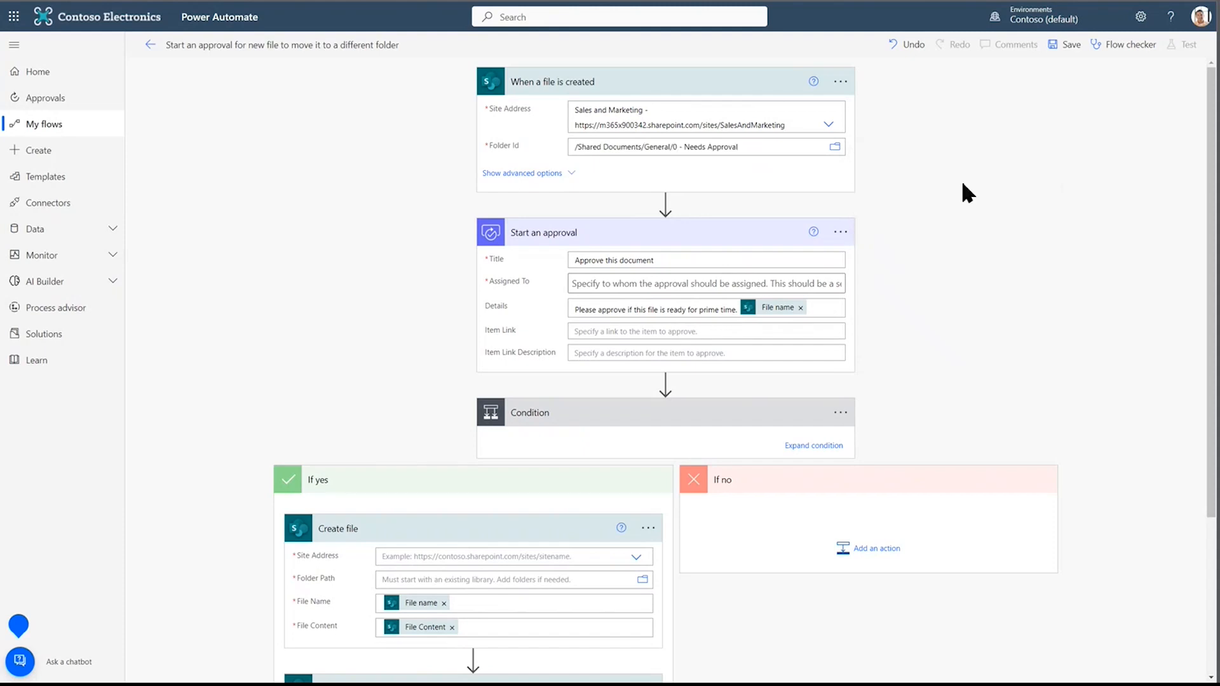
pyautogui.moveTo(714, 173)
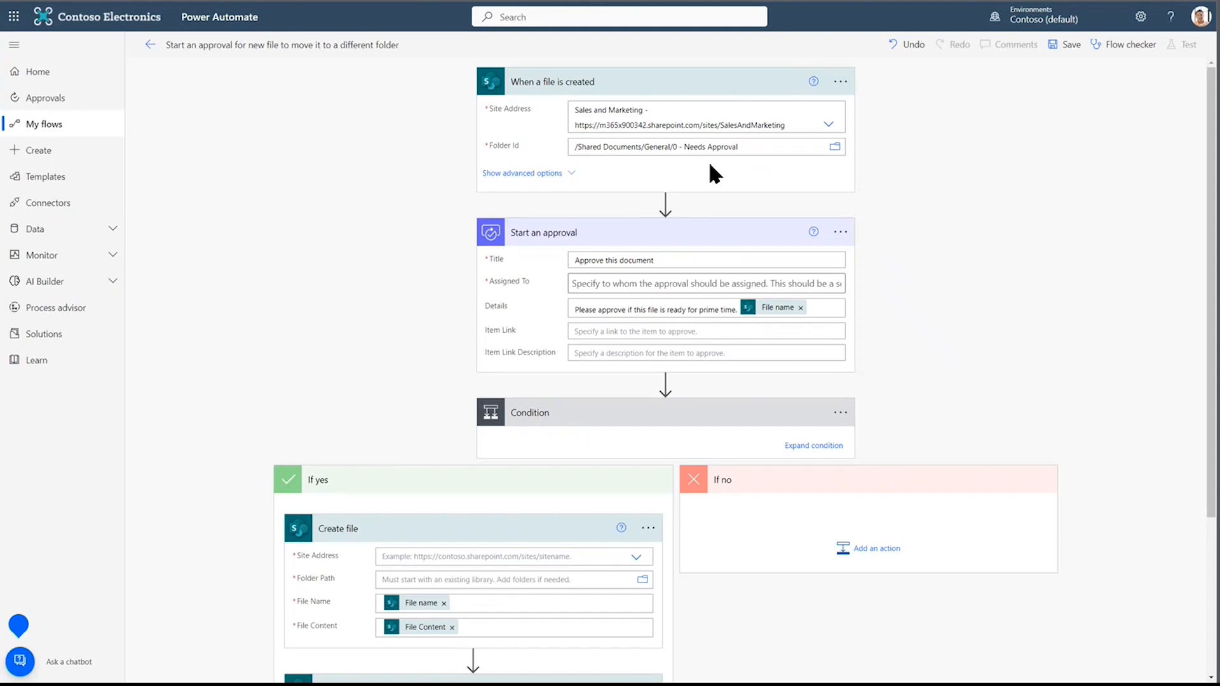
pyautogui.moveTo(727, 147)
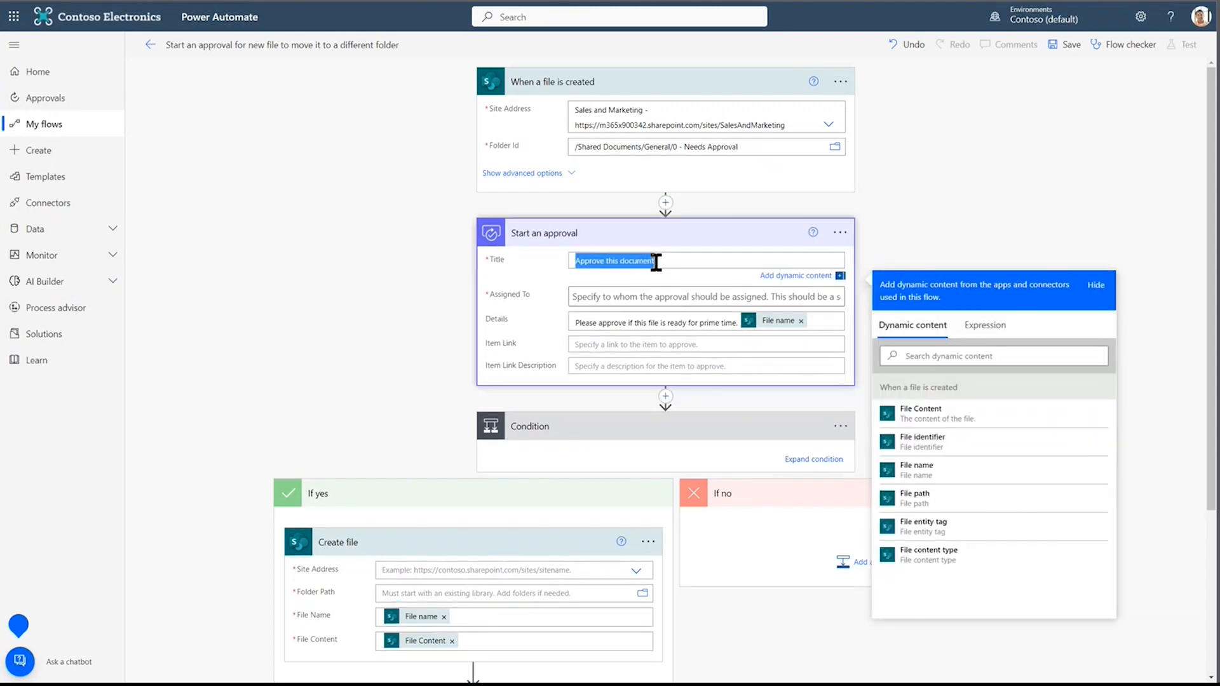
# Title the approval 'Sales Proposal Review' and choose the approver in Assigned To.
pyautogui.write('Sales')
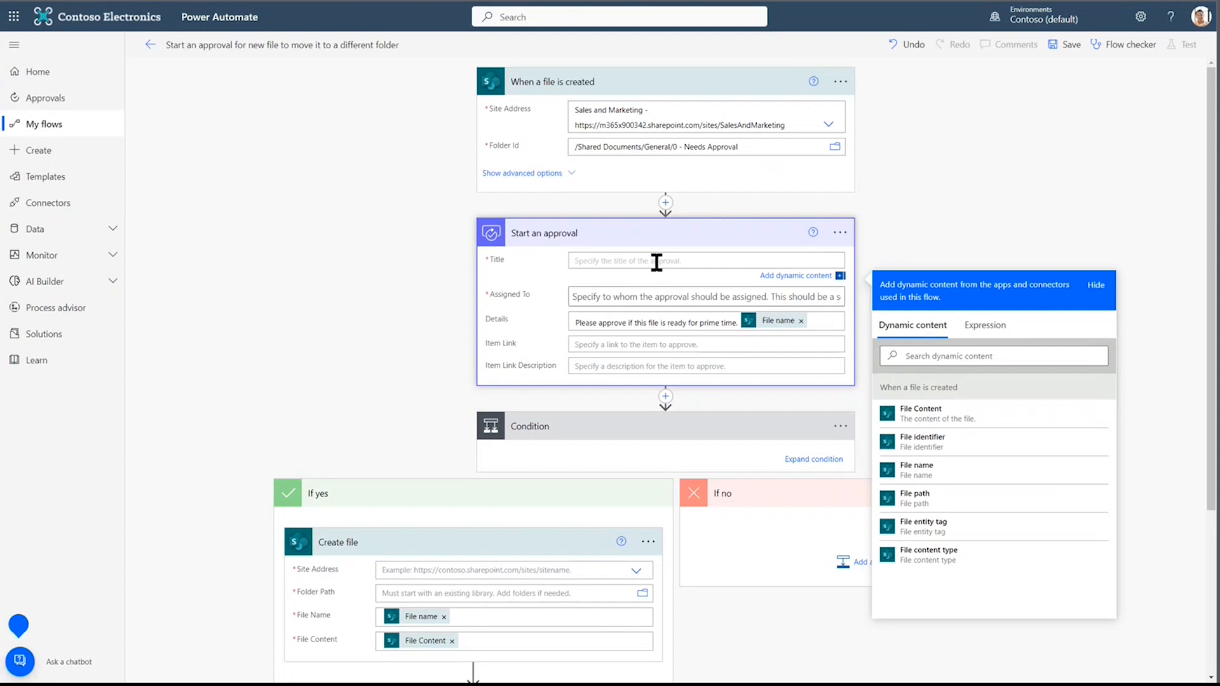
pyautogui.write('Sales Proposal Review')
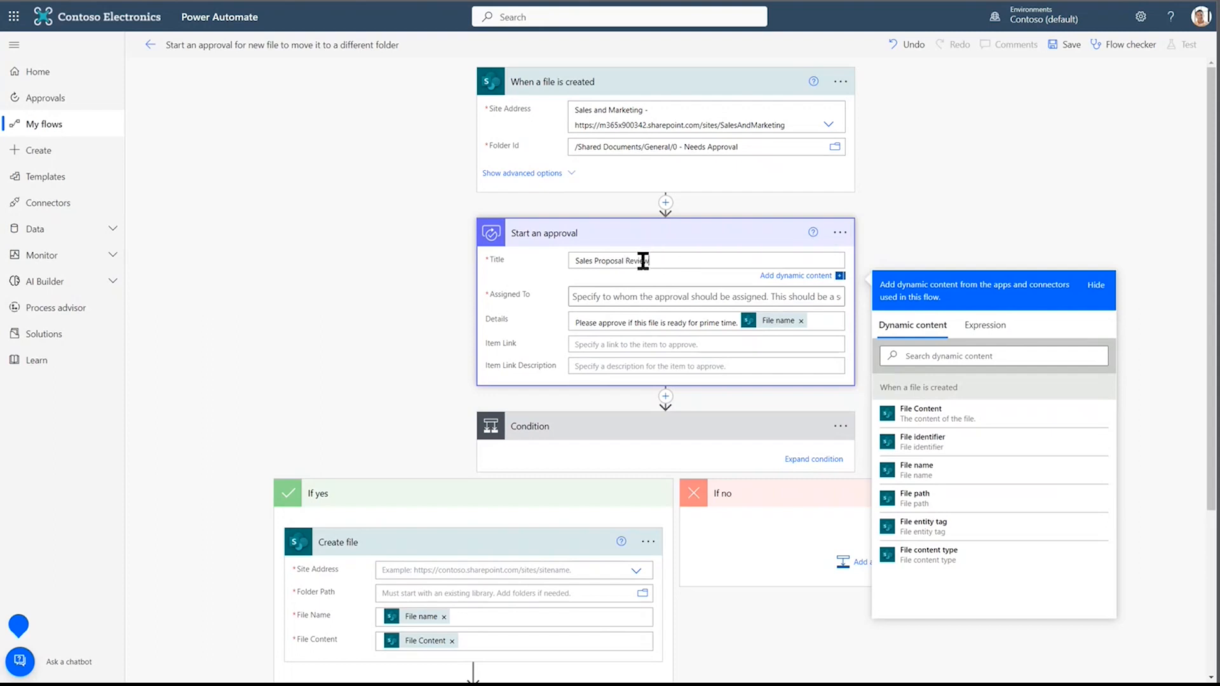
pyautogui.click(704, 304)
pyautogui.write('Miriam')
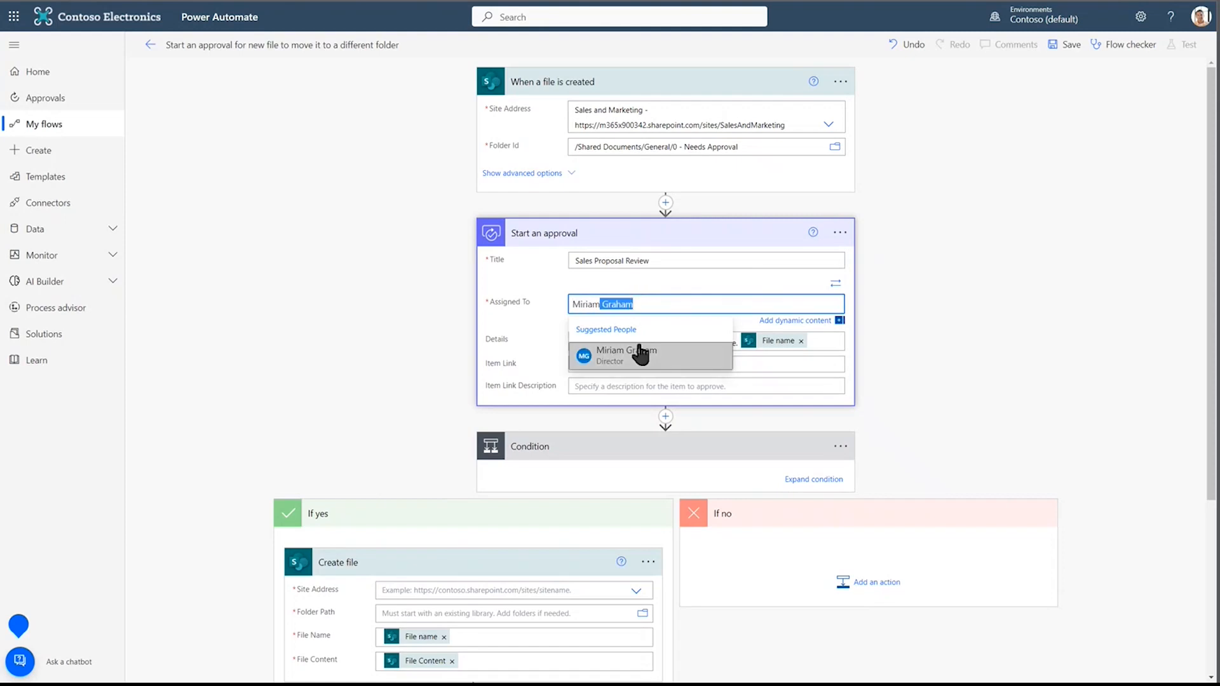
pyautogui.click(627, 356)
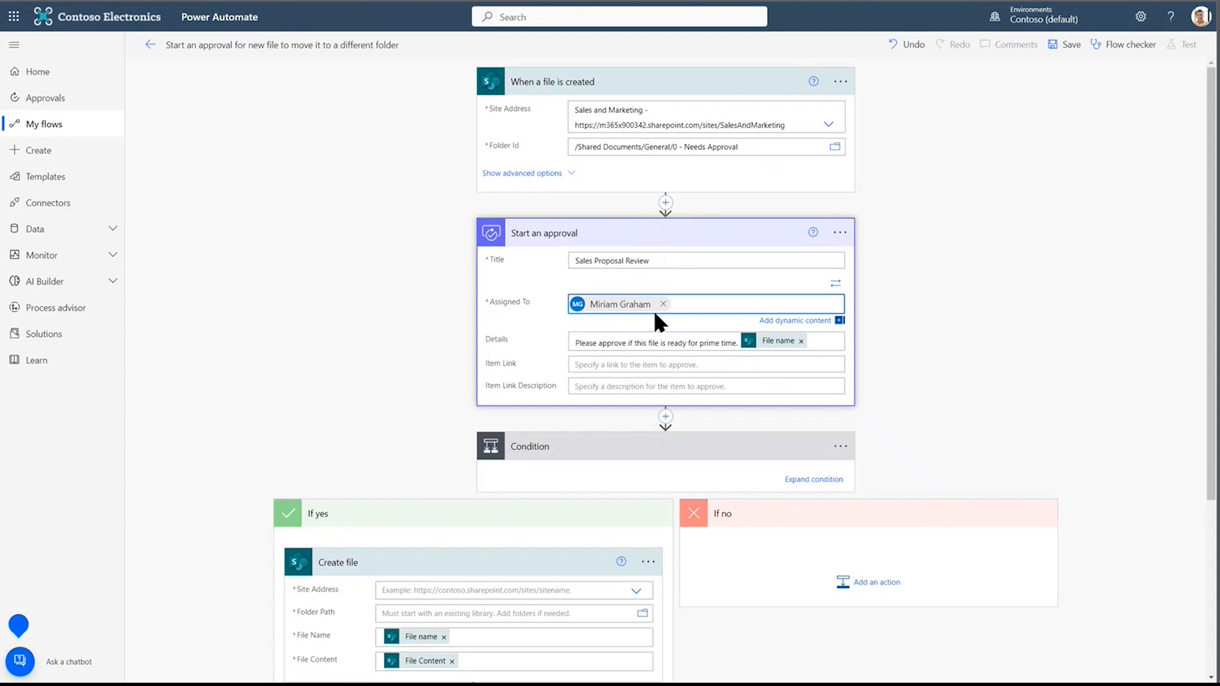
pyautogui.click(747, 304)
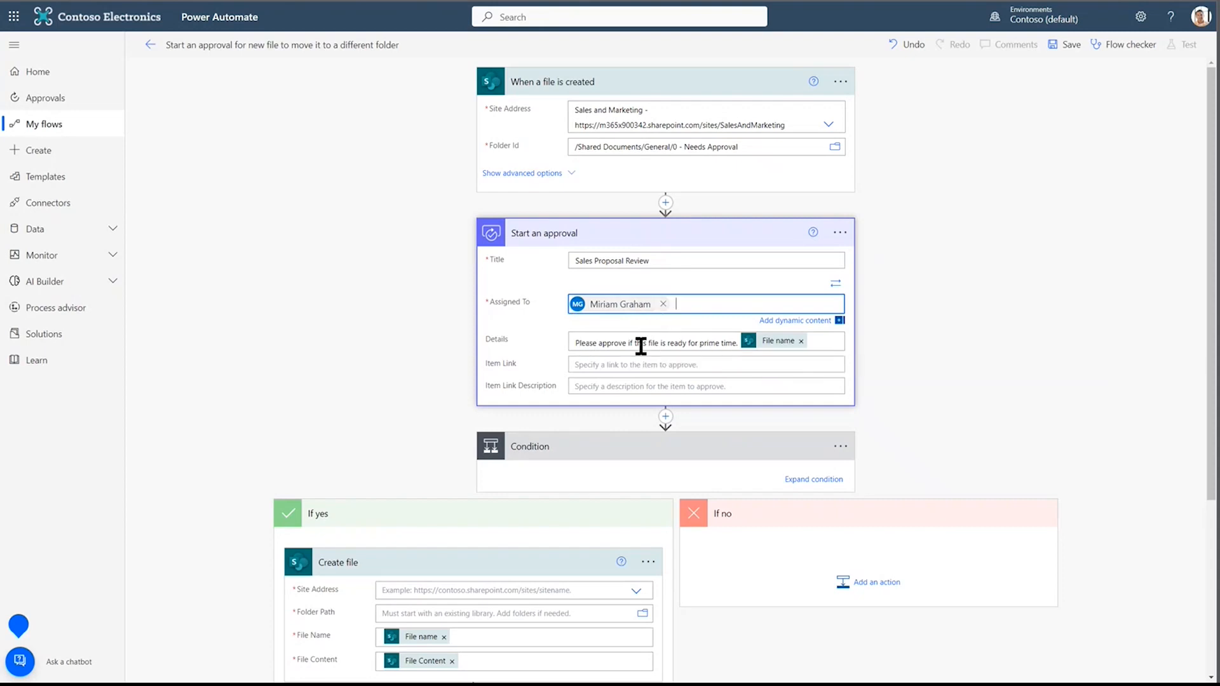
pyautogui.moveTo(689, 343)
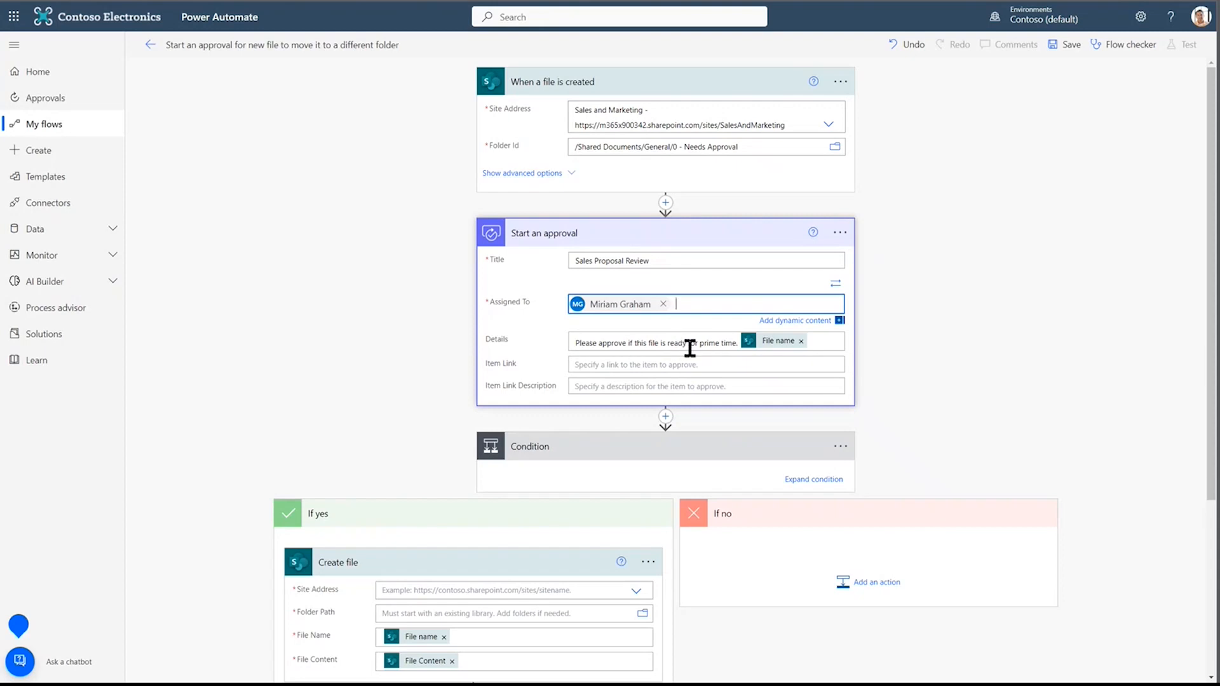
pyautogui.moveTo(786, 349)
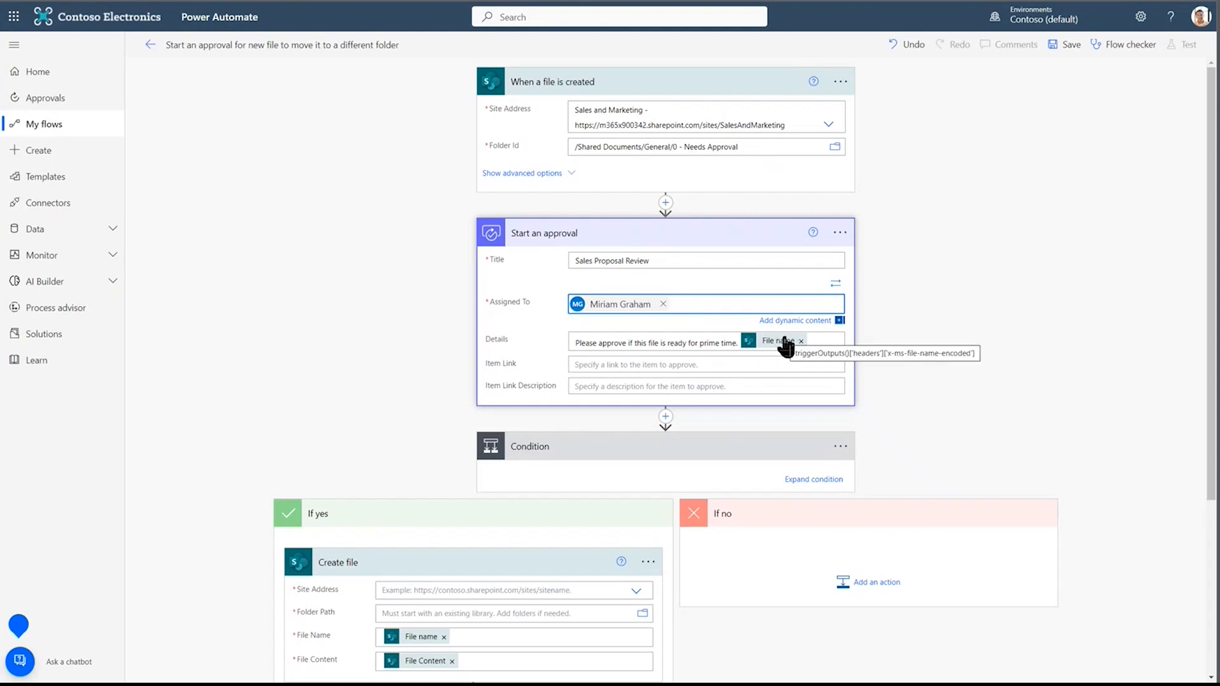
pyautogui.moveTo(568, 105)
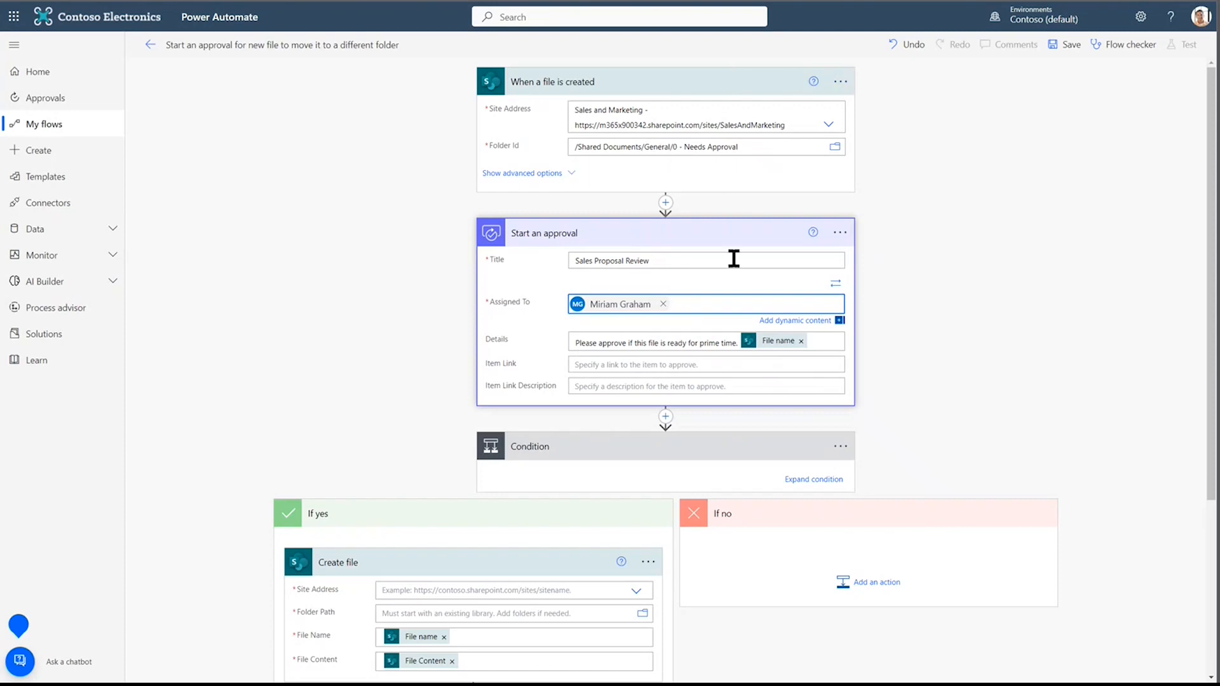
pyautogui.moveTo(714, 337)
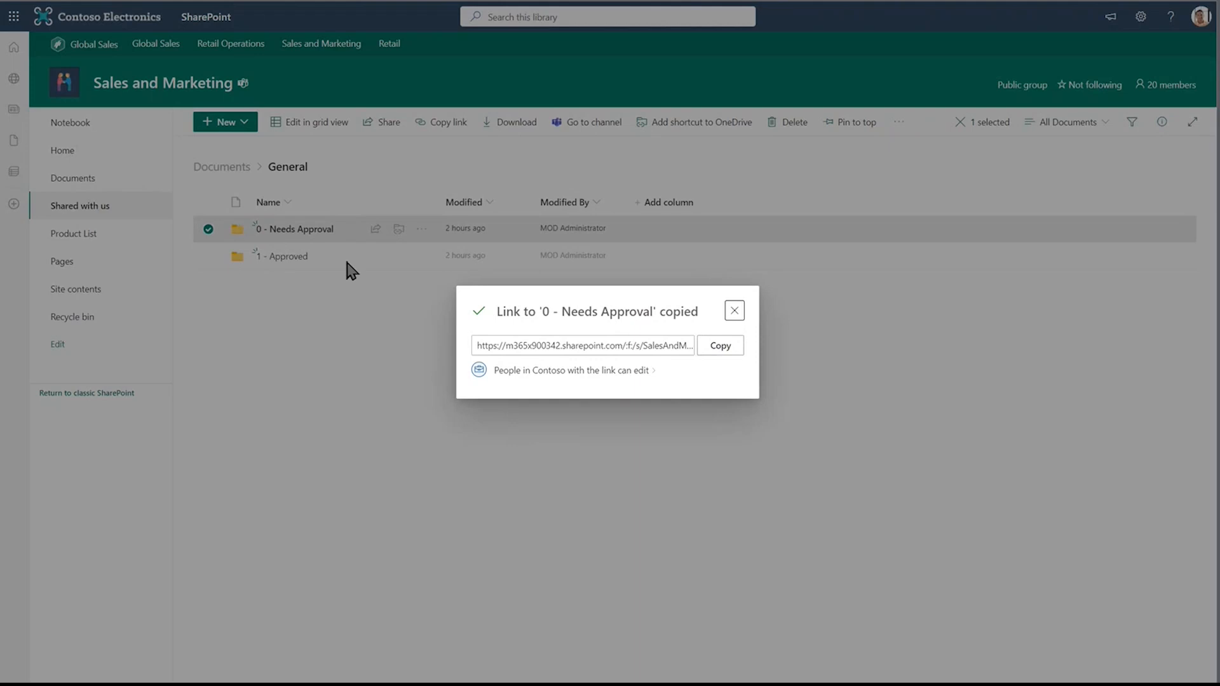
# Copy the SharePoint link for the '0 - Needs Approval' folder.
pyautogui.click(734, 311)
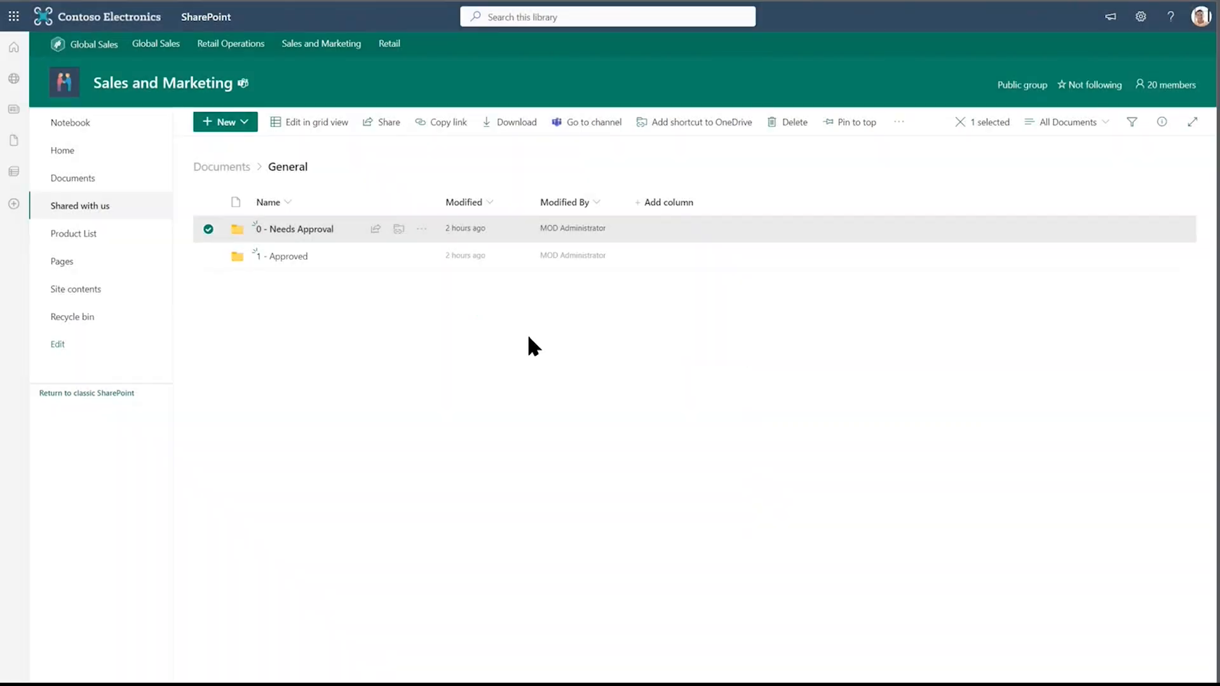
pyautogui.click(422, 229)
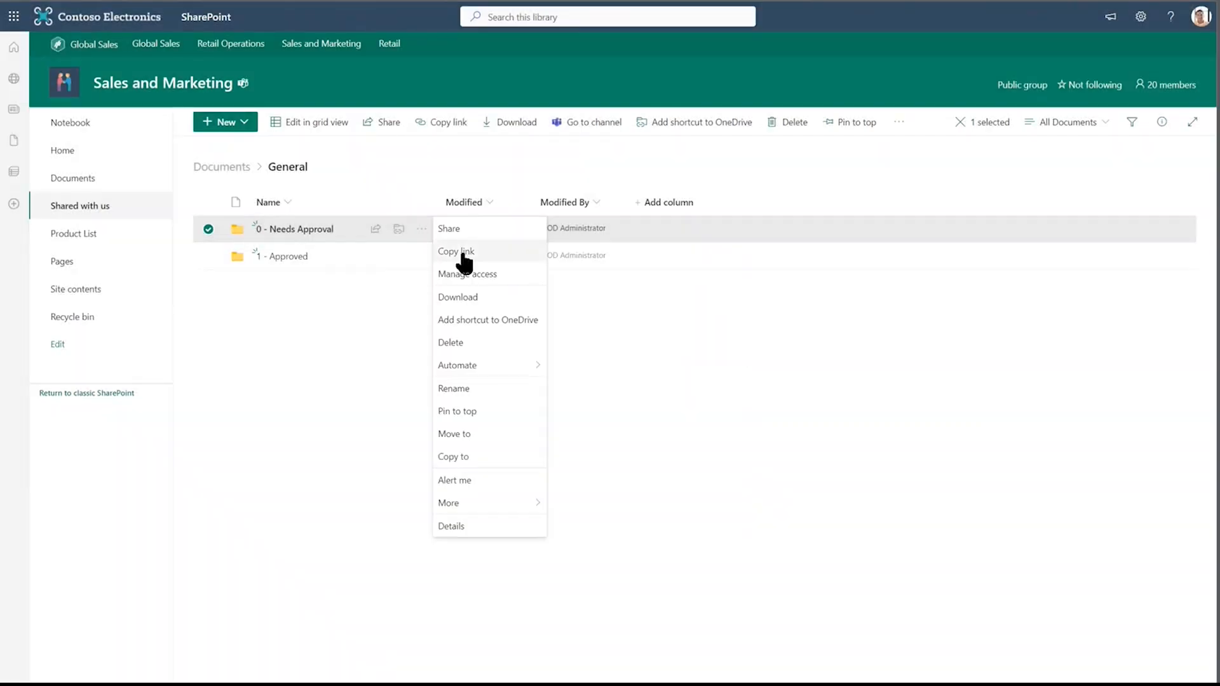
pyautogui.click(456, 250)
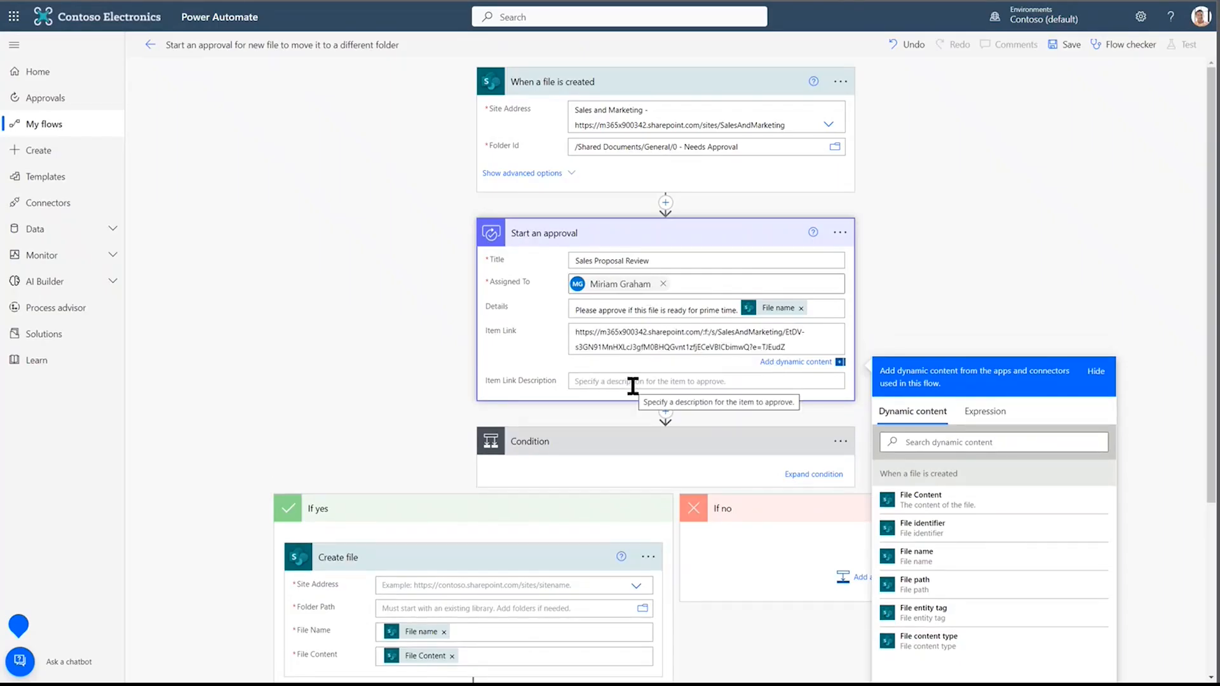
pyautogui.moveTo(646, 347)
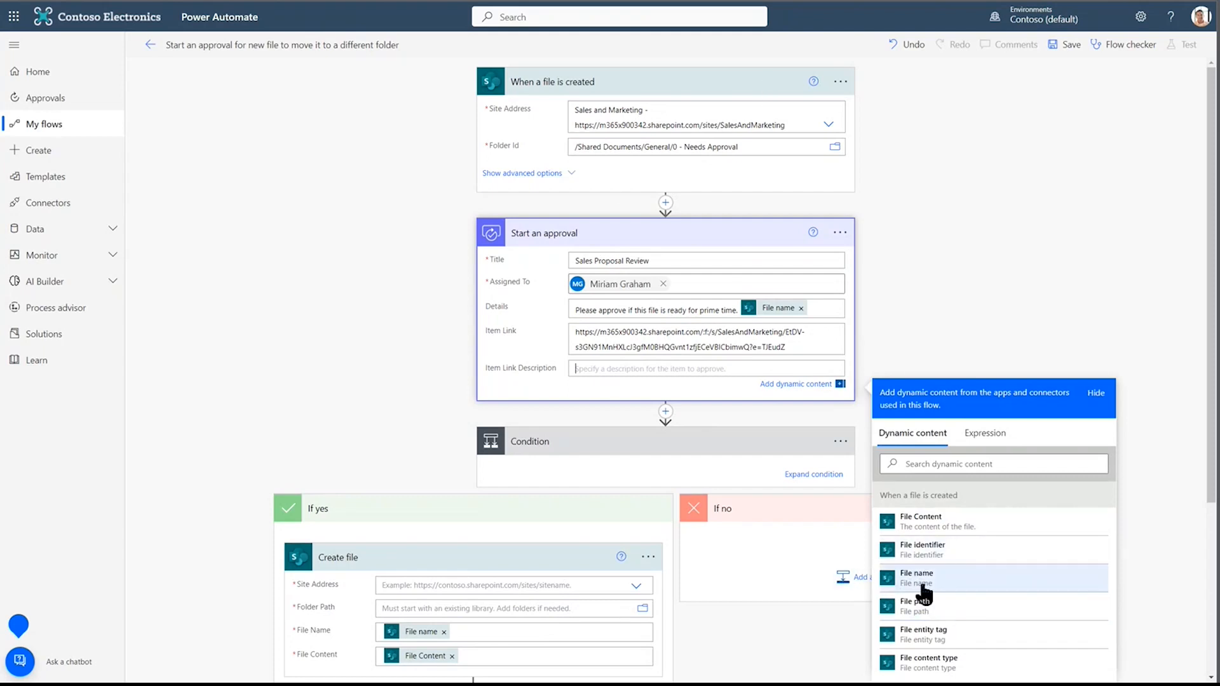
# Use the File name dynamic content as the approval's Item Link Description.
pyautogui.click(915, 577)
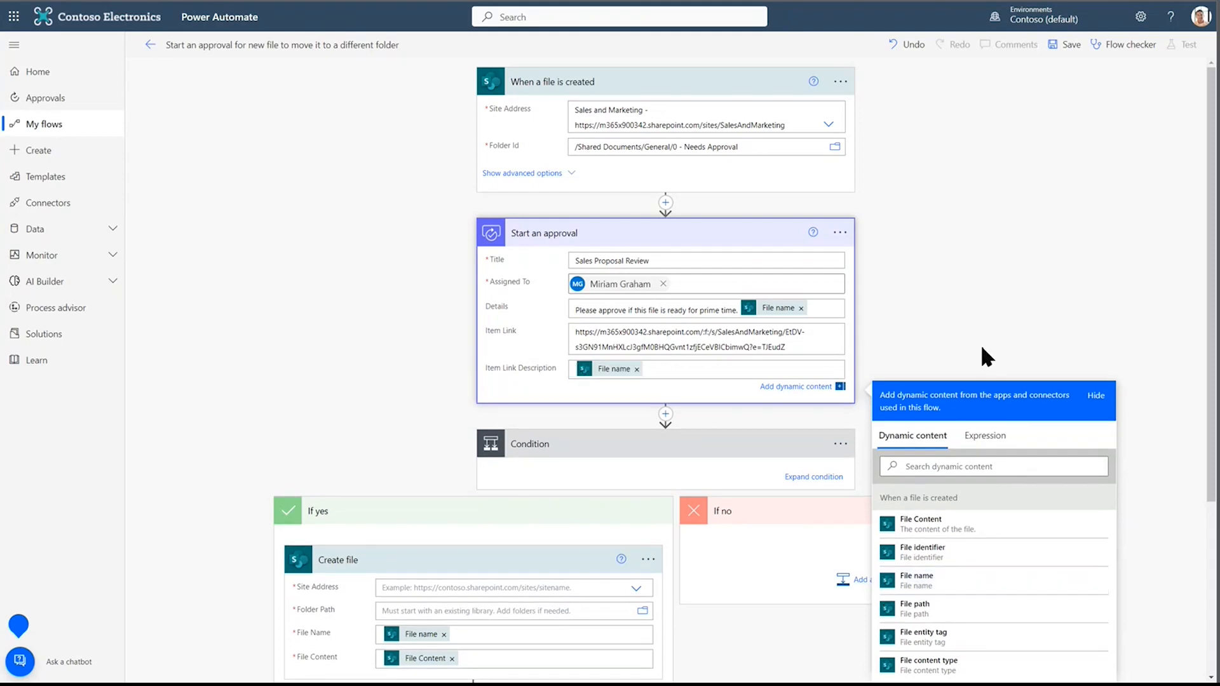
pyautogui.scroll(-3)
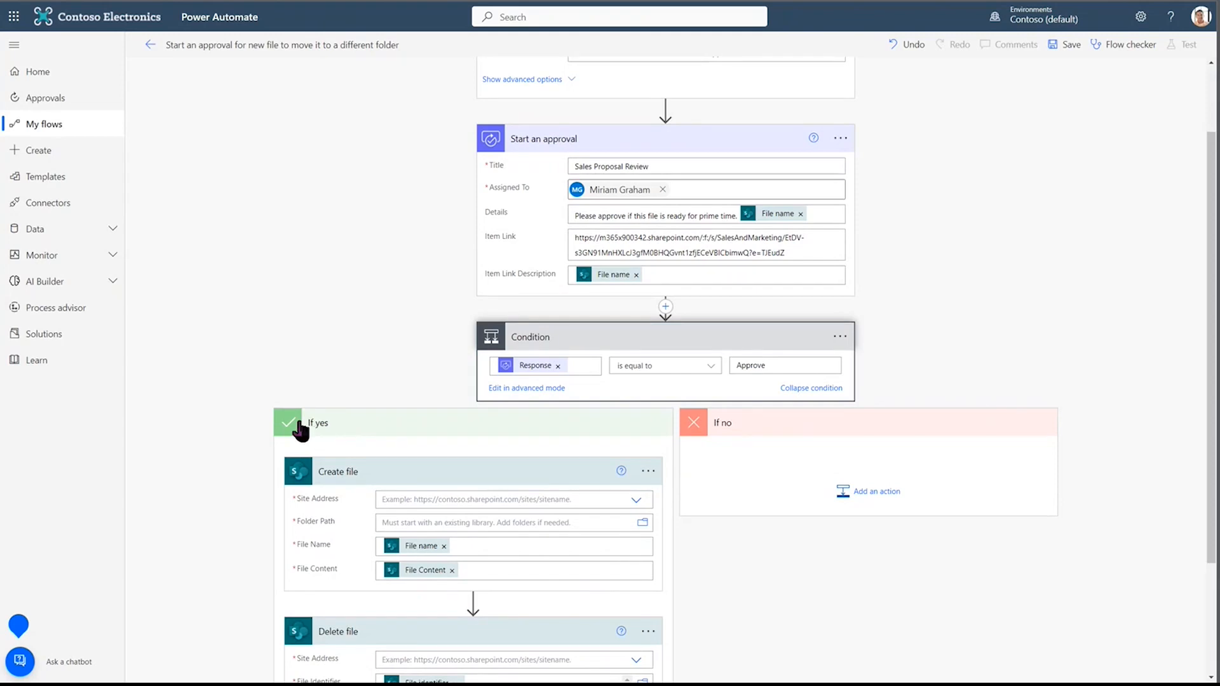
pyautogui.moveTo(724, 430)
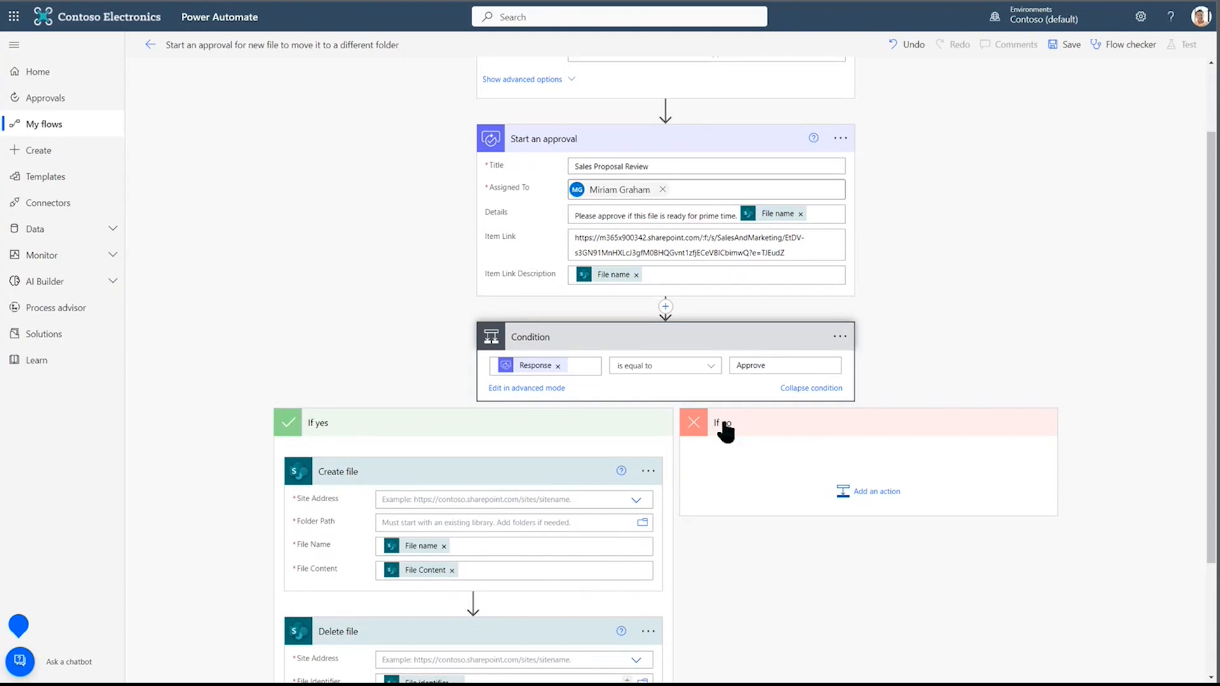
# Target Create file at Sales and Marketing's /Shared Documents/General/1 - Approved folder.
pyautogui.scroll(-3)
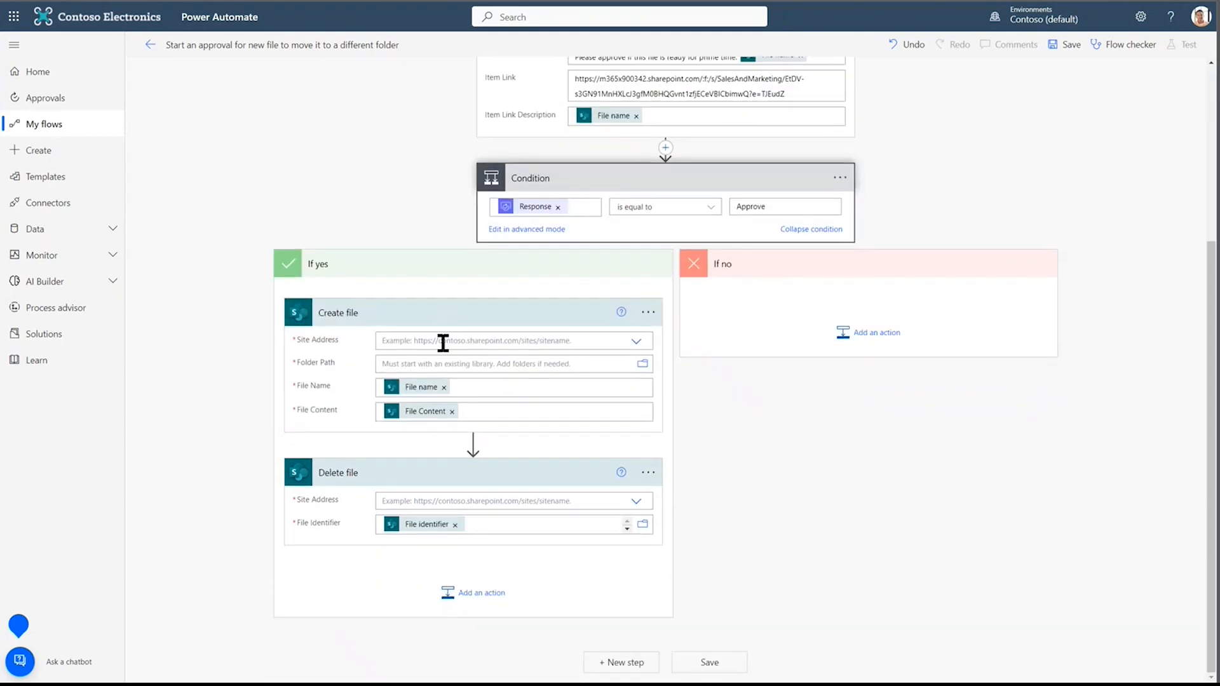
pyautogui.moveTo(339, 330)
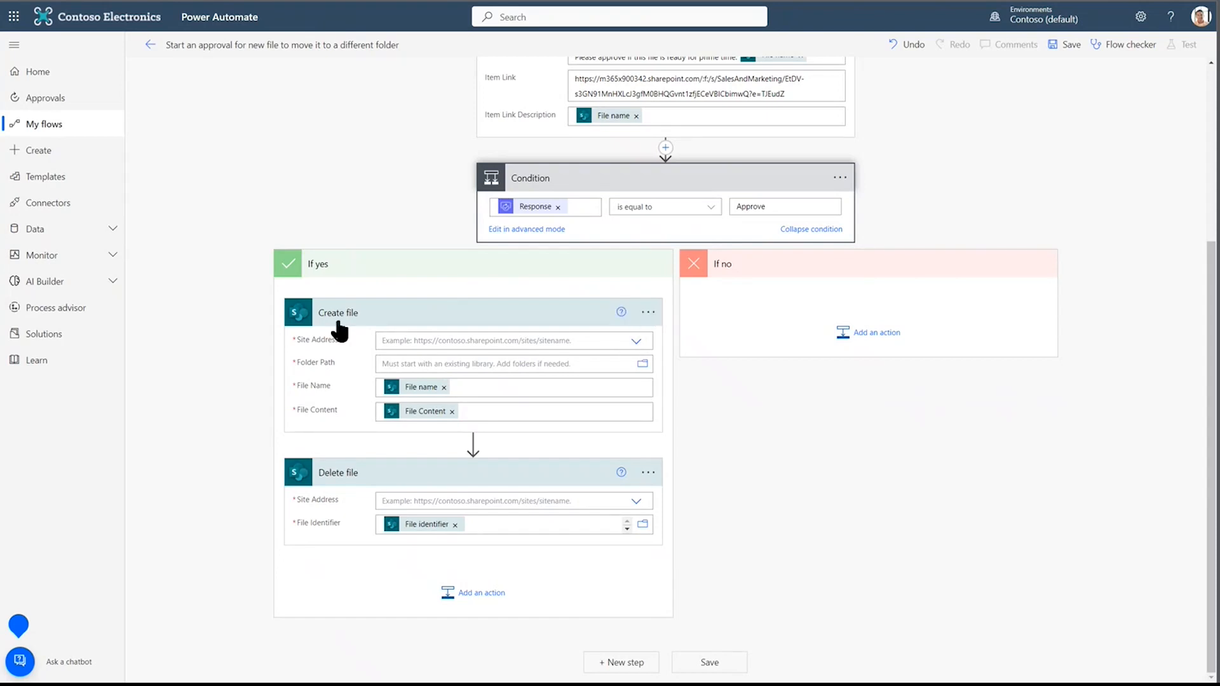
pyautogui.moveTo(632, 348)
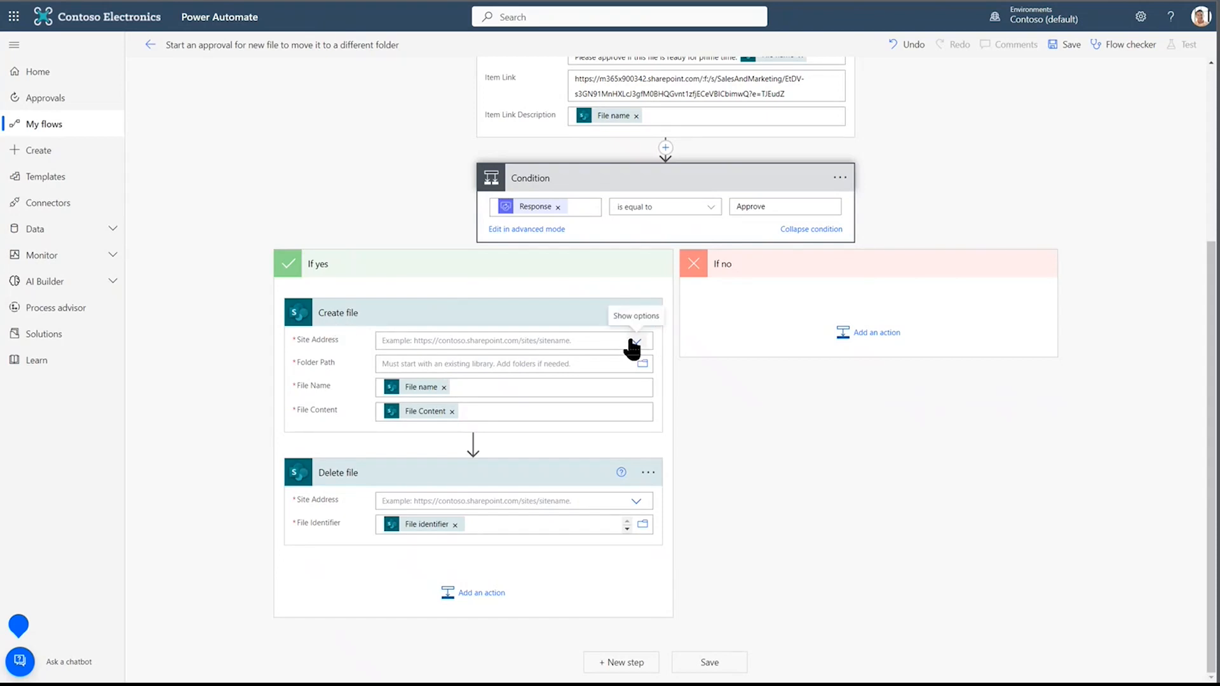
pyautogui.click(638, 340)
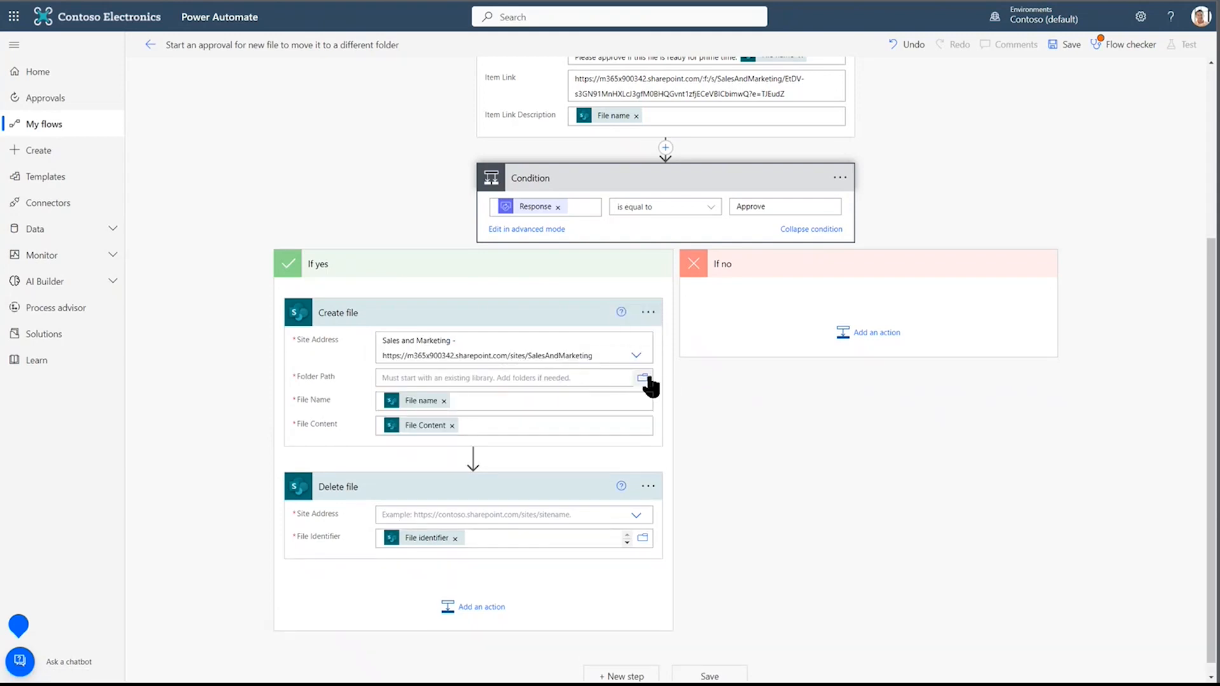
pyautogui.click(642, 377)
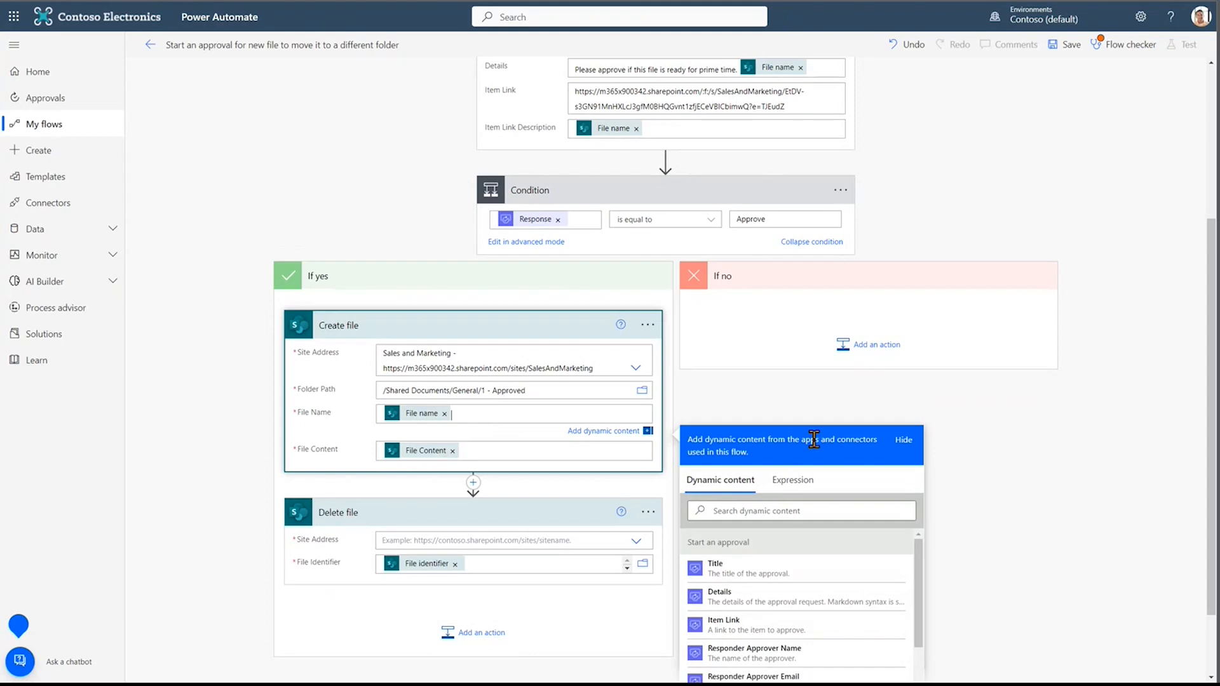
pyautogui.click(902, 439)
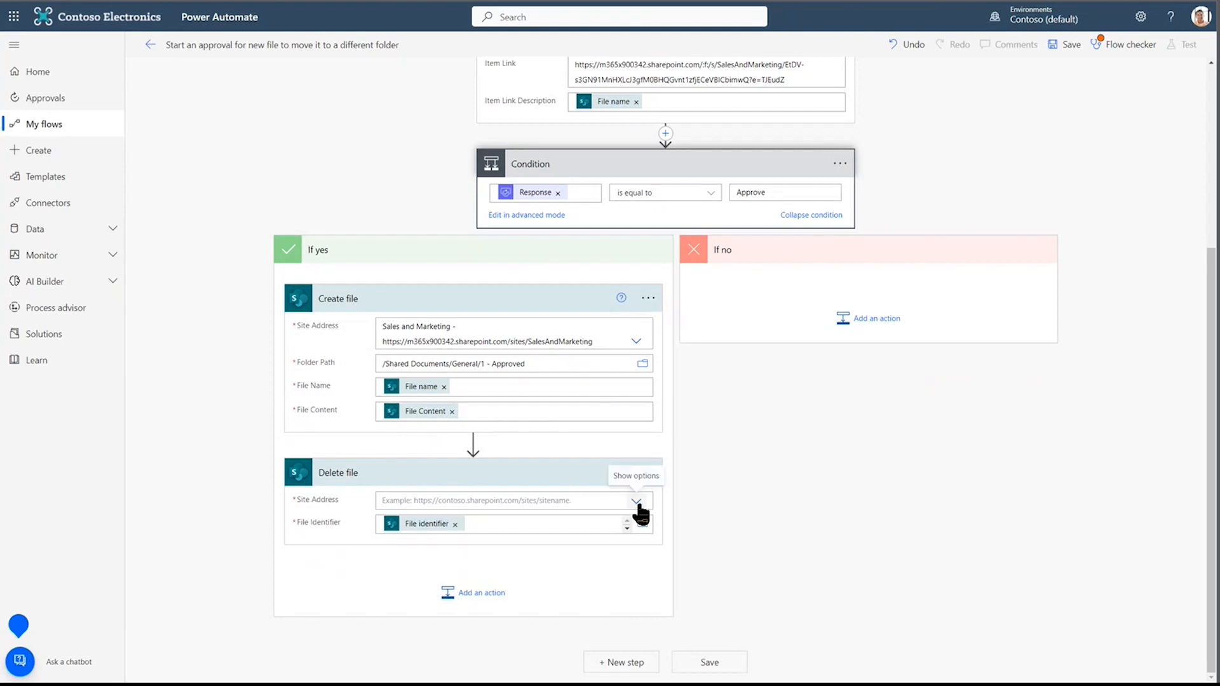
# Set the Delete file action's site address to Sales and Marketing.
pyautogui.click(637, 500)
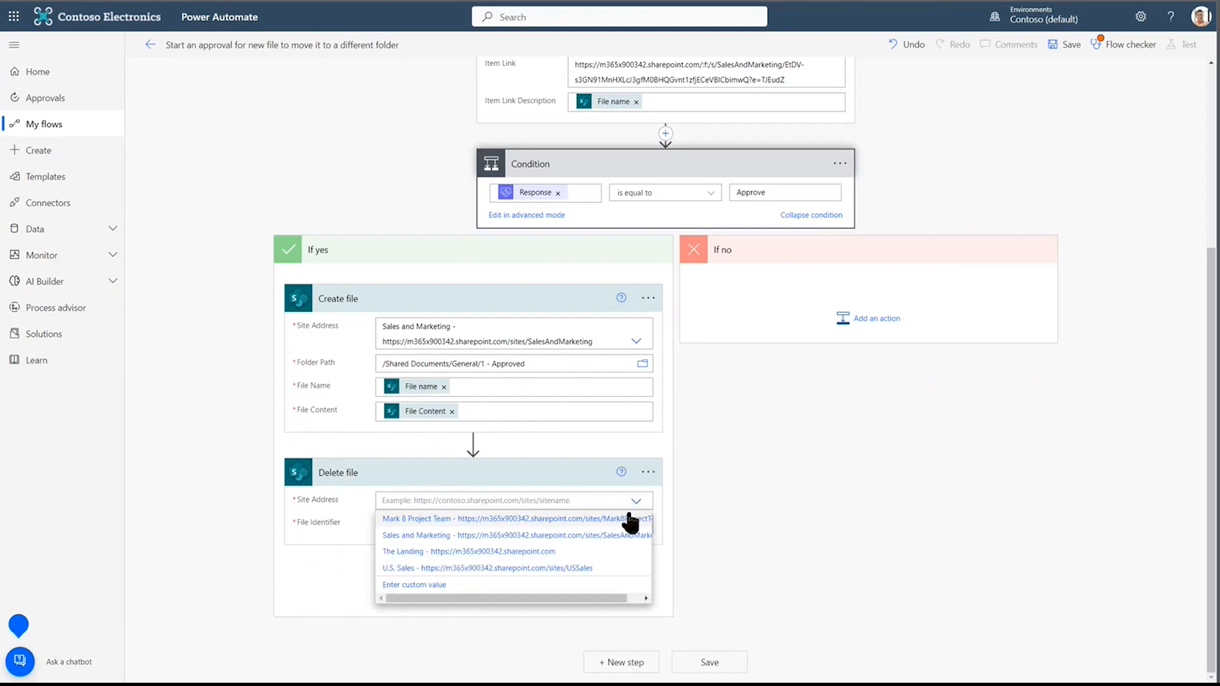
pyautogui.click(514, 519)
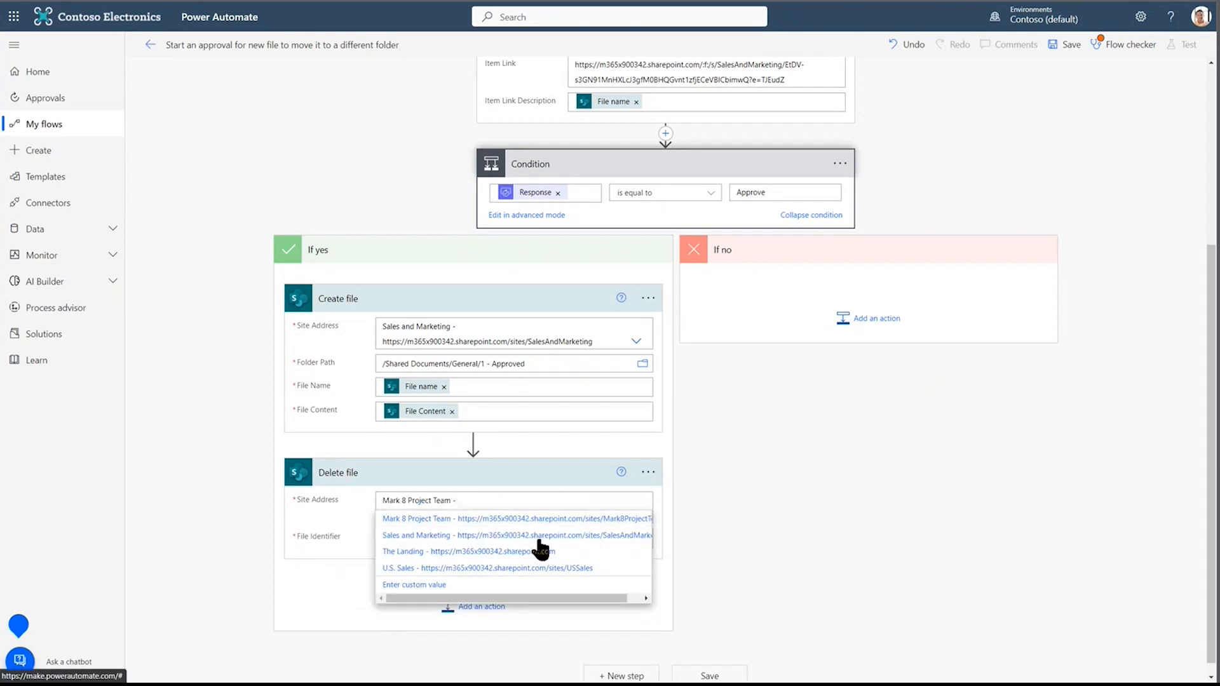
pyautogui.click(515, 535)
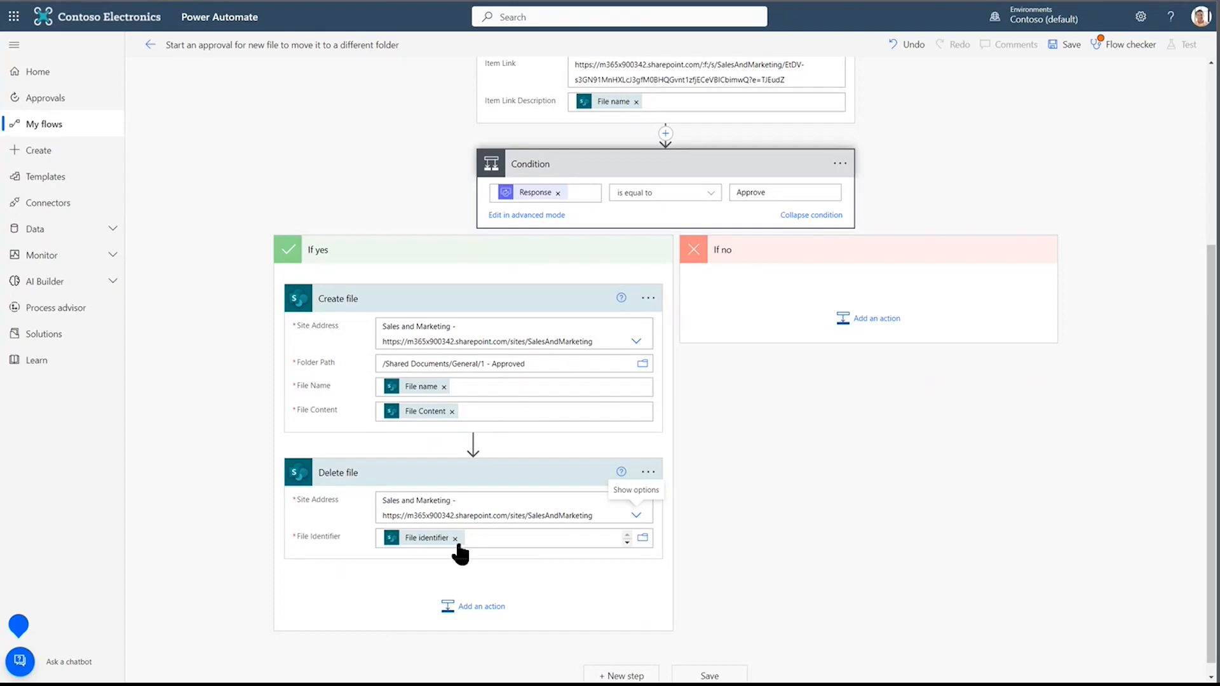
pyautogui.moveTo(455, 537)
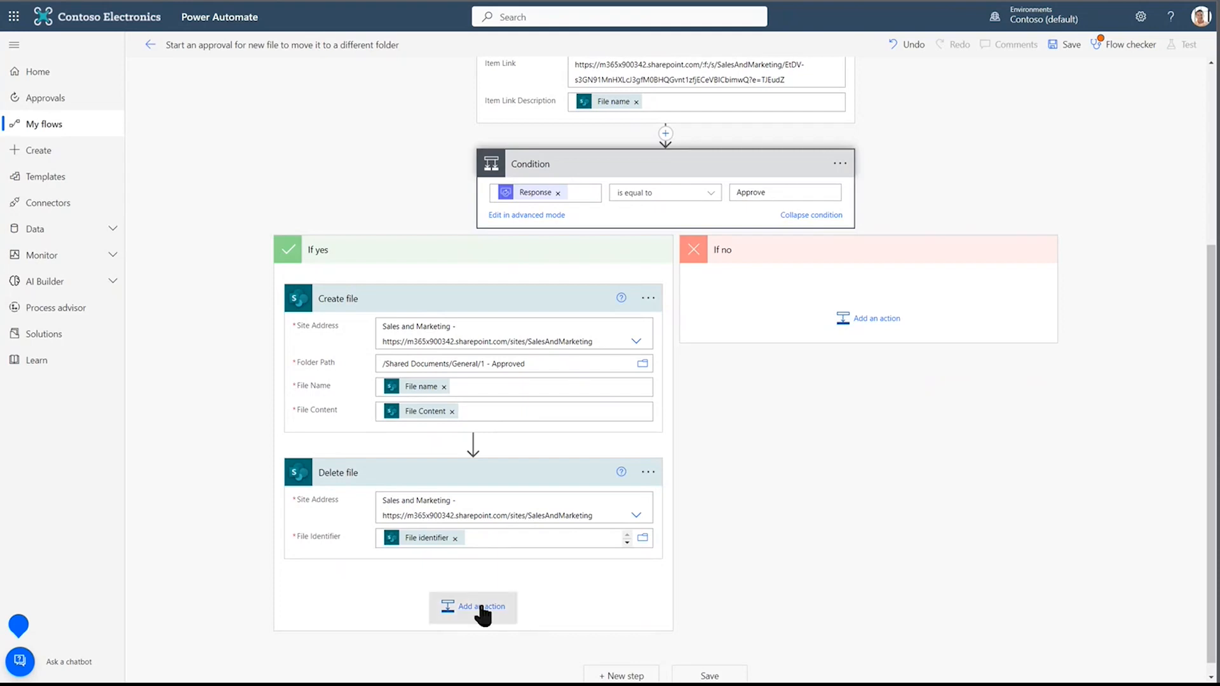
# Add Office 365 Outlook's Send an email (V2) after the delete step under If yes.
pyautogui.click(472, 607)
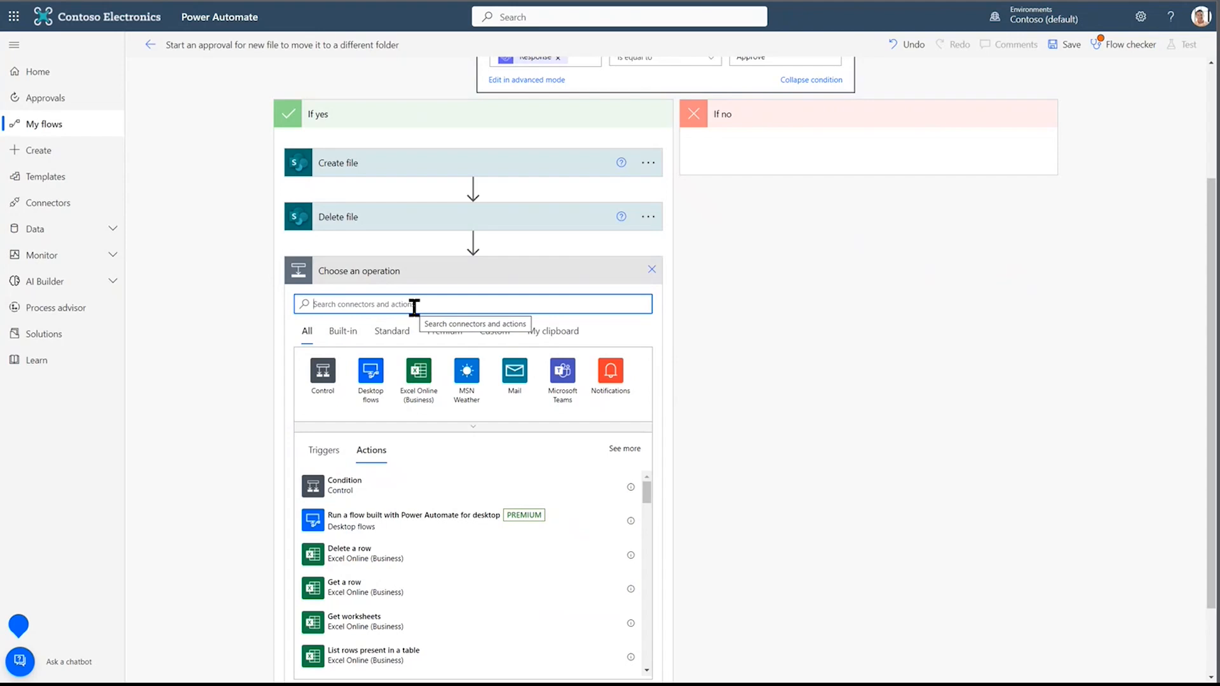
pyautogui.write('send an email')
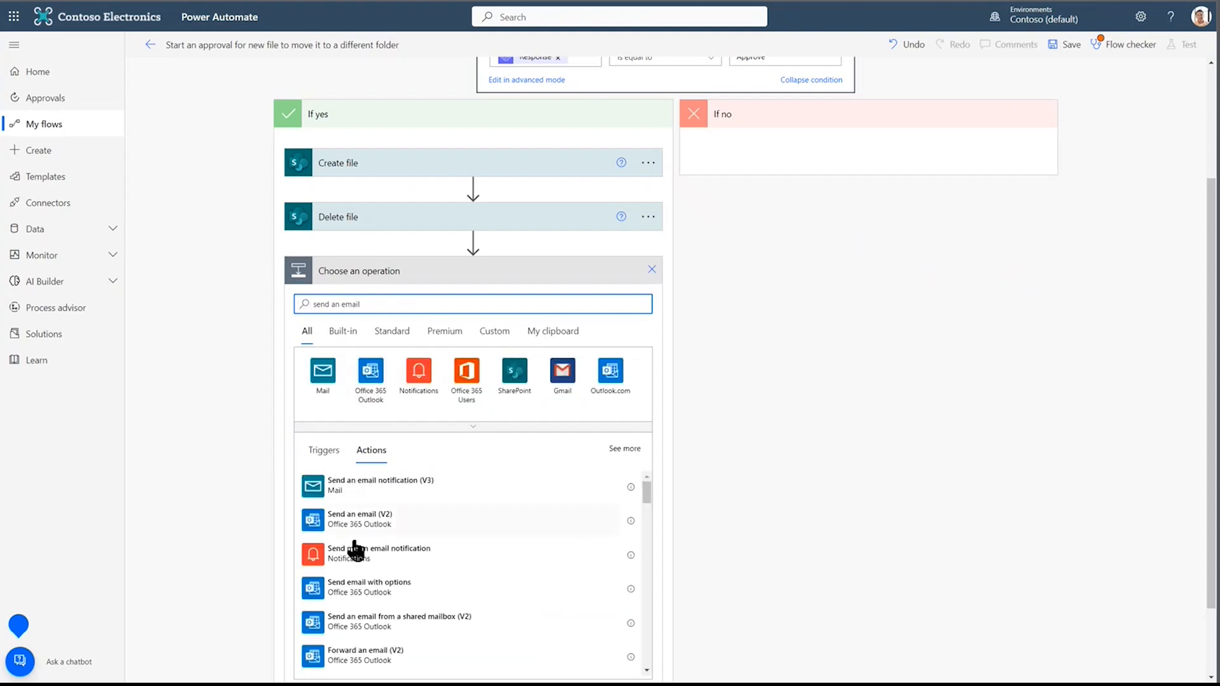
pyautogui.click(358, 519)
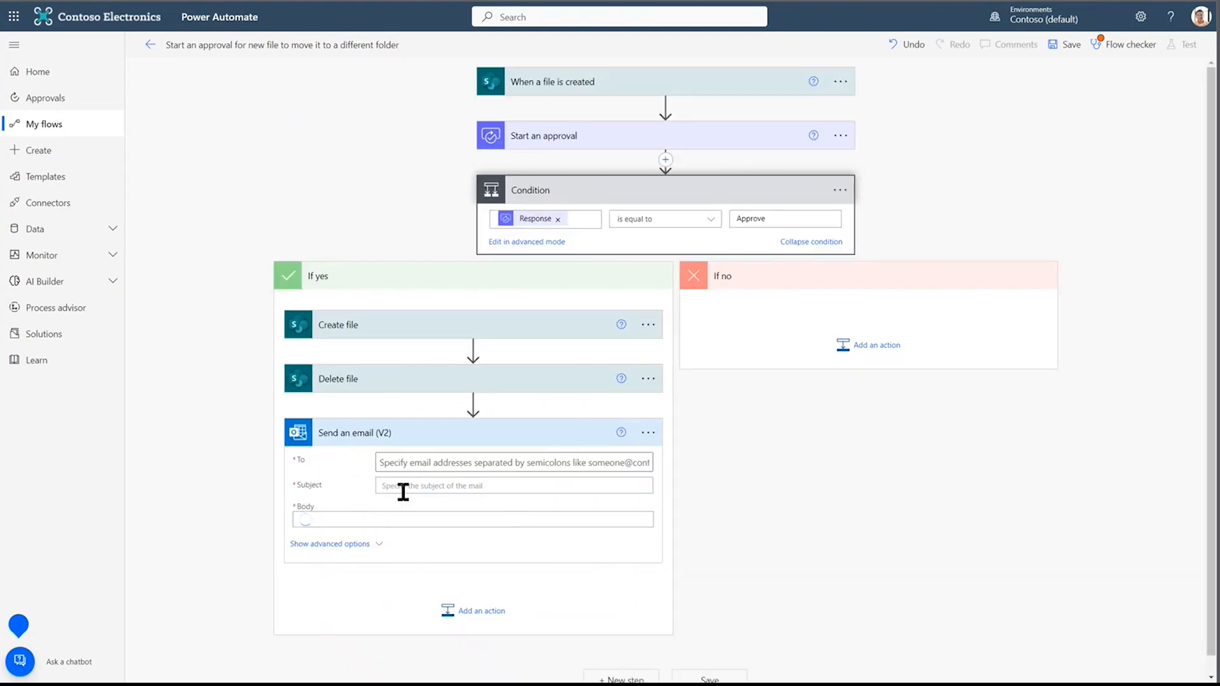
# Address the approval email to Isaiah Langer with subject 'Sales Propsal Reviewed: APPROVED'.
pyautogui.click(513, 482)
pyautogui.write('Isaiah')
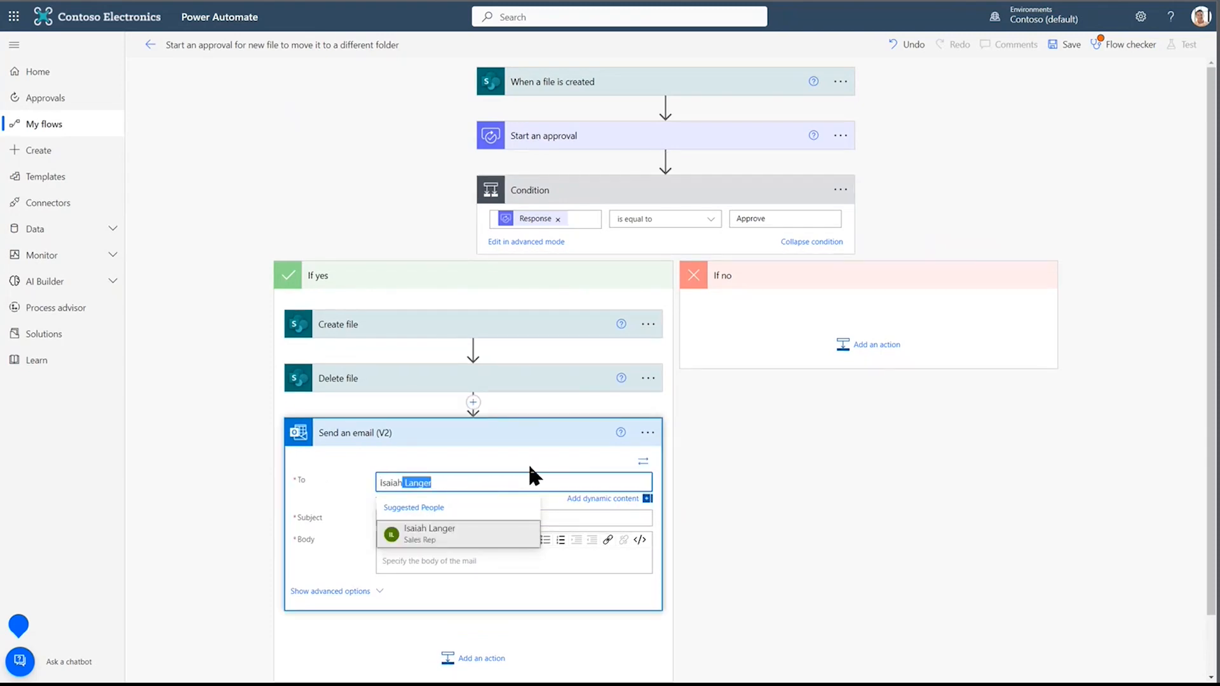
pyautogui.click(430, 534)
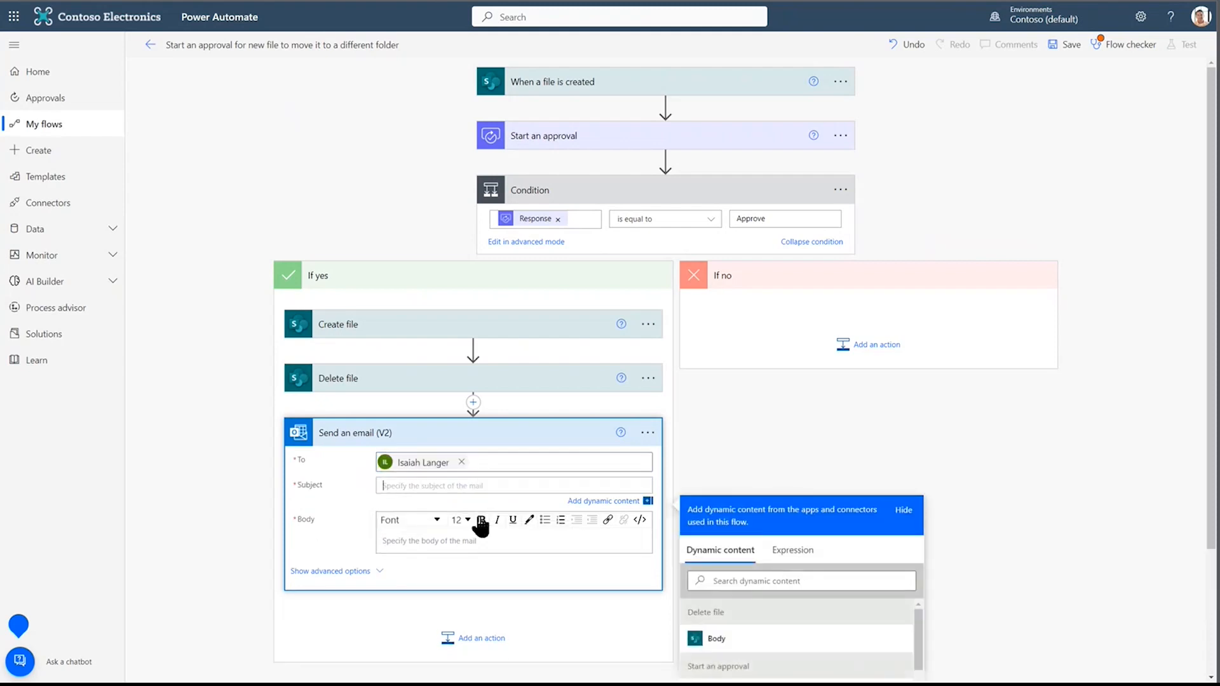
pyautogui.write('Sales Propsal Reviewed: APPROVED')
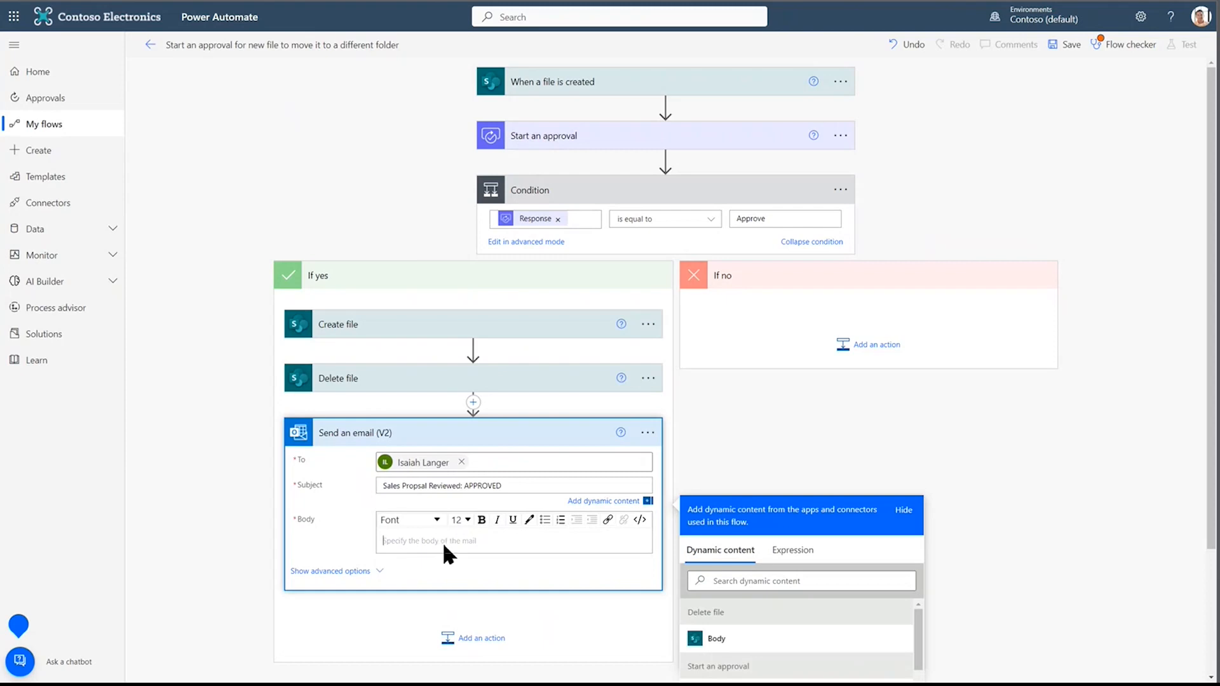
# Write the body saying the file was approved, inserting File name and Comments tokens.
pyautogui.scroll(-3)
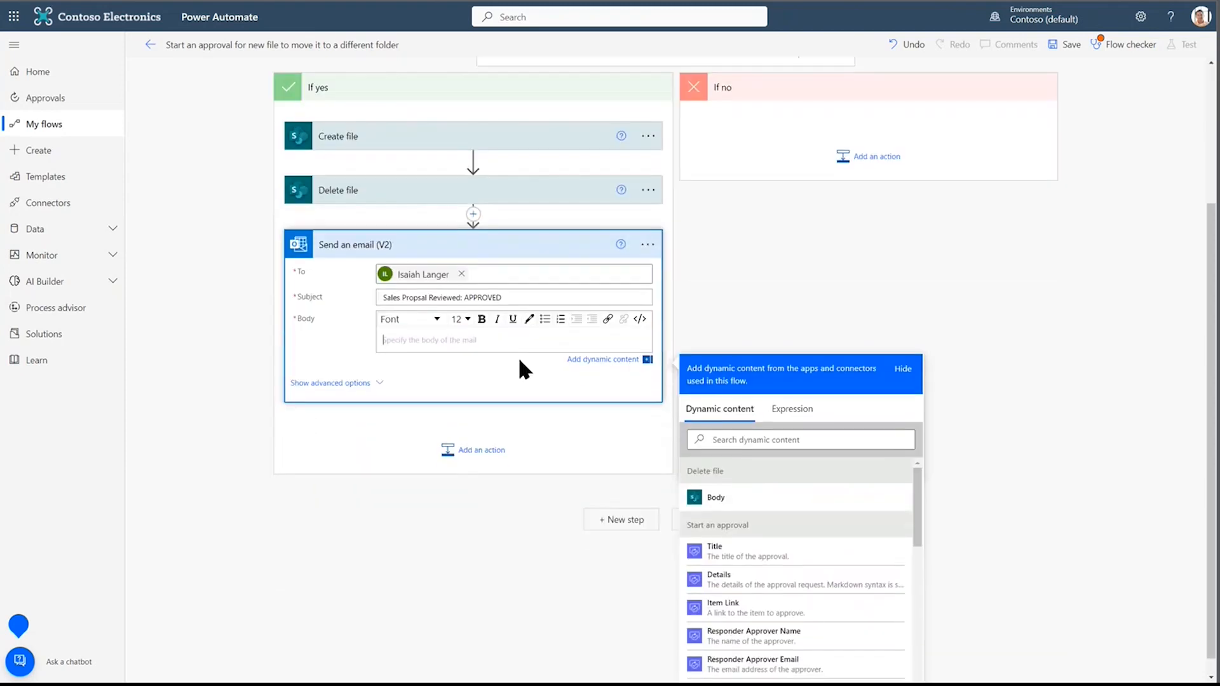
pyautogui.click(800, 439)
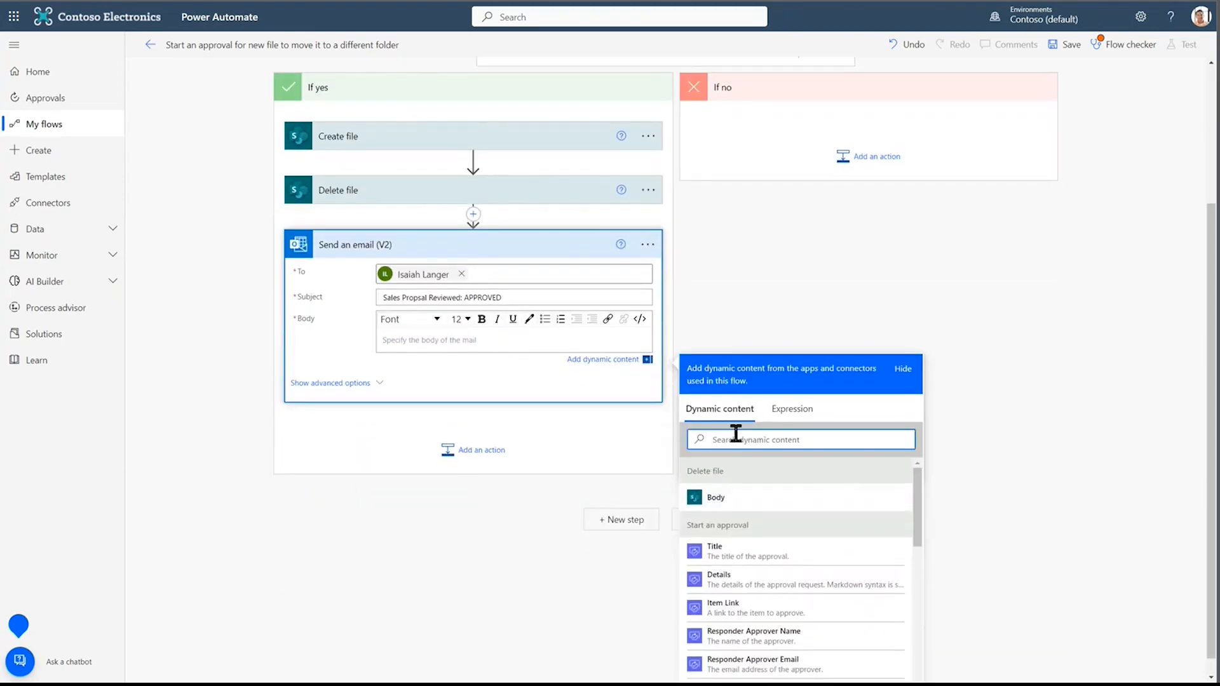
pyautogui.write('file name')
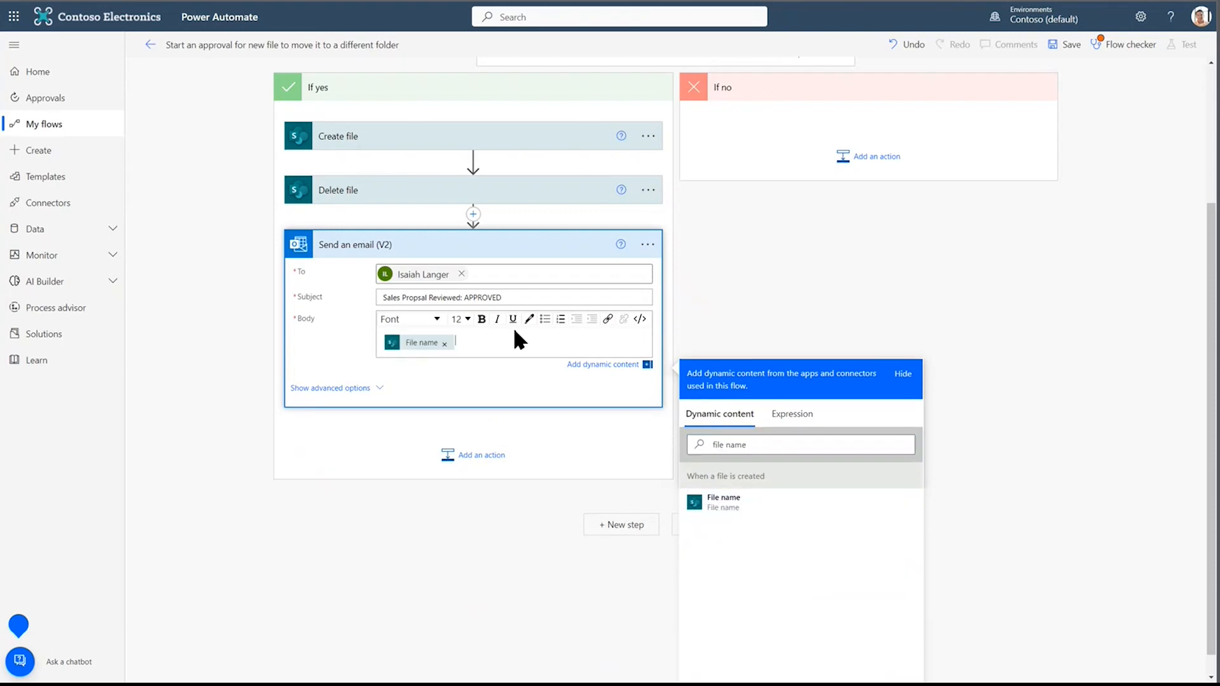
pyautogui.write('was aprpd')
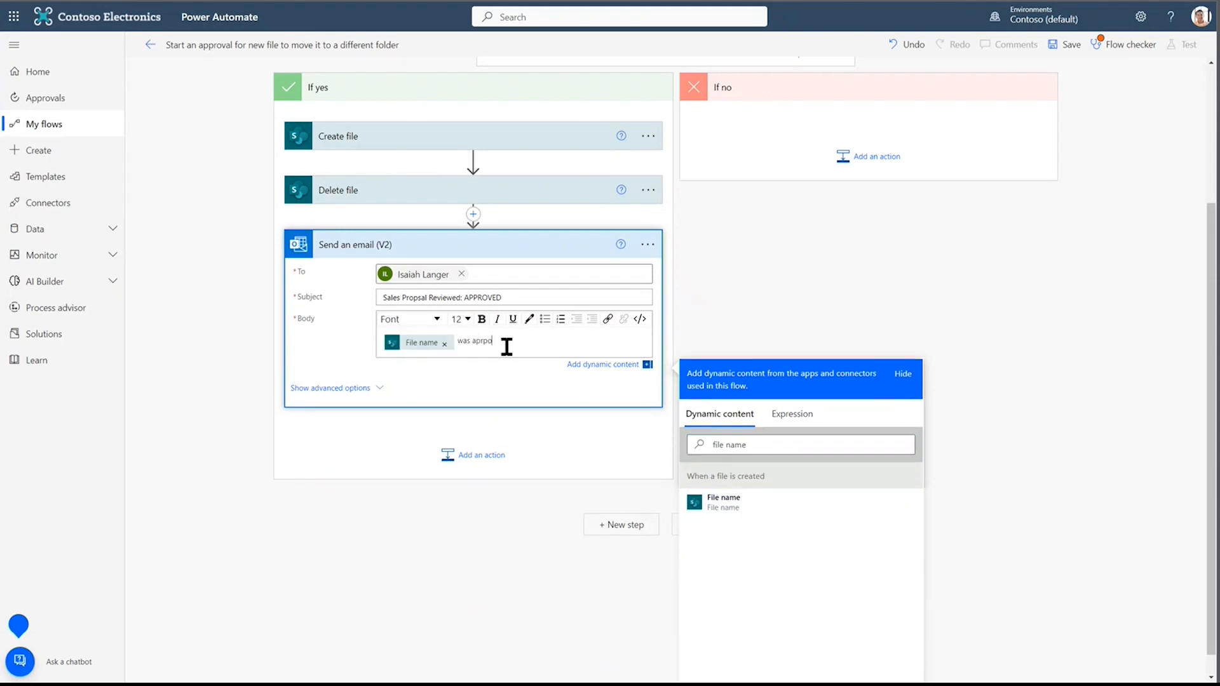
pyautogui.write('approv')
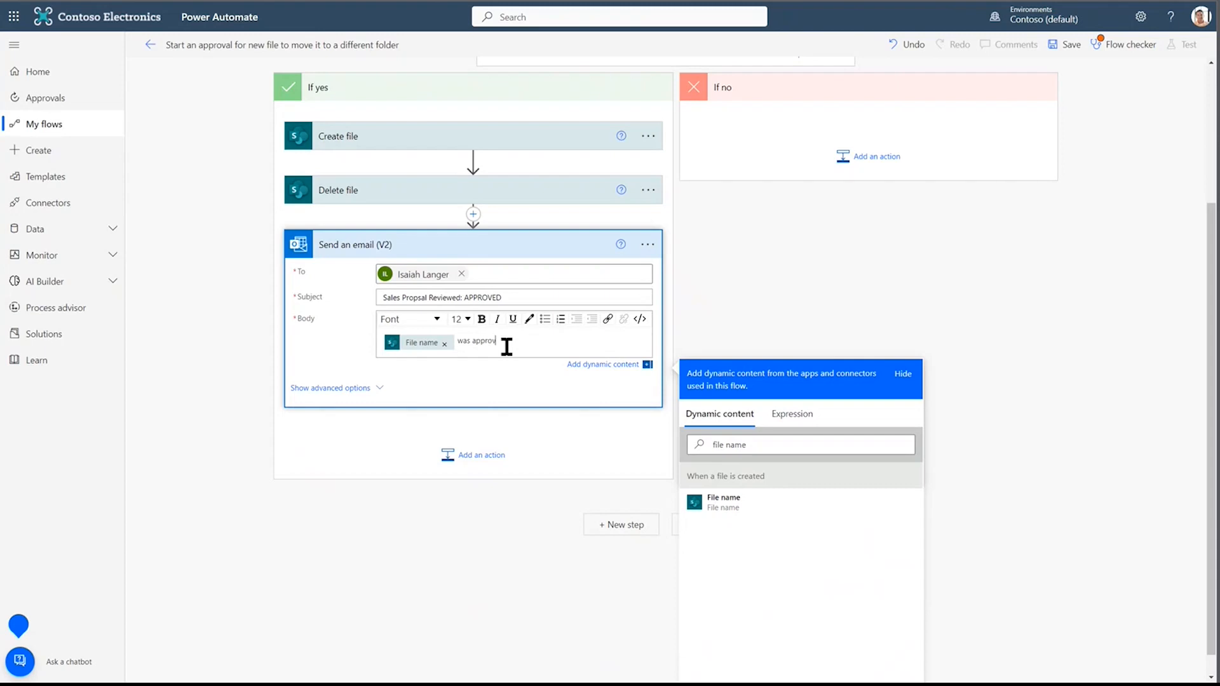
pyautogui.write('Coment')
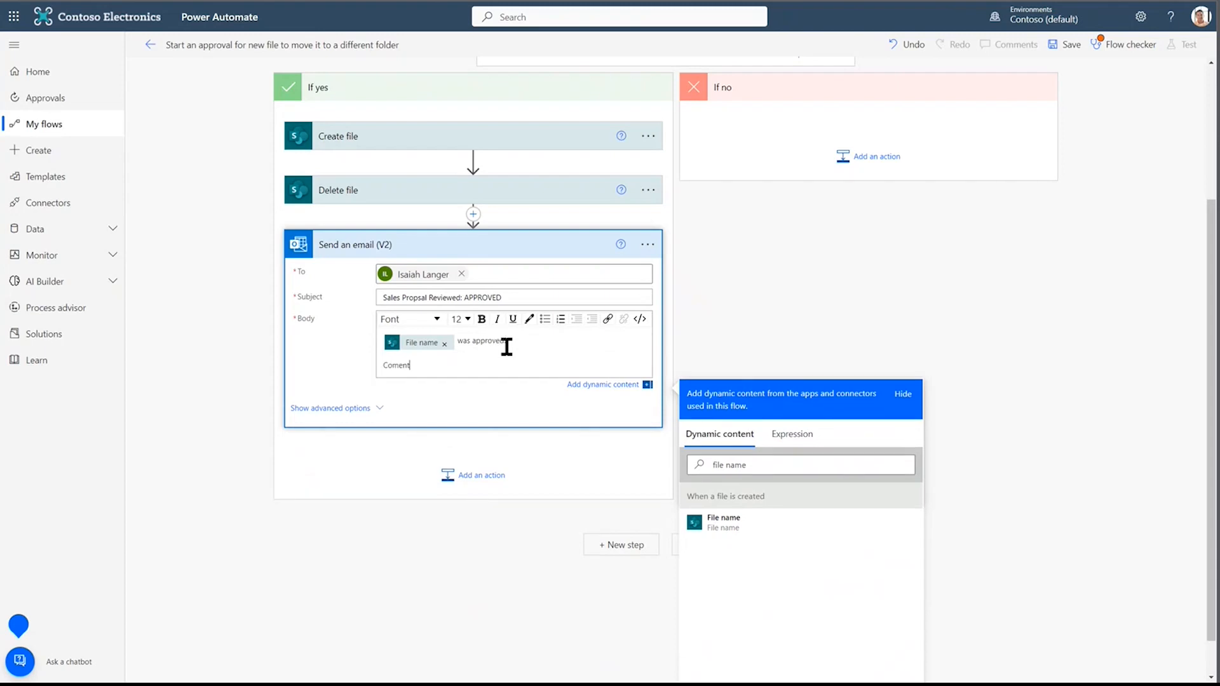
pyautogui.write('ms')
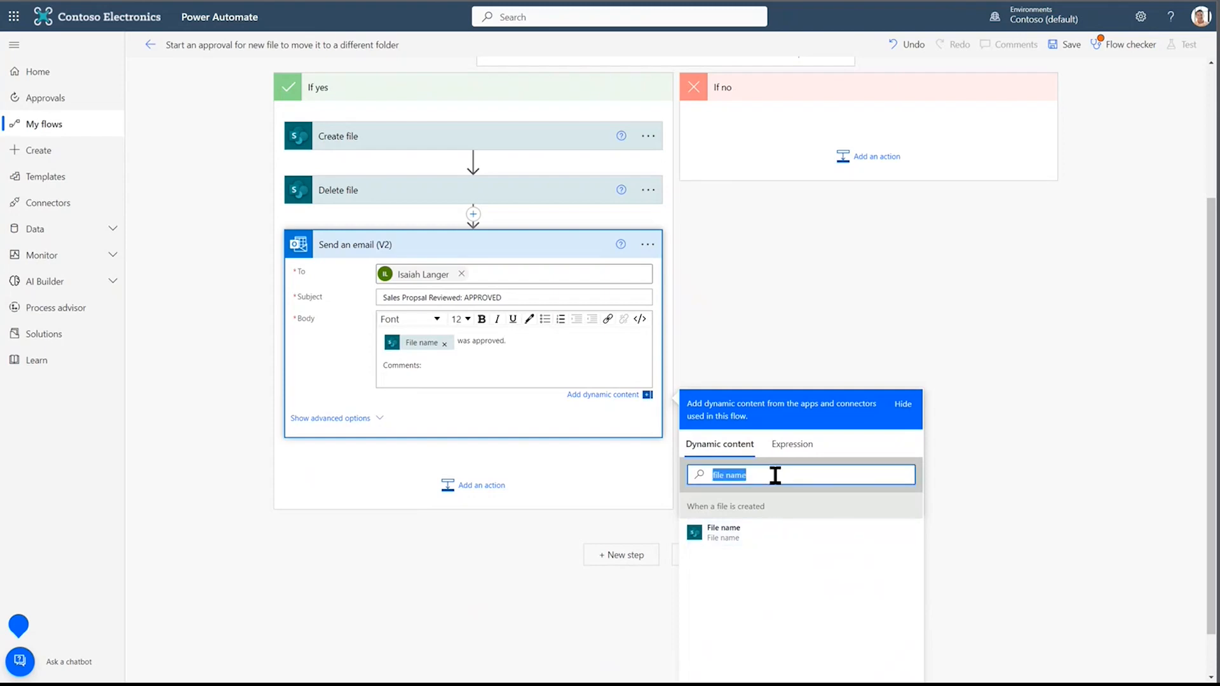
pyautogui.write('comments')
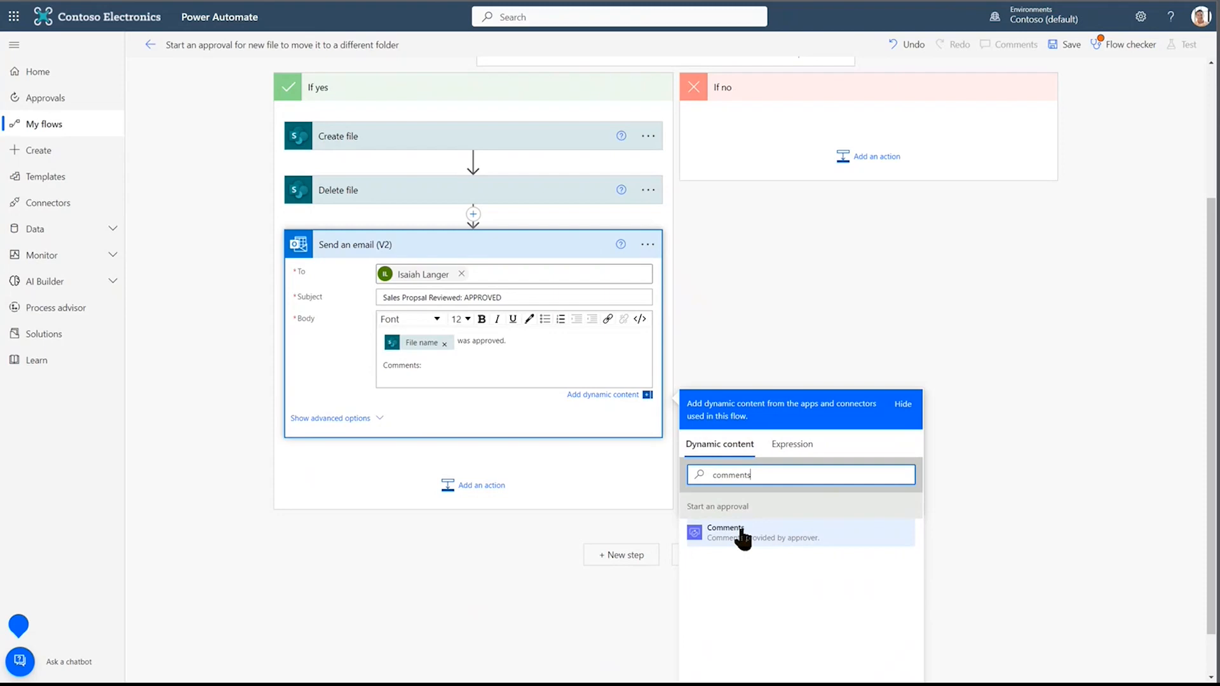
pyautogui.scroll(-3)
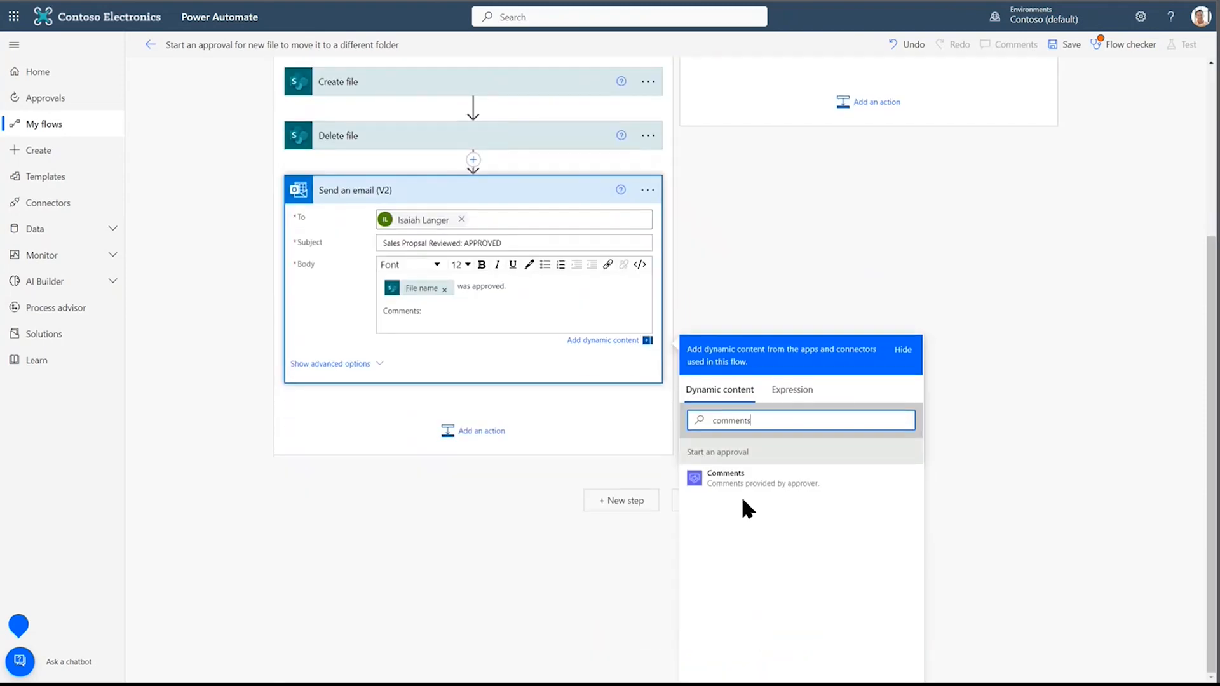
pyautogui.click(725, 477)
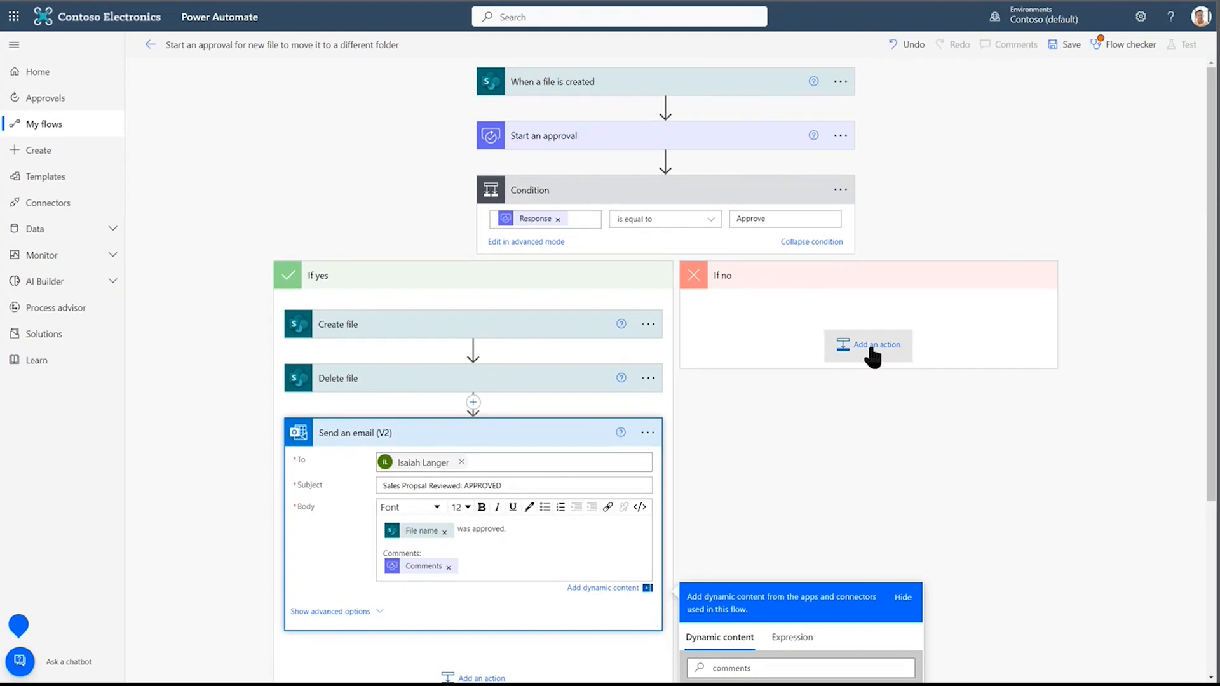
# Add a Send an email (V2) action to the If no branch.
pyautogui.click(867, 344)
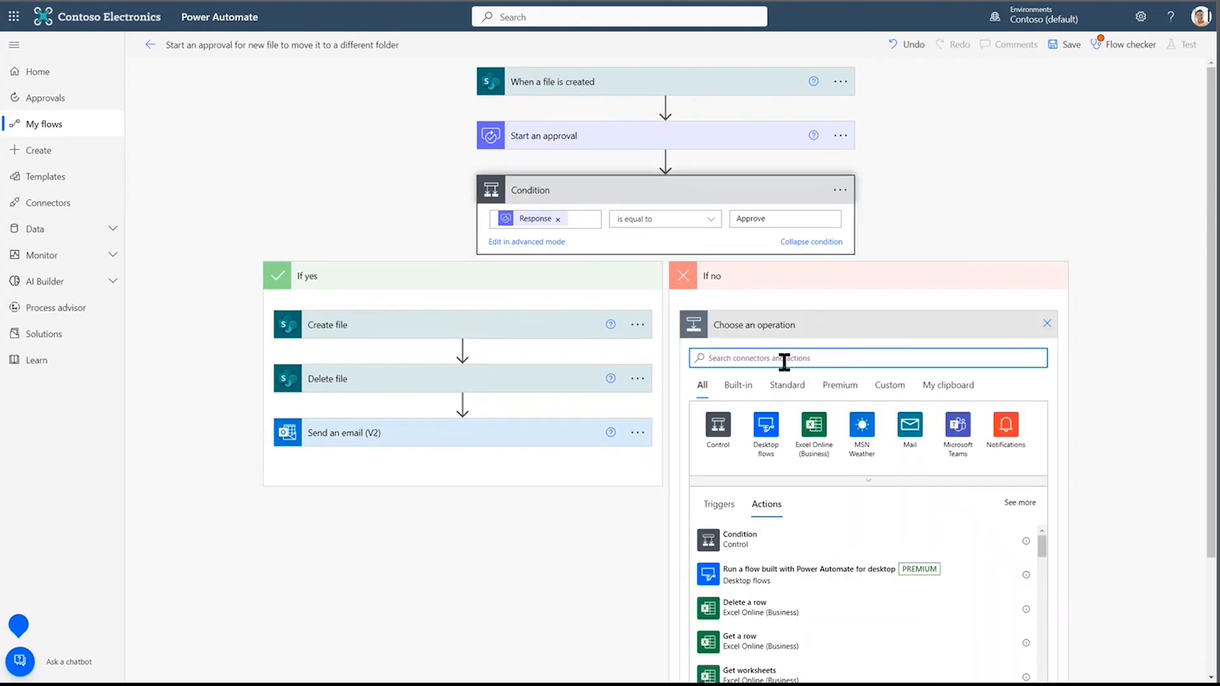
pyautogui.write('send an email')
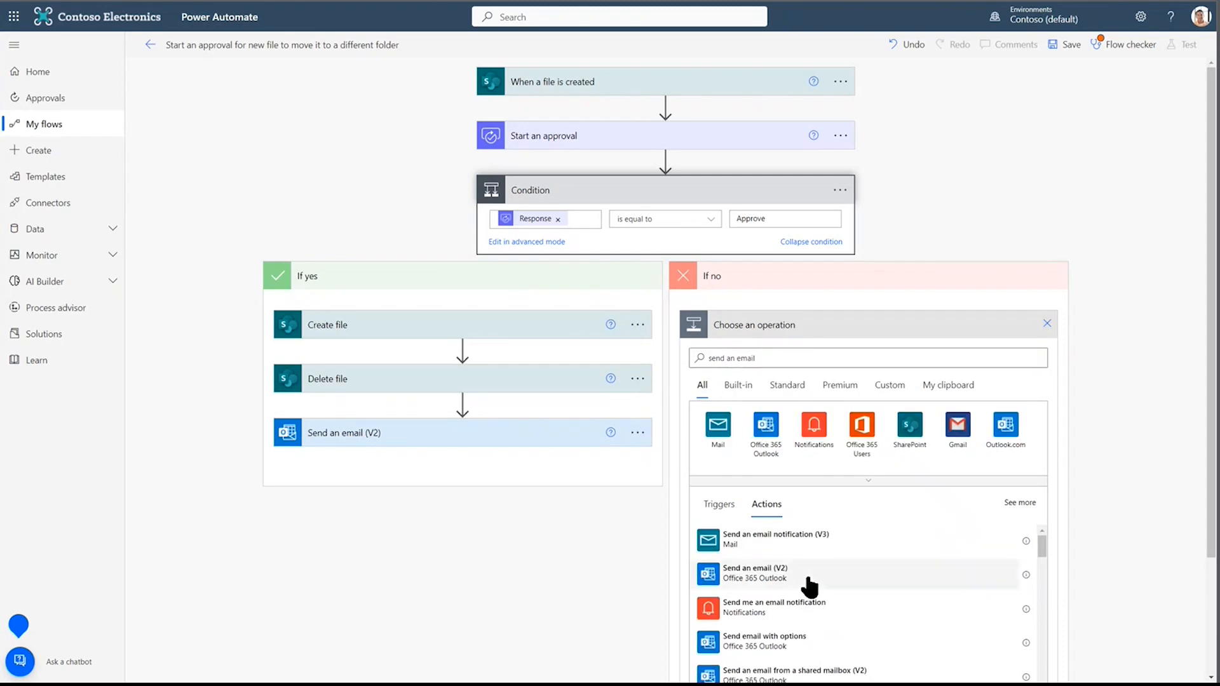
pyautogui.click(755, 572)
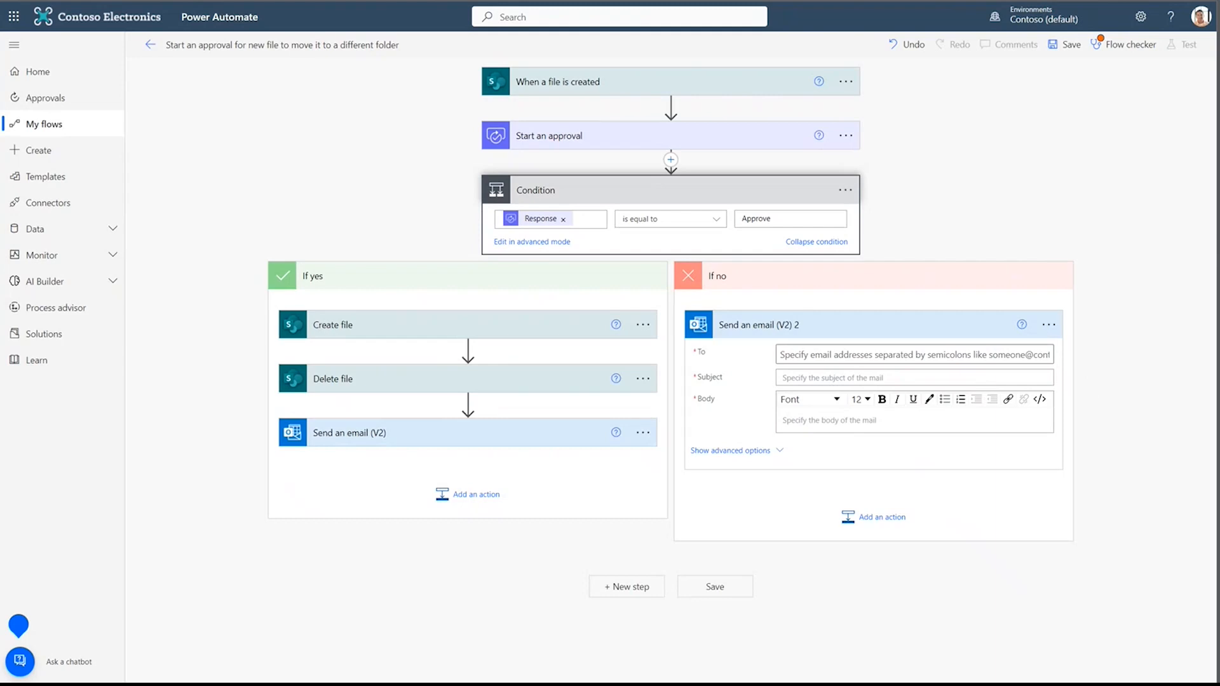
# Email Isaiah Langer 'Sales Proposal Reviewed: EDIT', body with File name, further-editing note, and Comments.
pyautogui.click(913, 375)
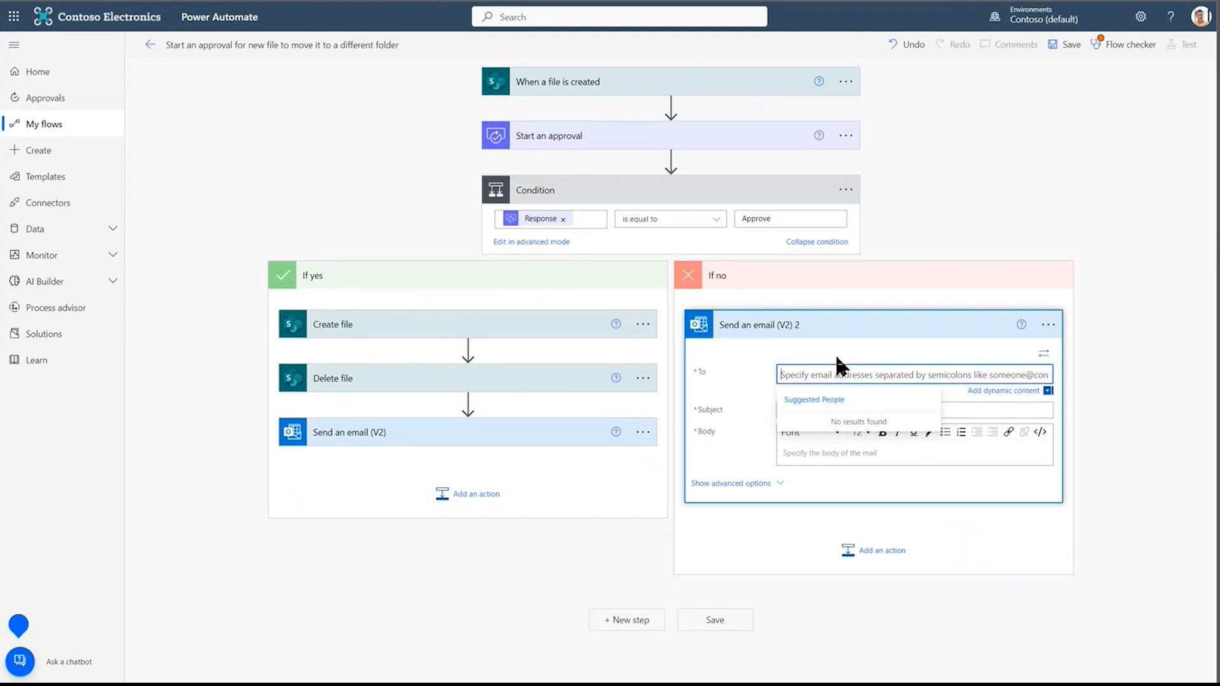
pyautogui.write('Isaiah Langer')
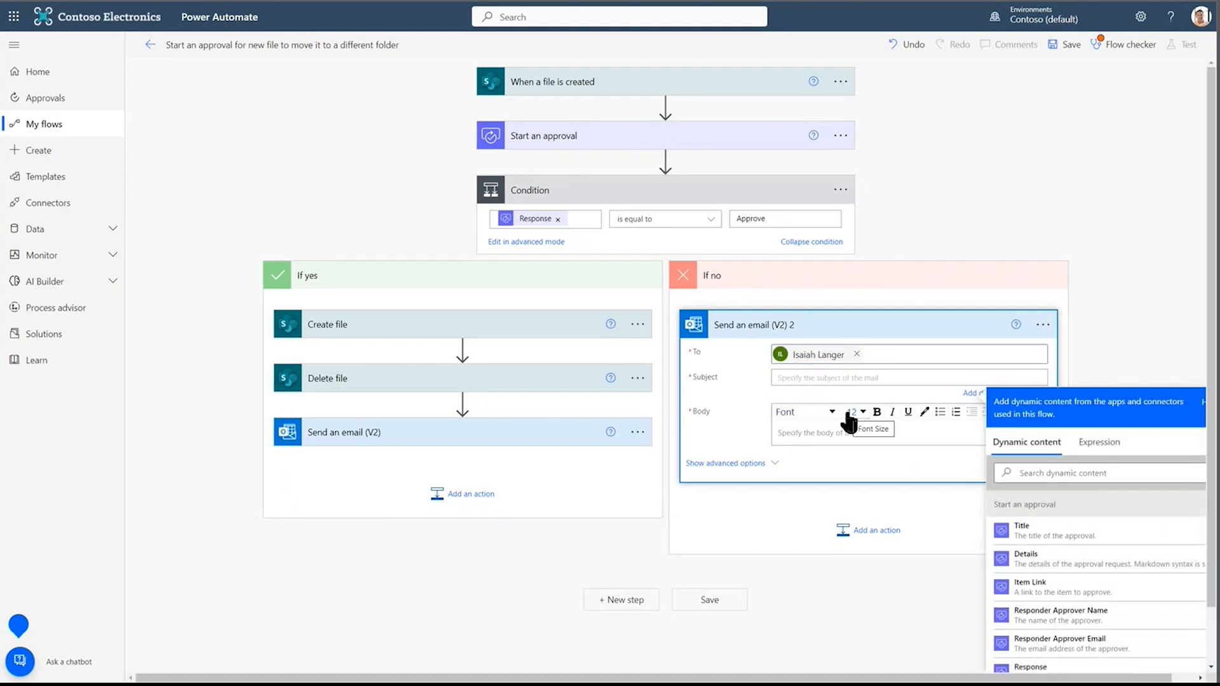
pyautogui.write('Sales Proposal Reviewed: EDIT')
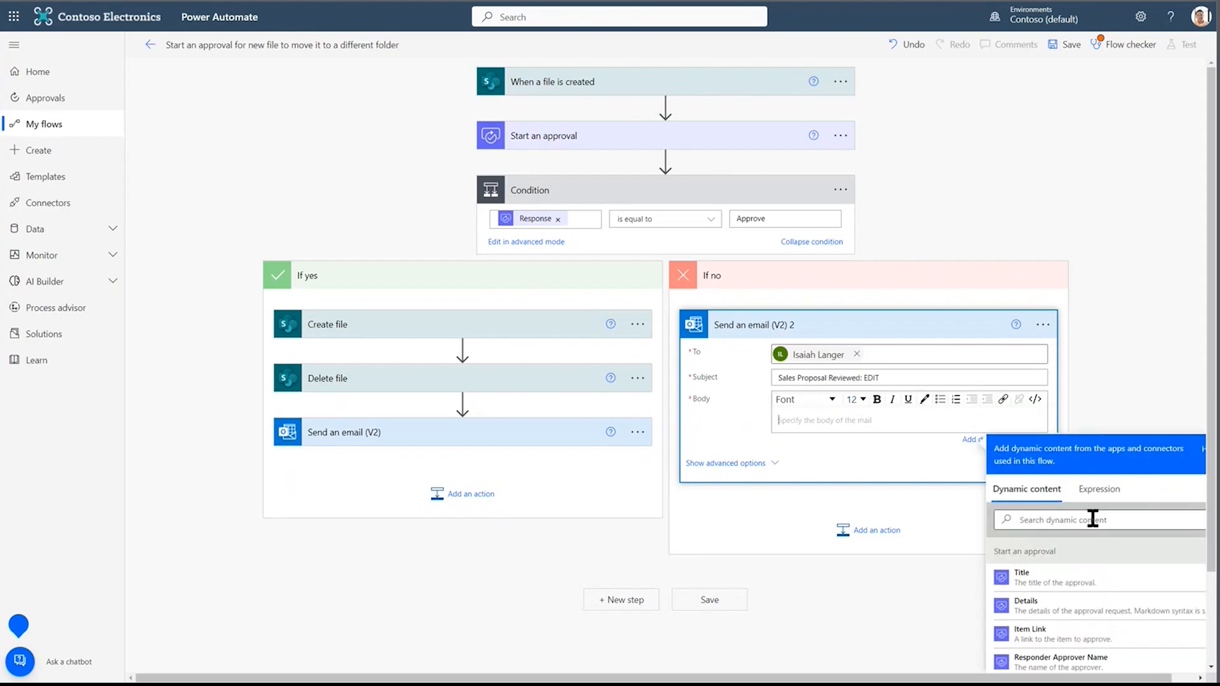
pyautogui.write('file name')
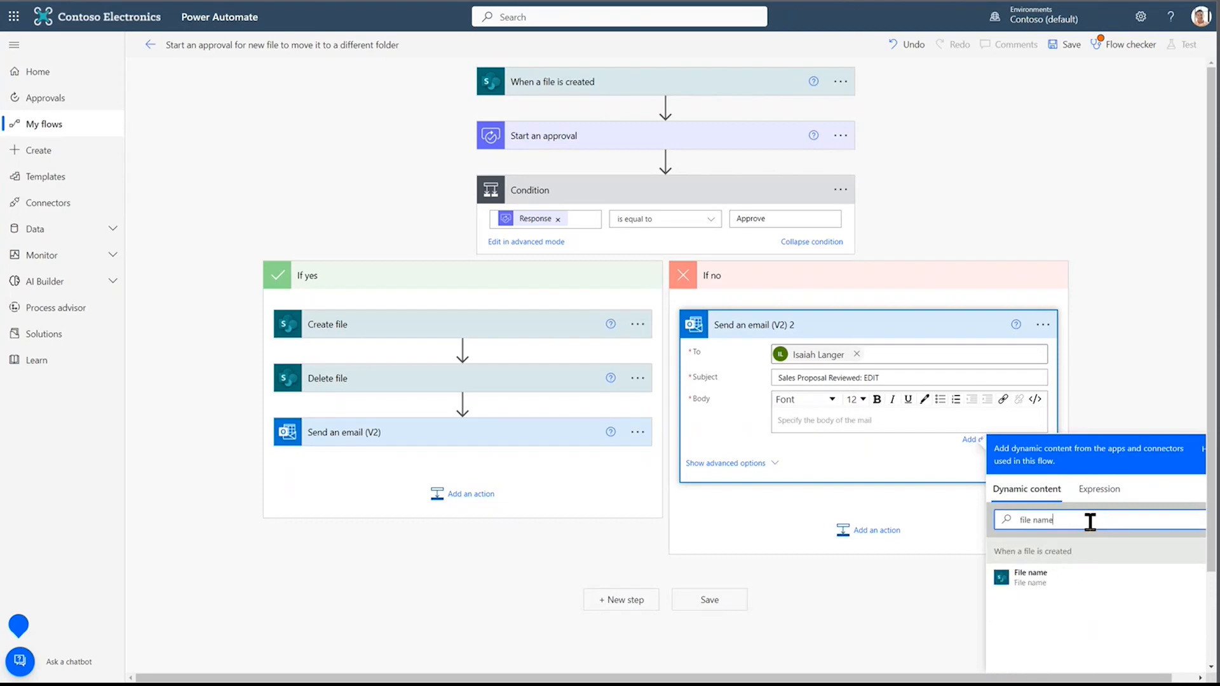
pyautogui.click(1028, 576)
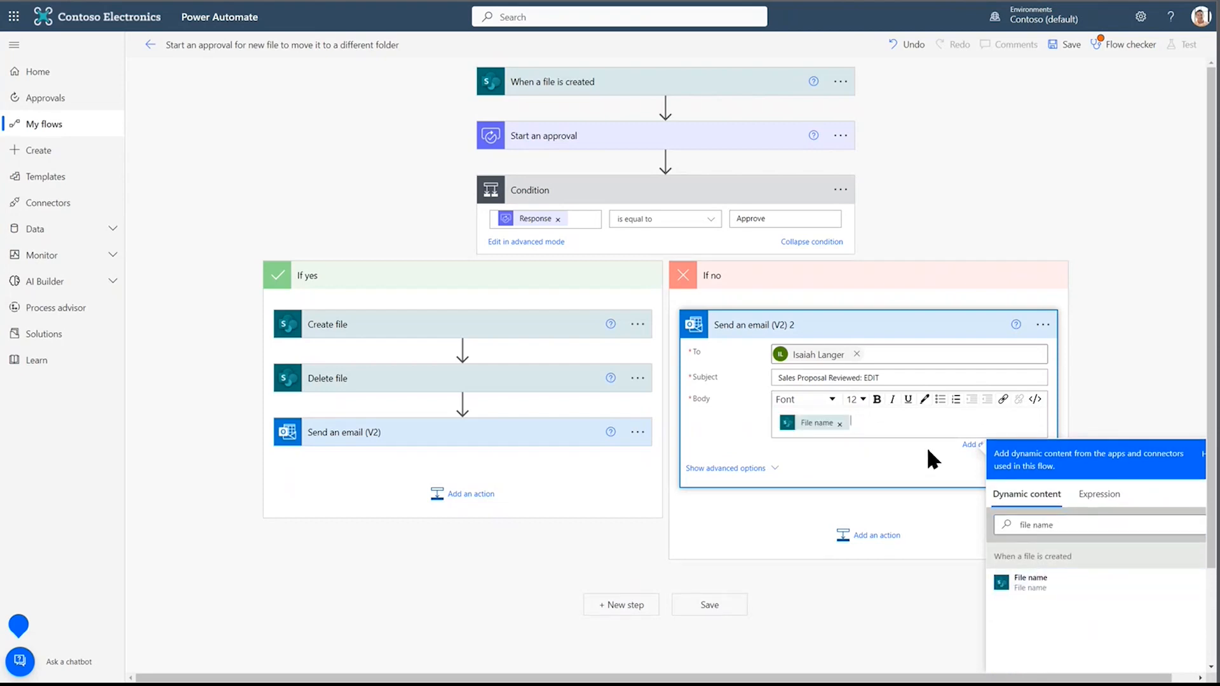
pyautogui.write('requires further editing.')
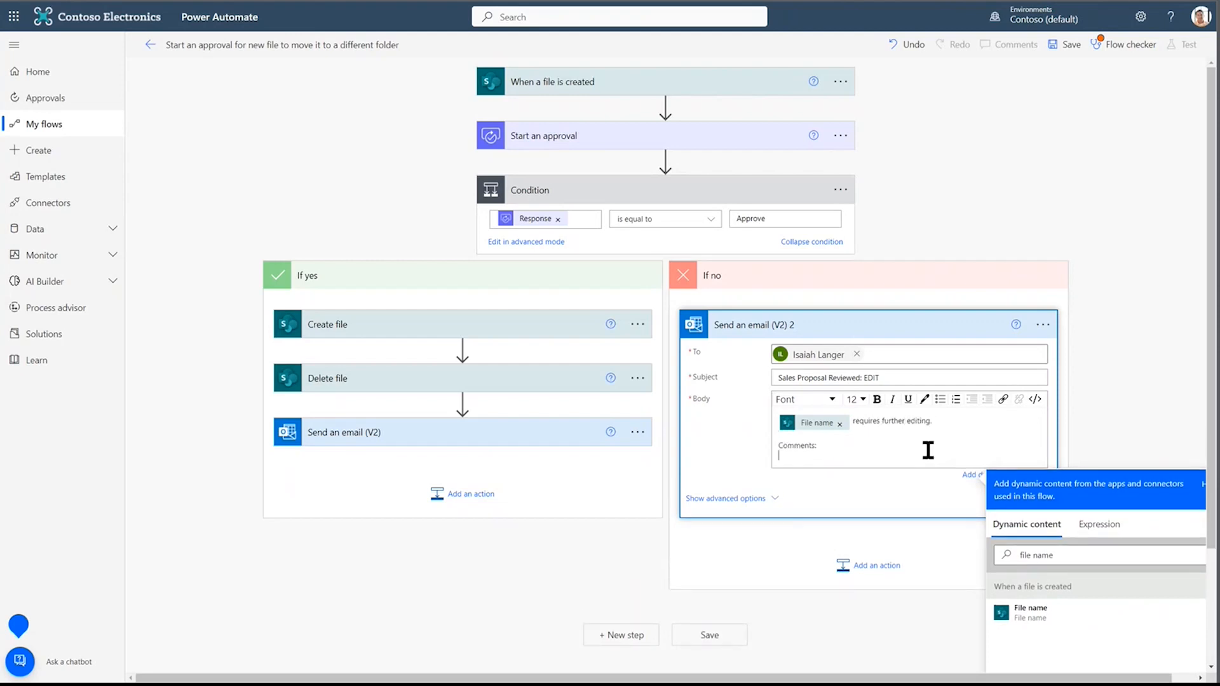
pyautogui.write('create')
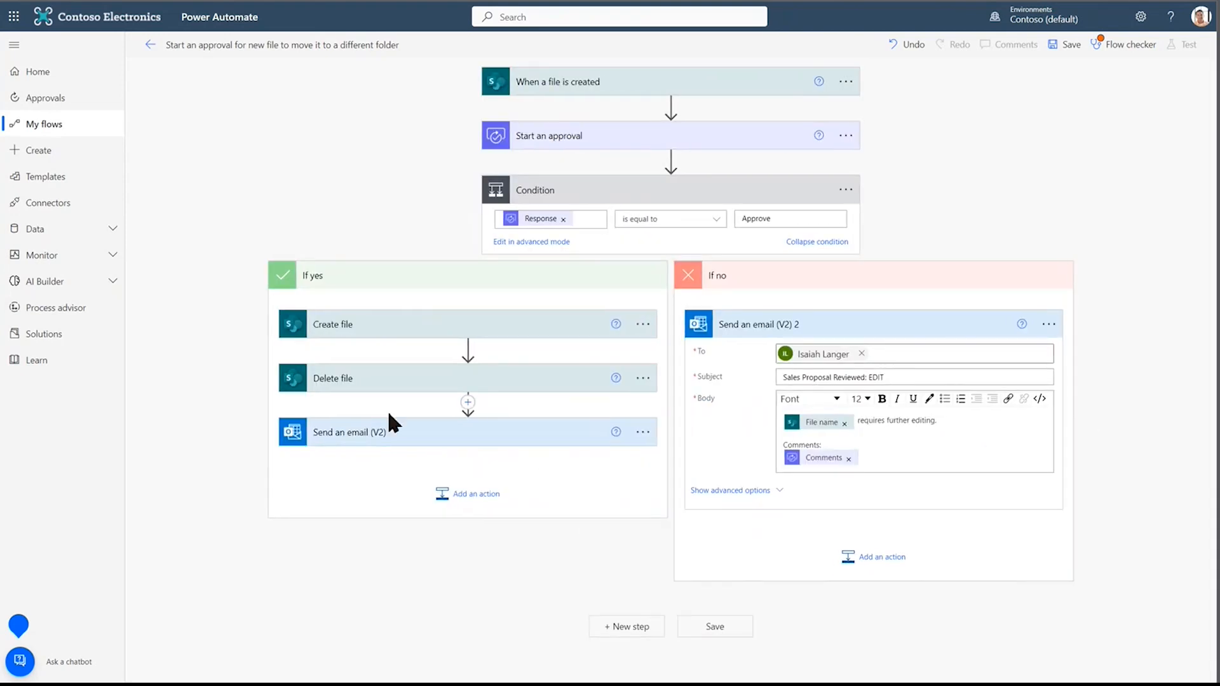
pyautogui.moveTo(403, 277)
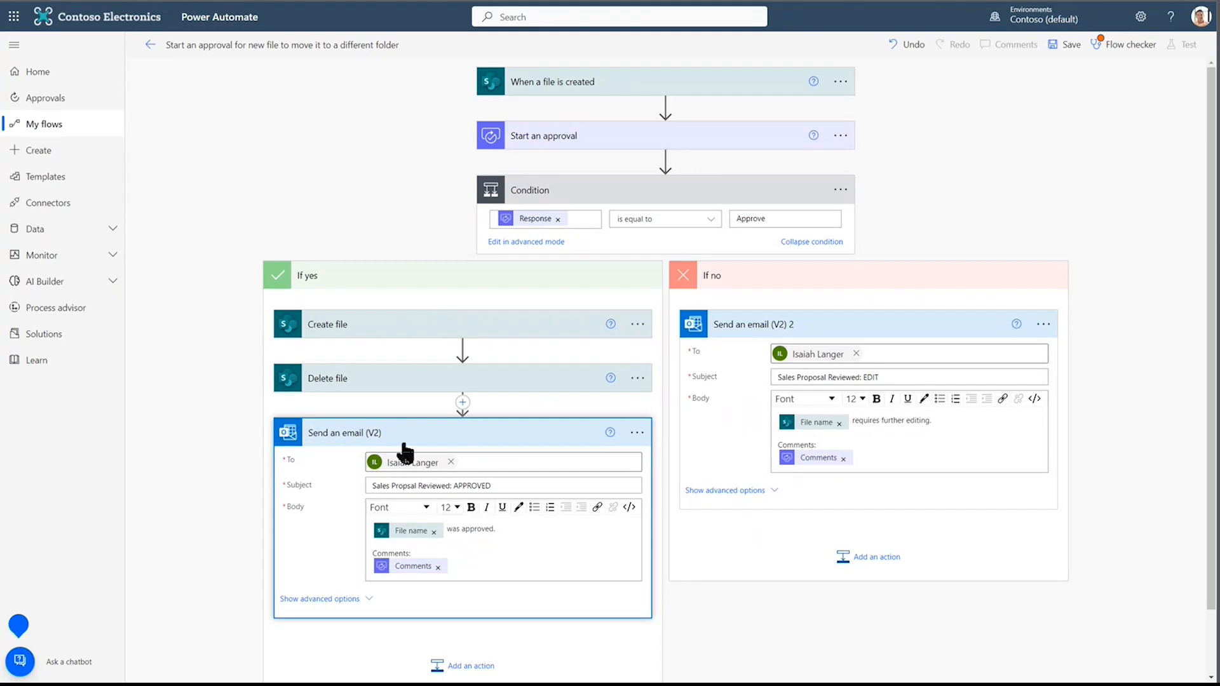
pyautogui.moveTo(878, 302)
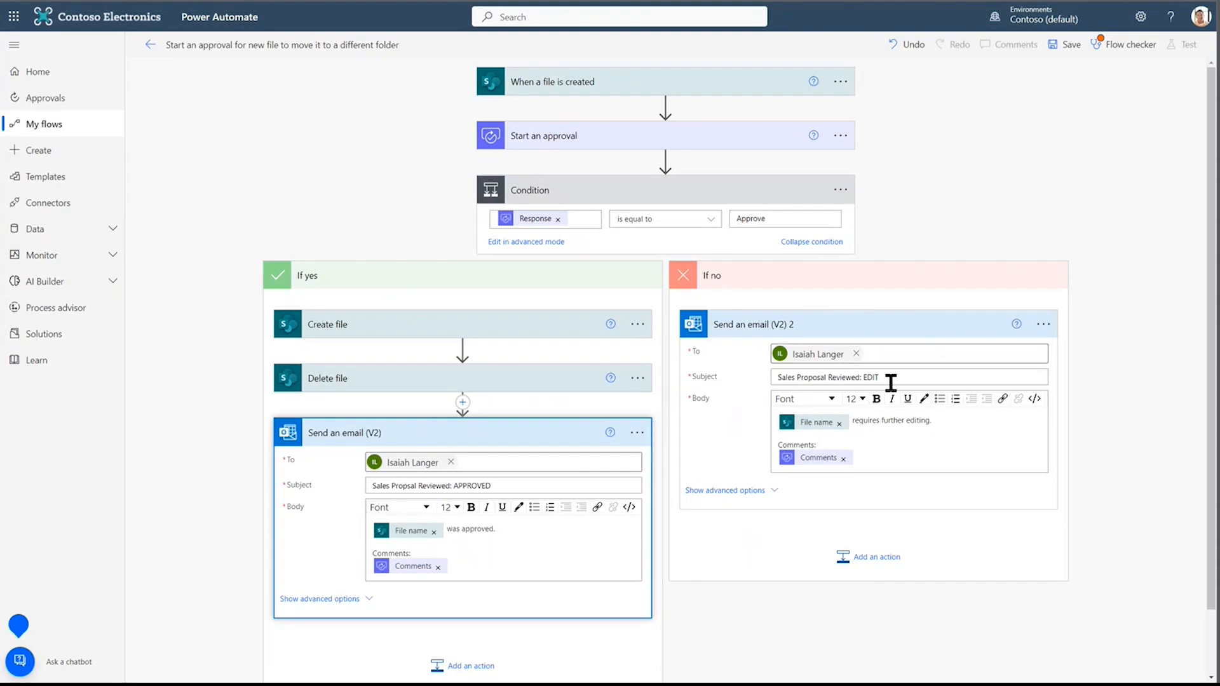
pyautogui.moveTo(1105, 459)
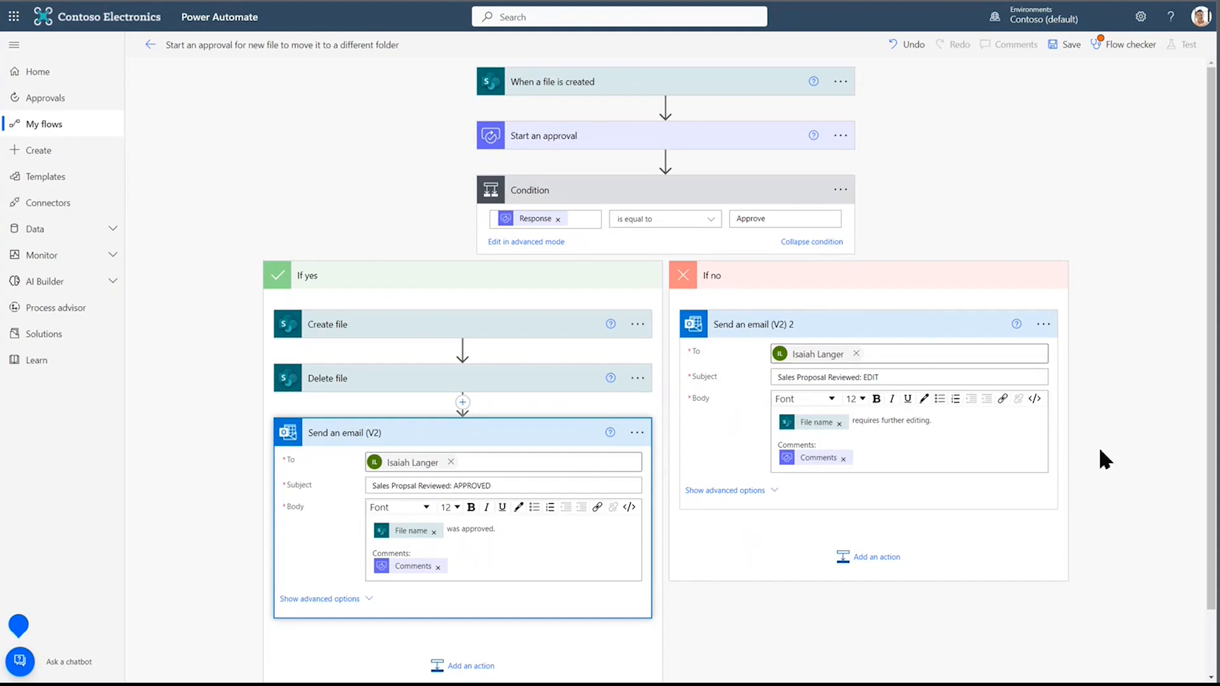
# Save the flow, review the Flow checker warnings, and start a manual test run.
pyautogui.click(1067, 45)
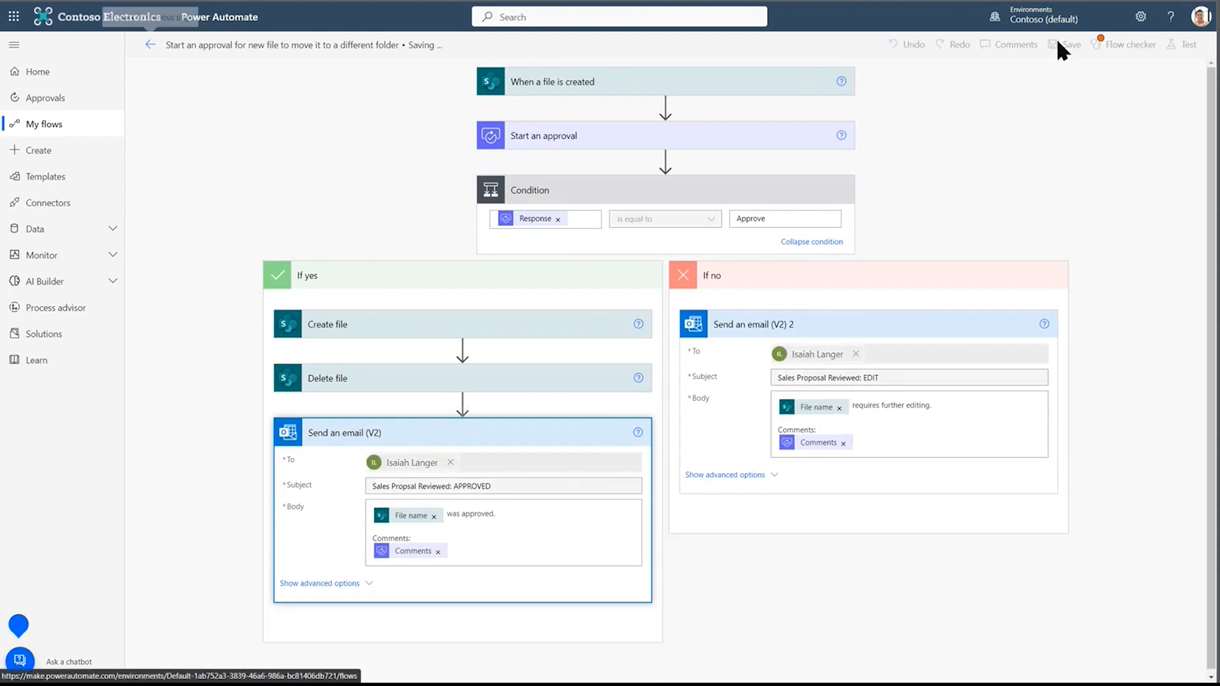
pyautogui.click(1131, 44)
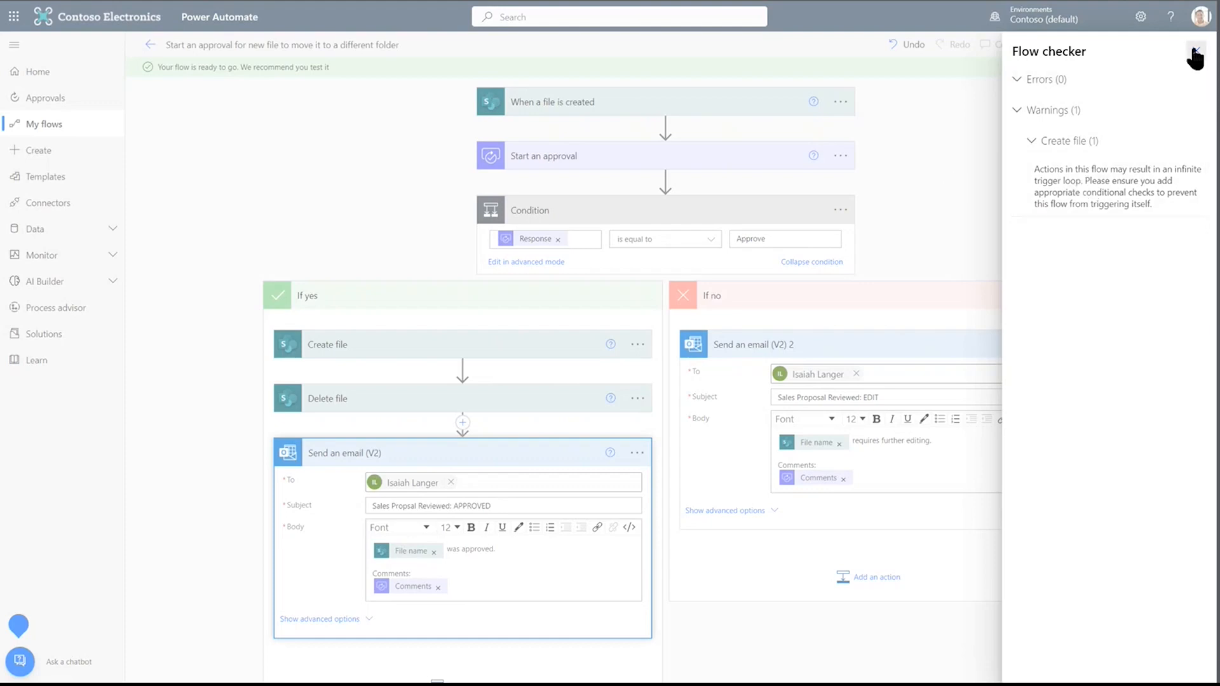
pyautogui.click(1196, 55)
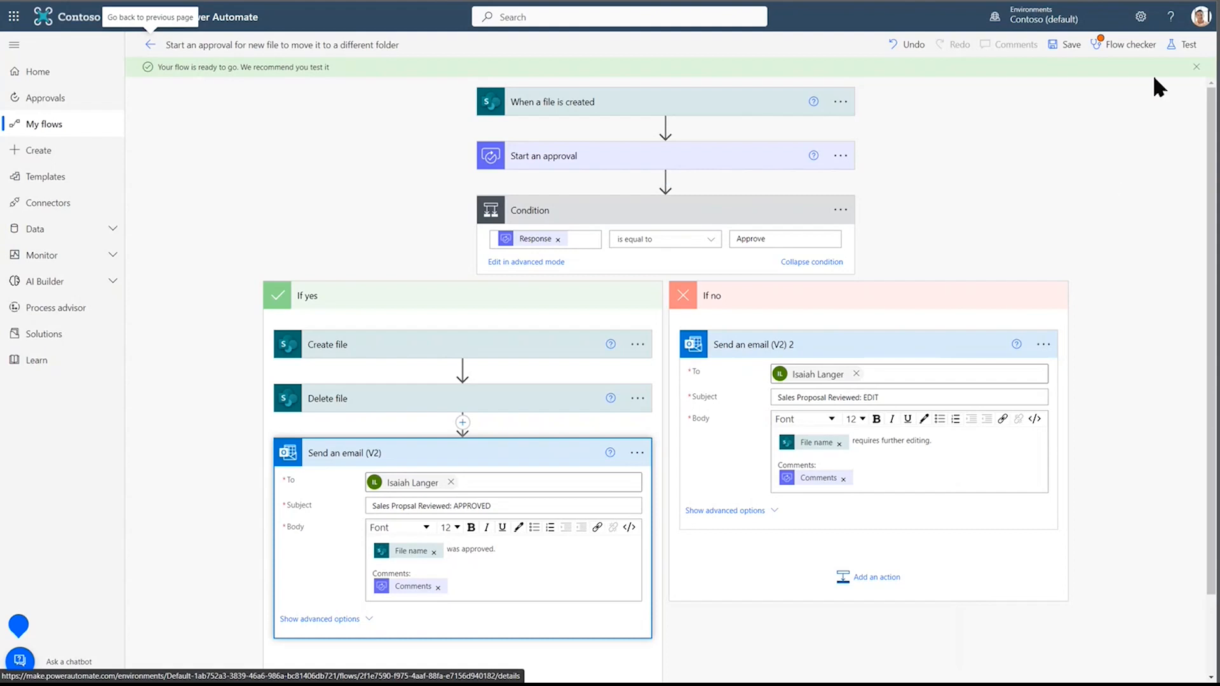
pyautogui.click(1189, 45)
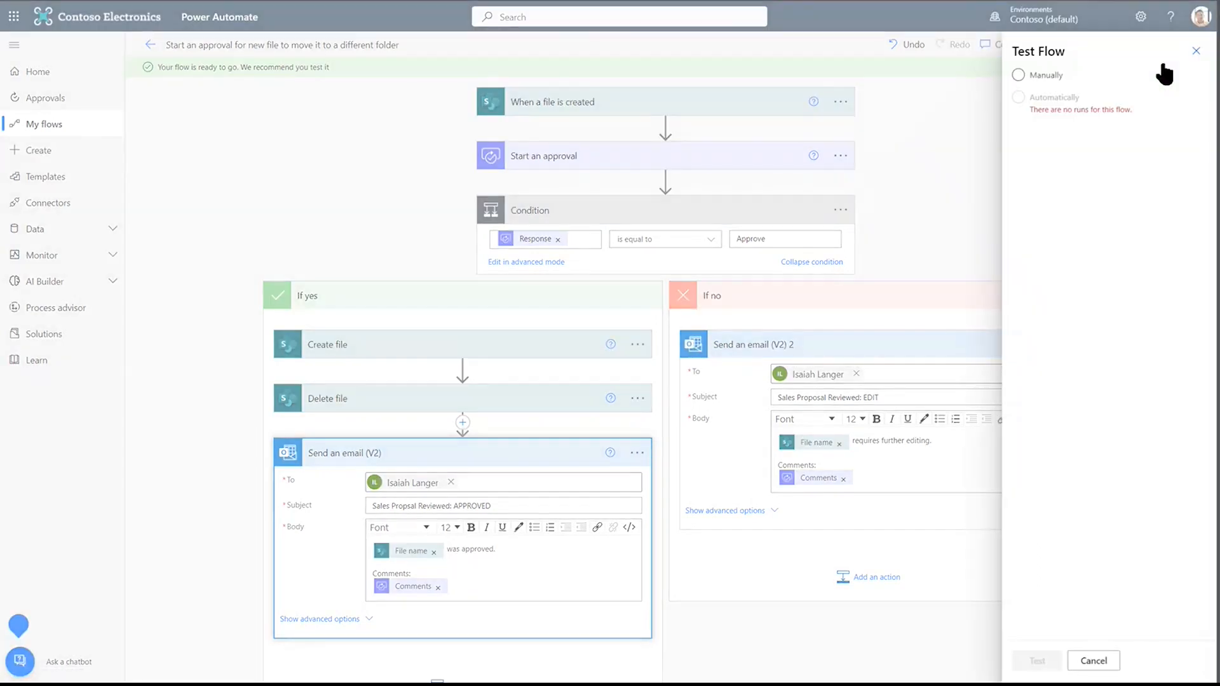
pyautogui.click(1018, 75)
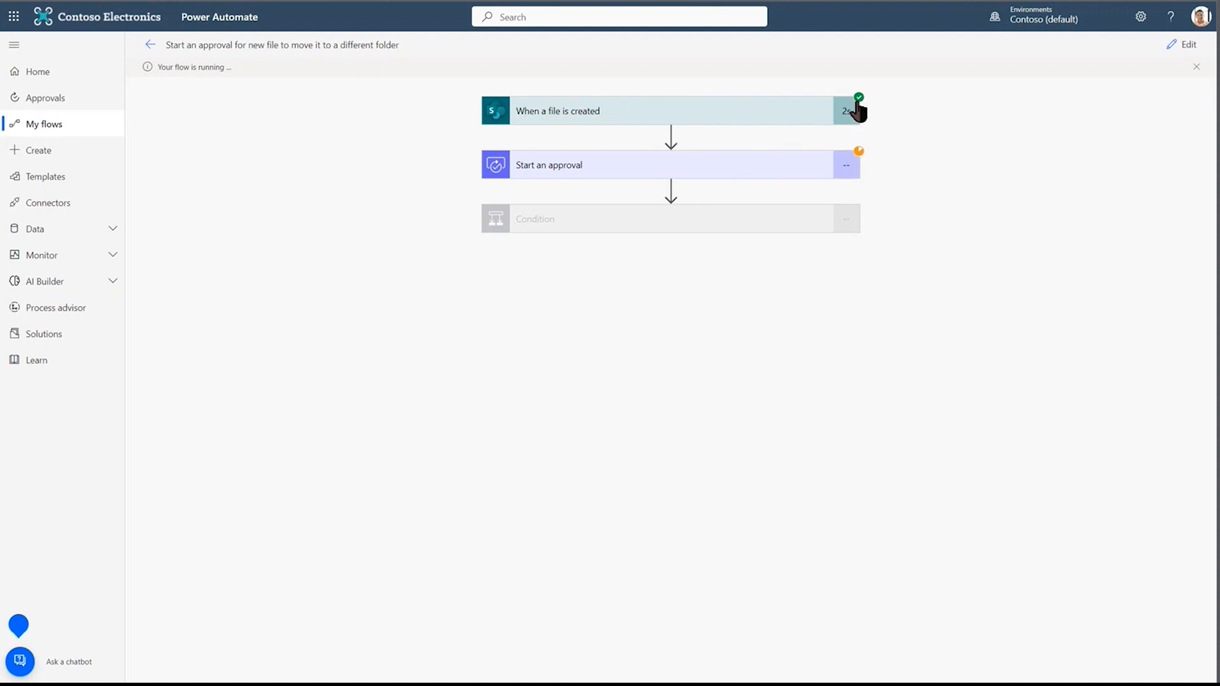
pyautogui.moveTo(856, 117)
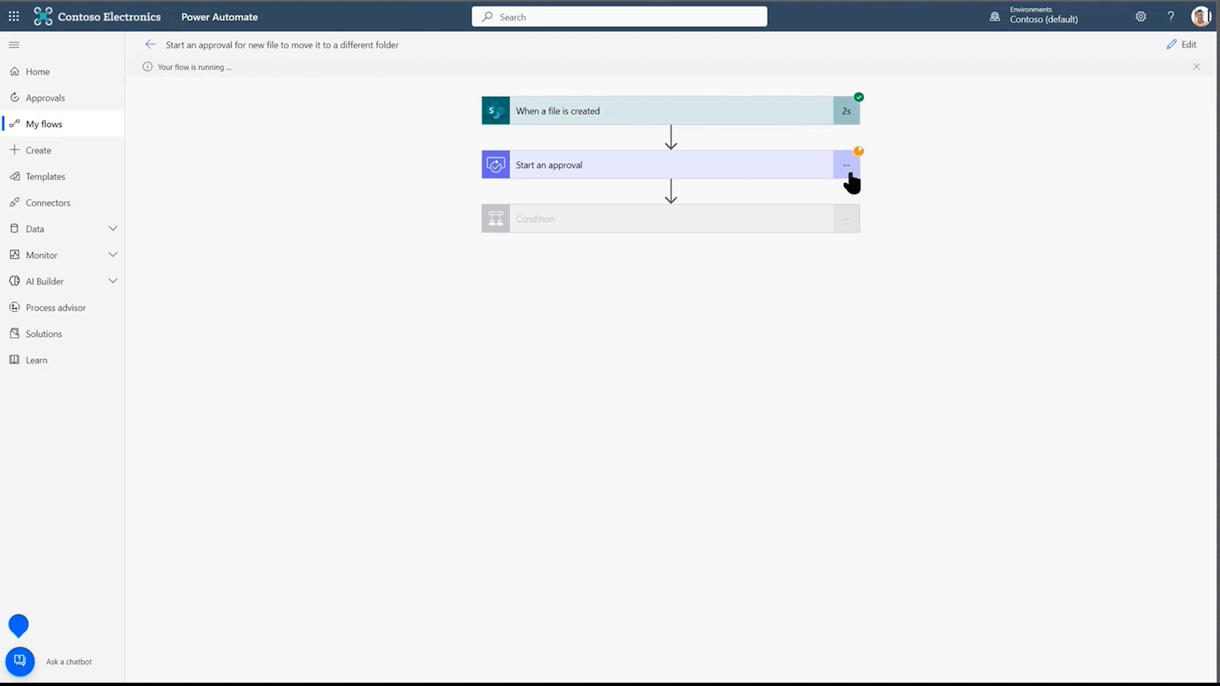
pyautogui.moveTo(821, 181)
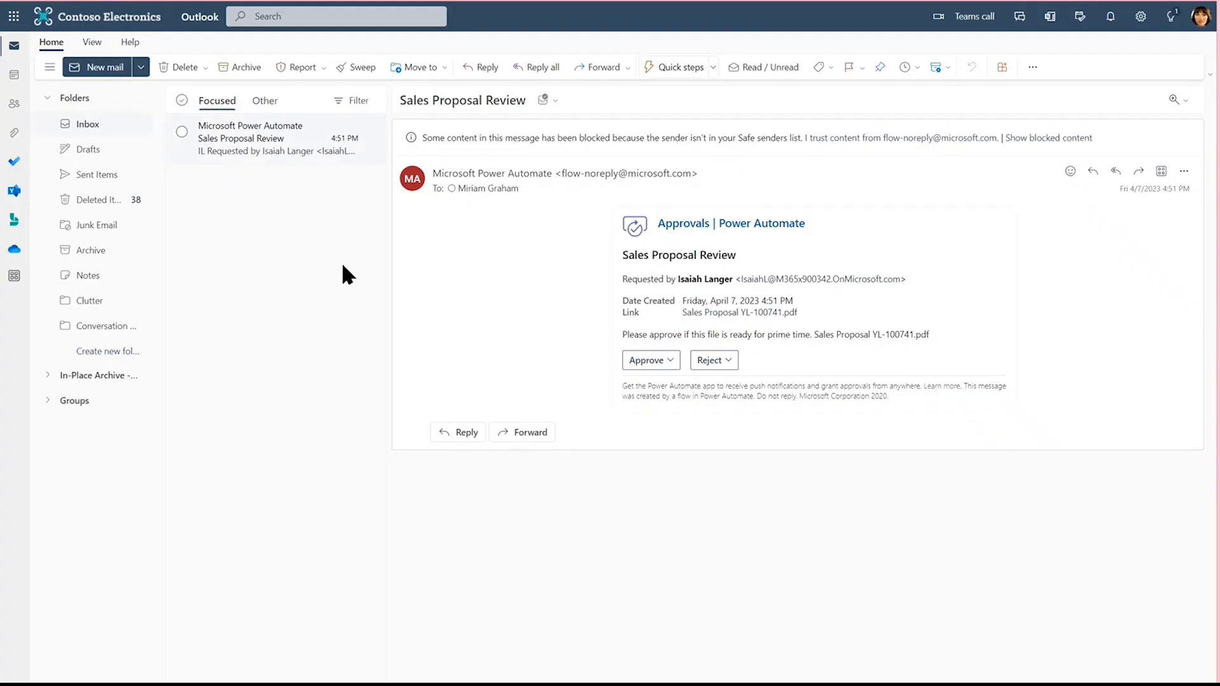
pyautogui.moveTo(589, 295)
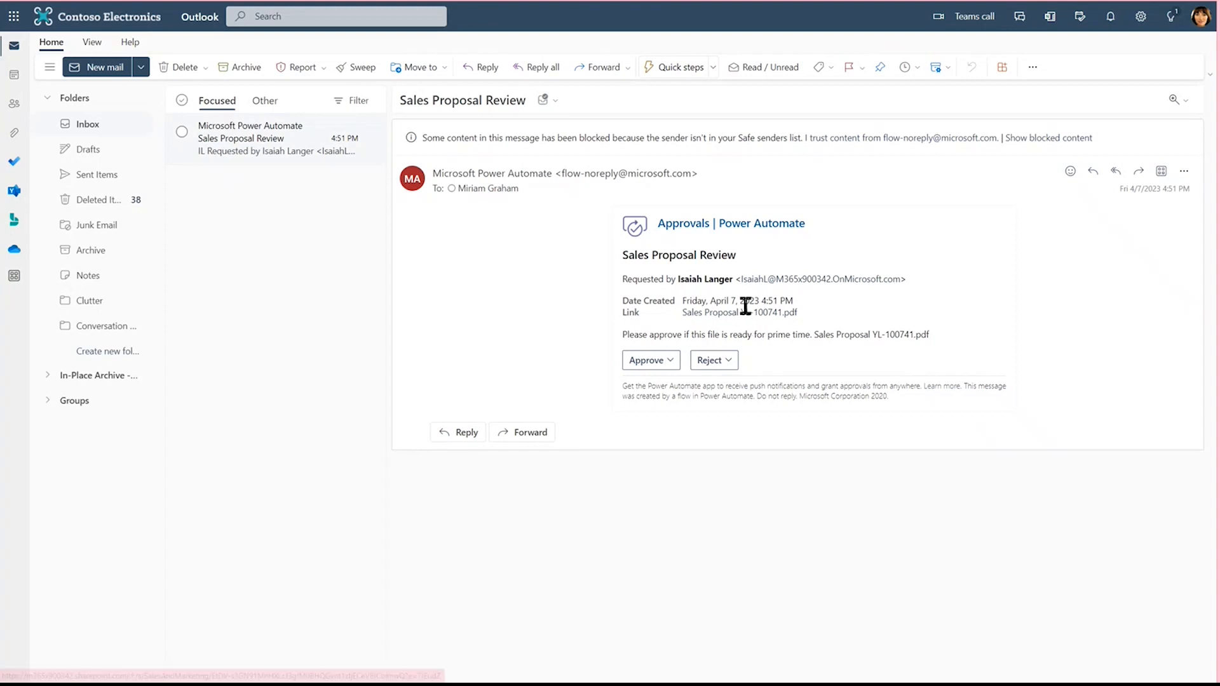
# Approve the proposal with comment 'Great job! Well done! Please forward to client.' and submit.
pyautogui.click(647, 360)
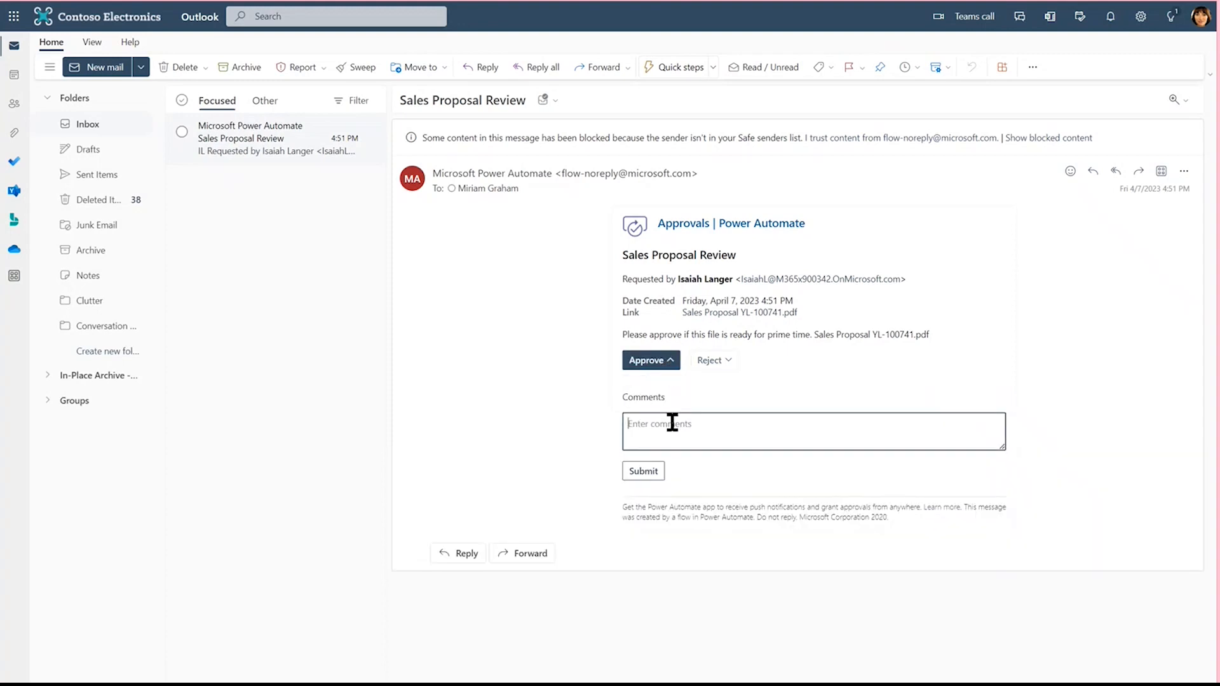
pyautogui.write('Great job! Well done!')
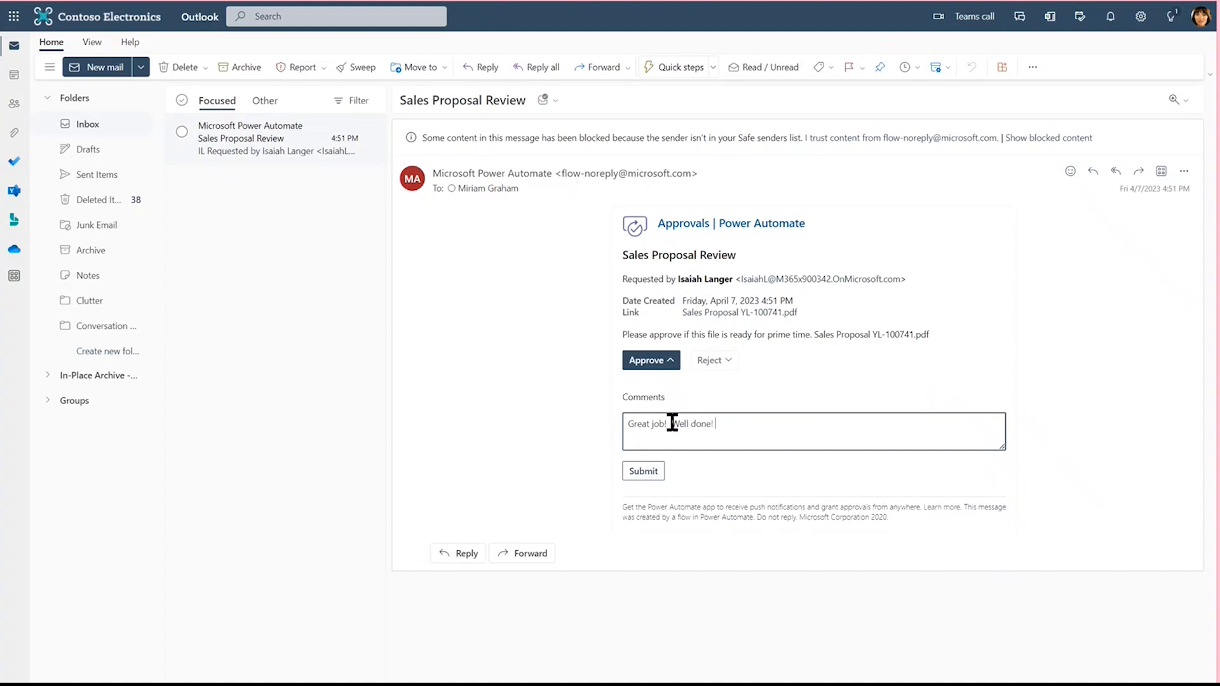
pyautogui.write('Please forward to client')
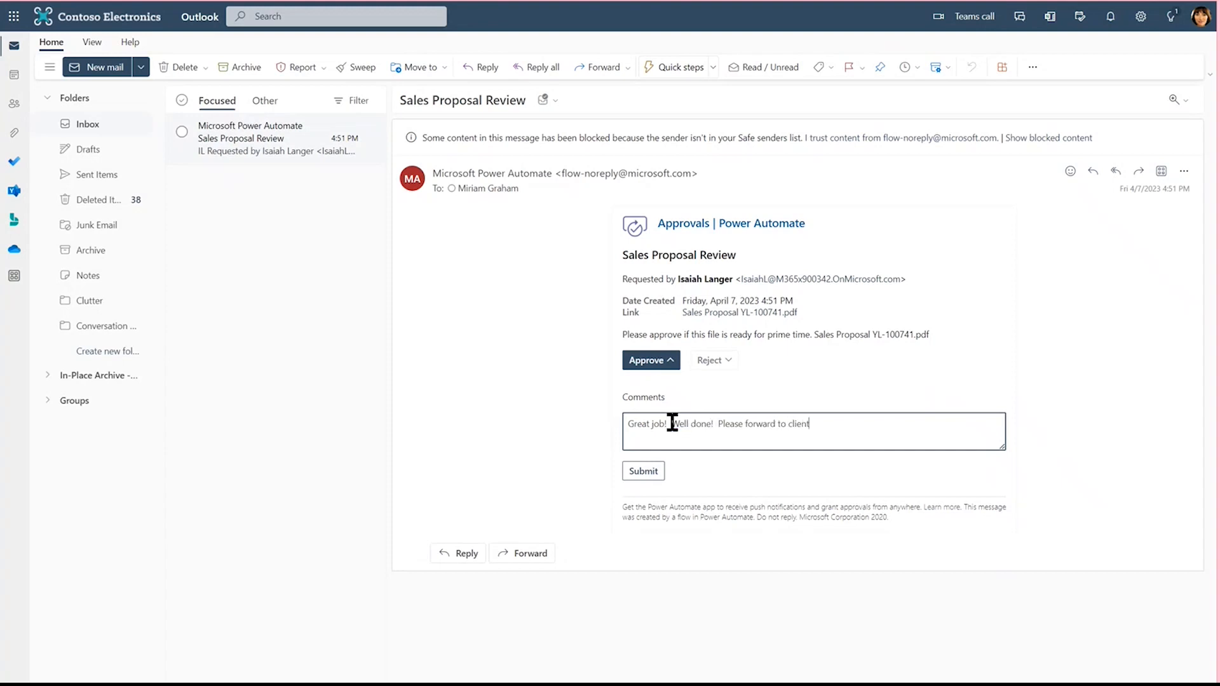
pyautogui.click(643, 471)
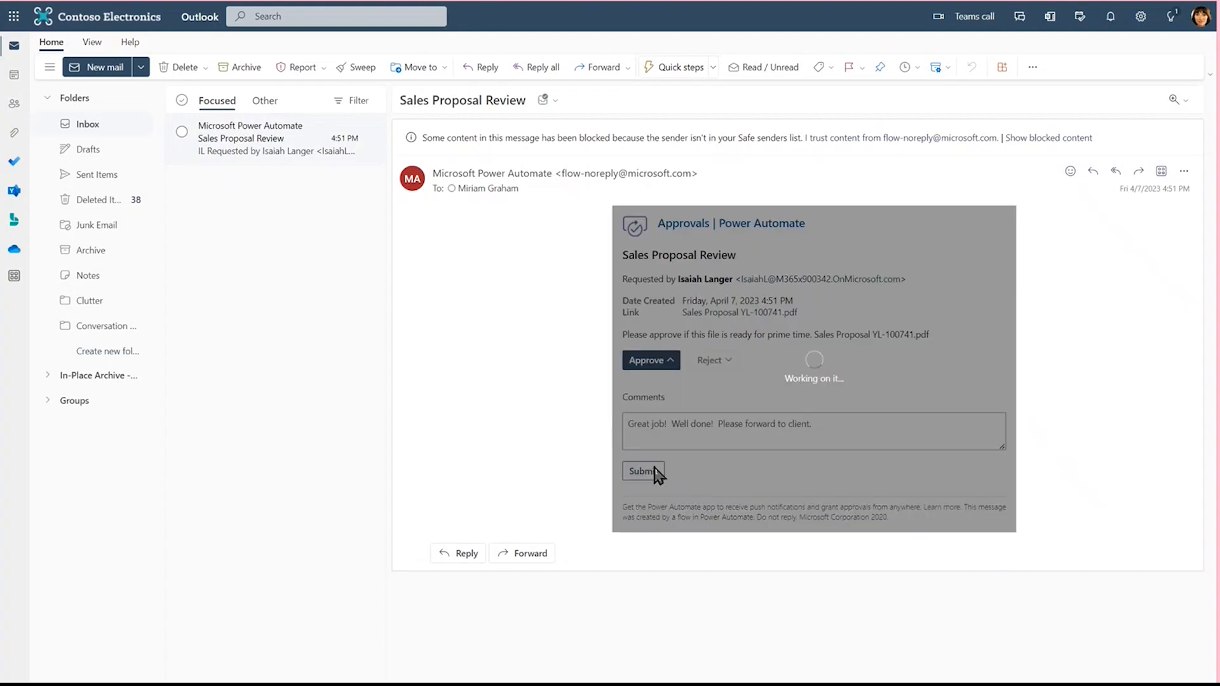
pyautogui.click(641, 471)
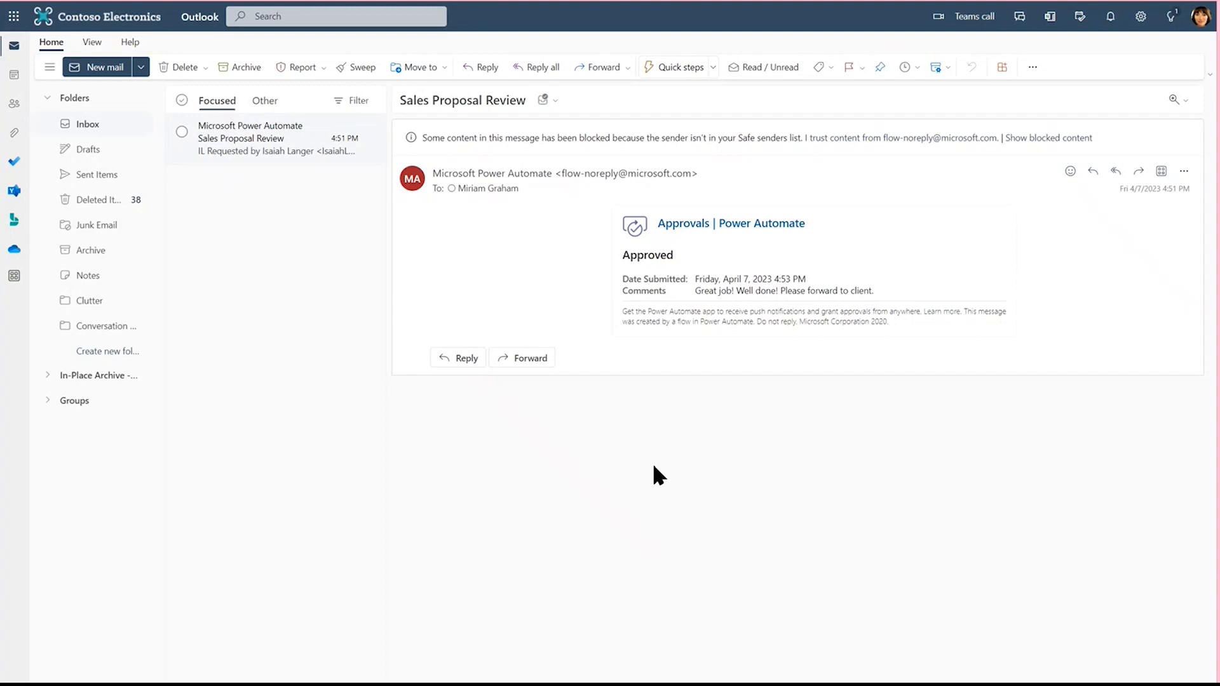
pyautogui.moveTo(716, 419)
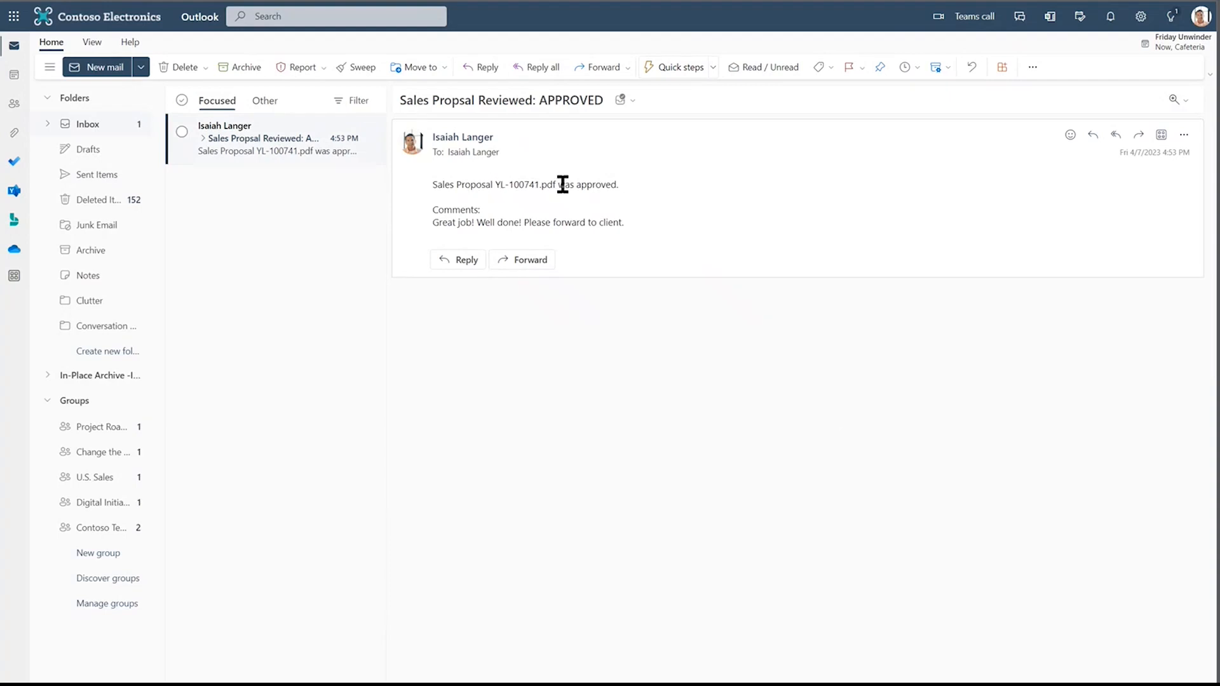
pyautogui.moveTo(566, 238)
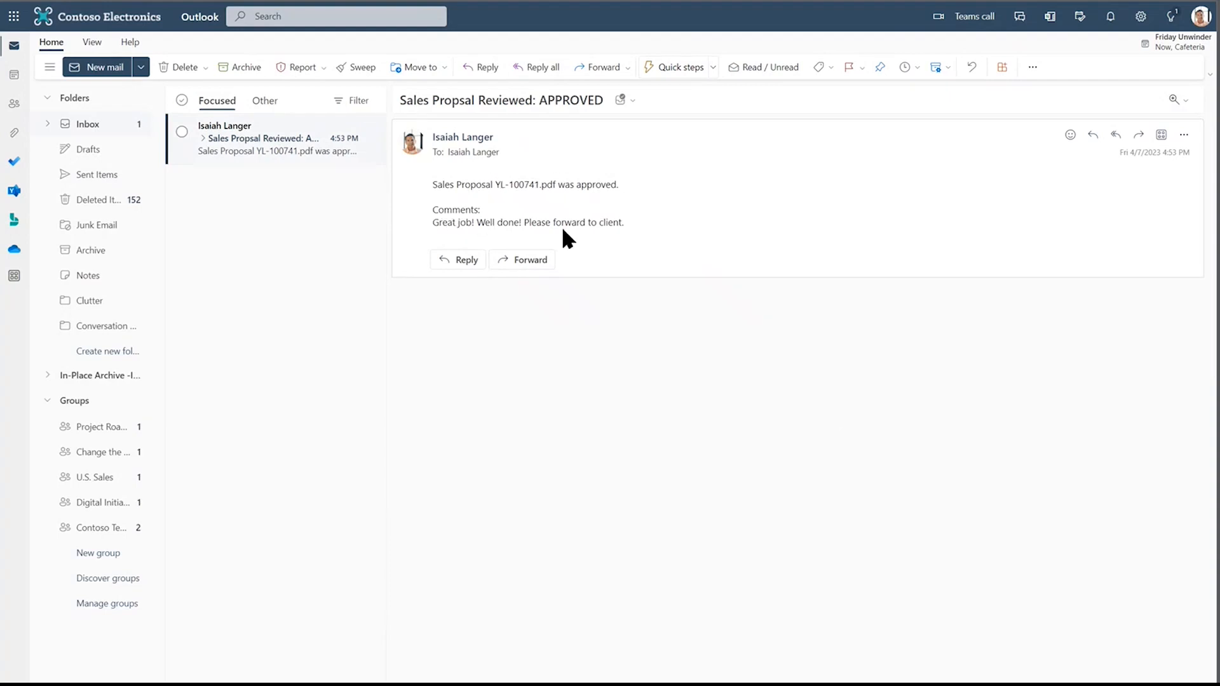
pyautogui.moveTo(623, 241)
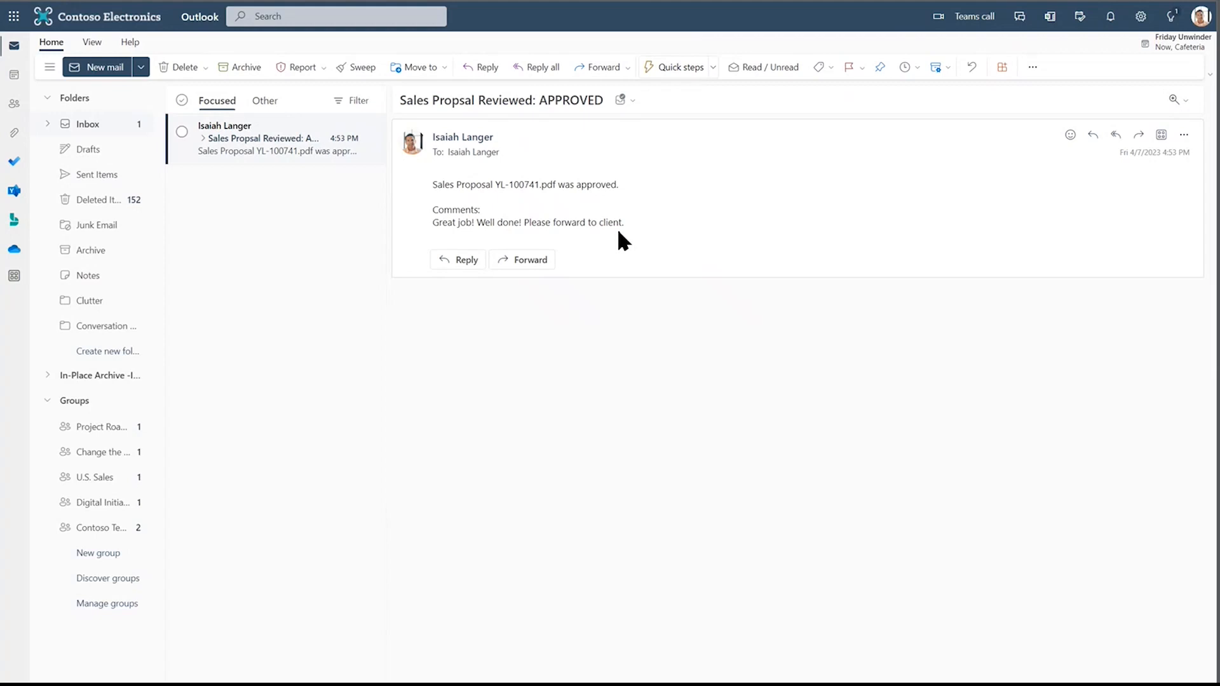
pyautogui.moveTo(620, 226)
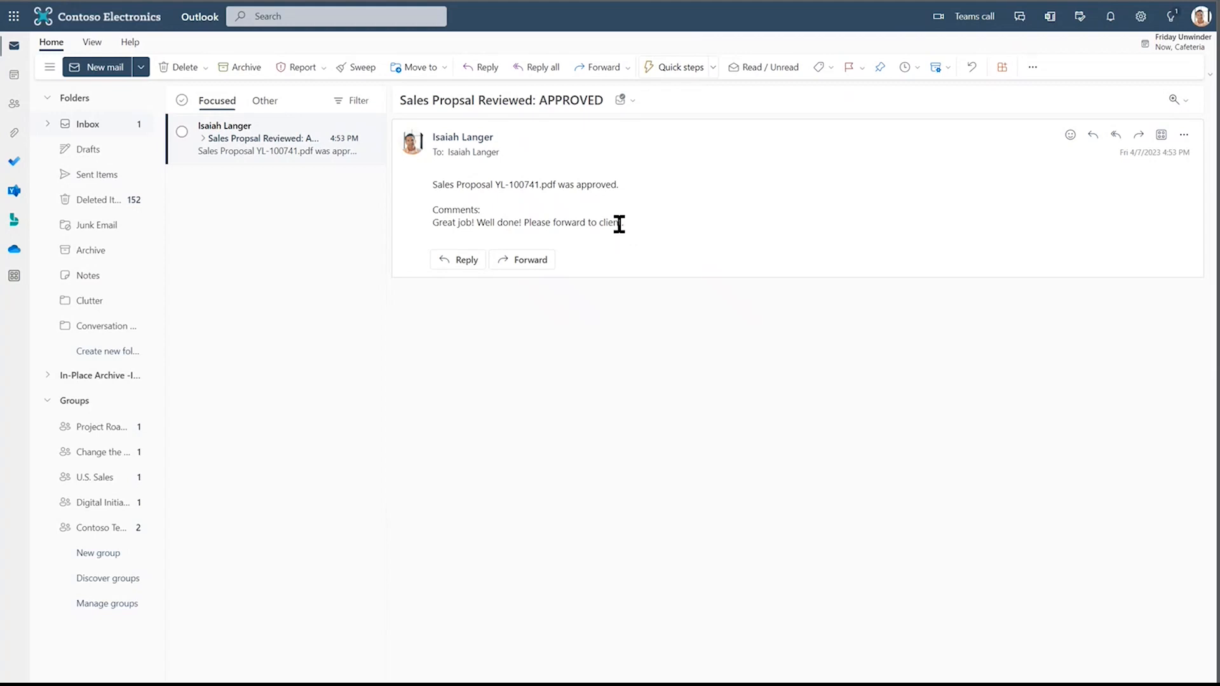
pyautogui.moveTo(543, 67)
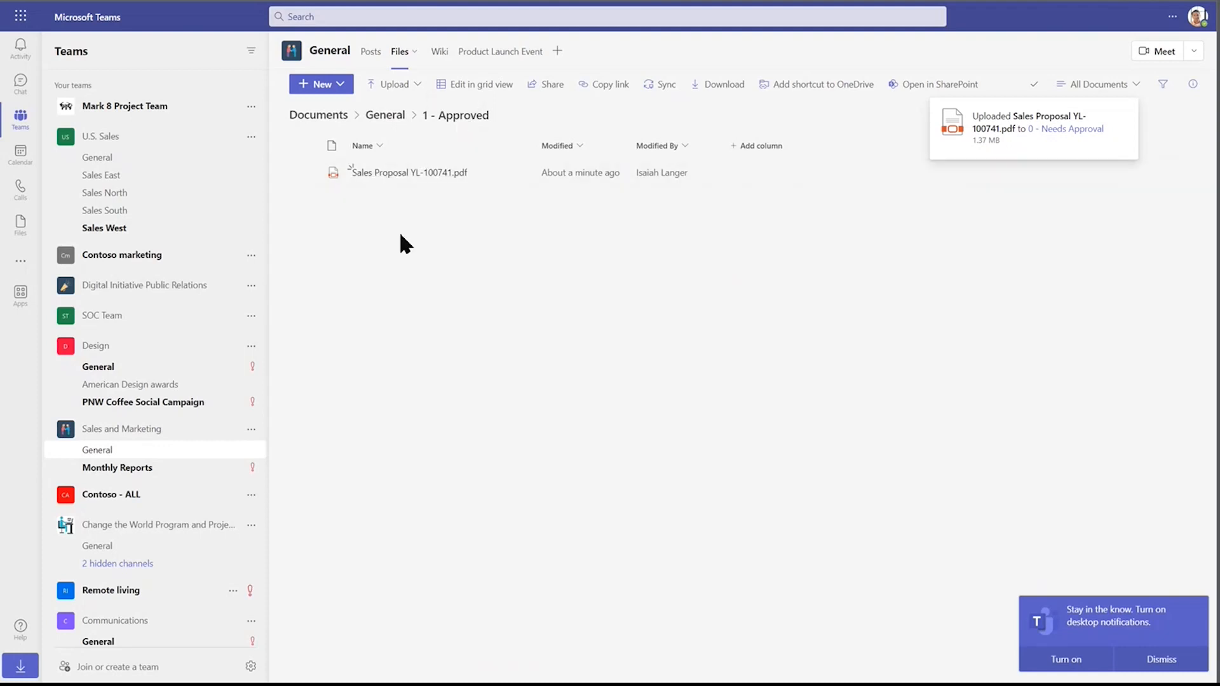
pyautogui.moveTo(551, 253)
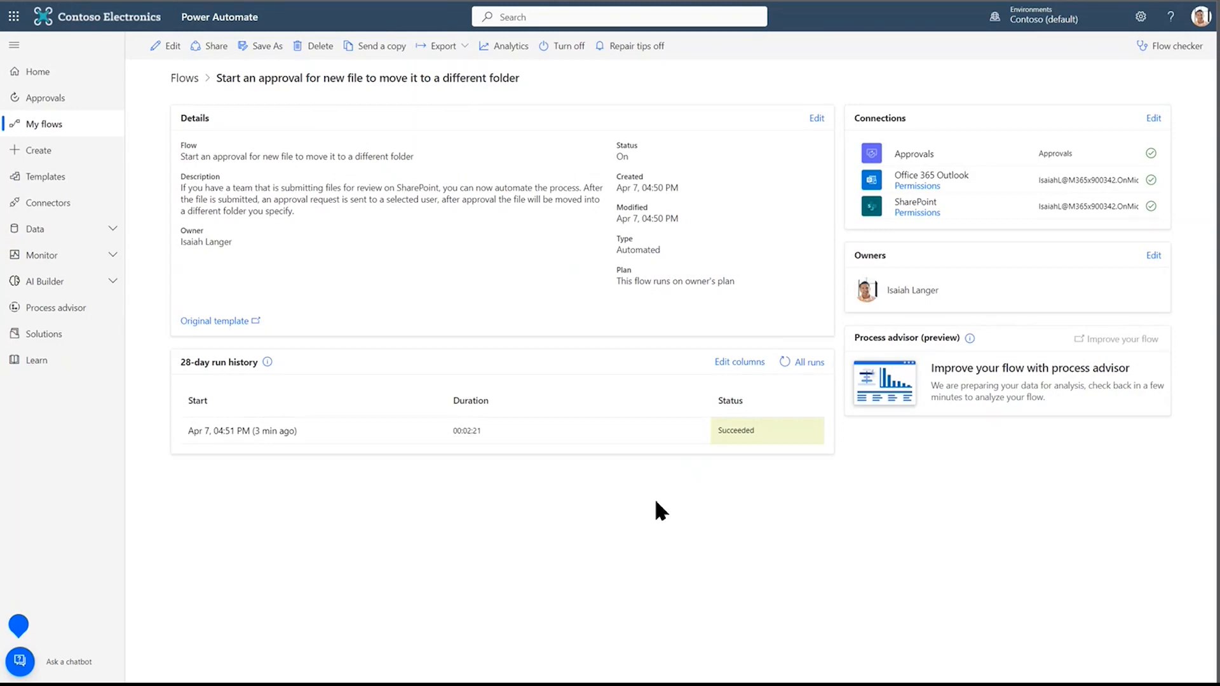
pyautogui.moveTo(85, 145)
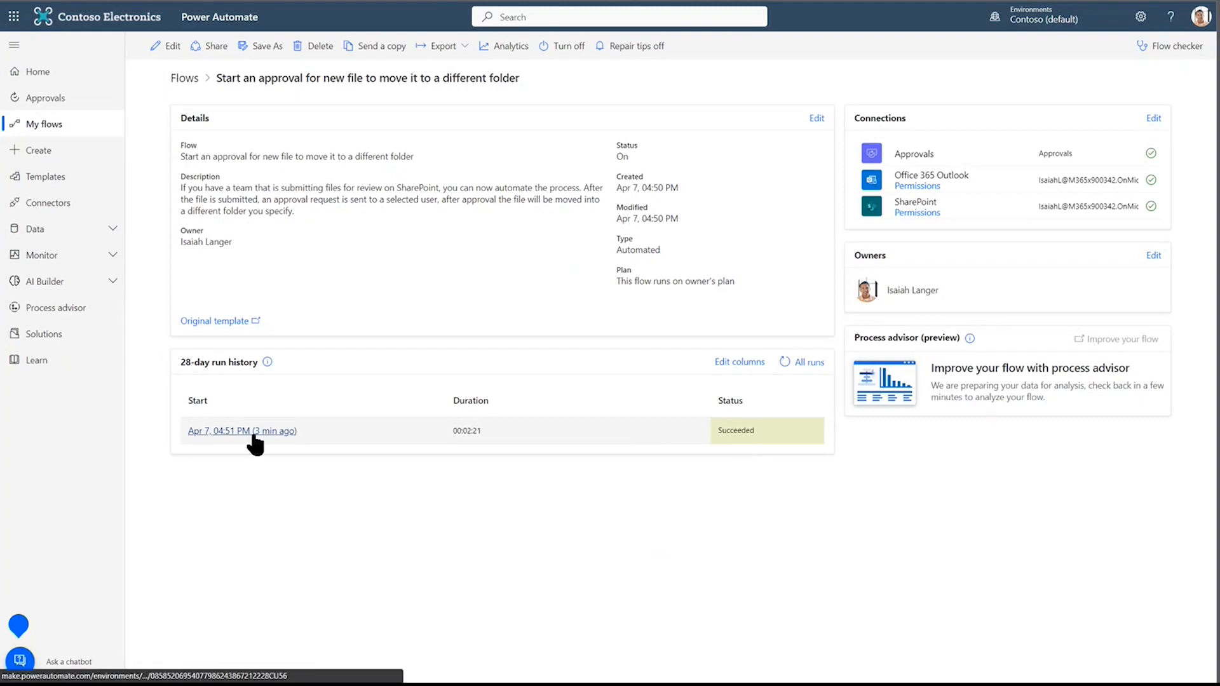
pyautogui.moveTo(243, 430)
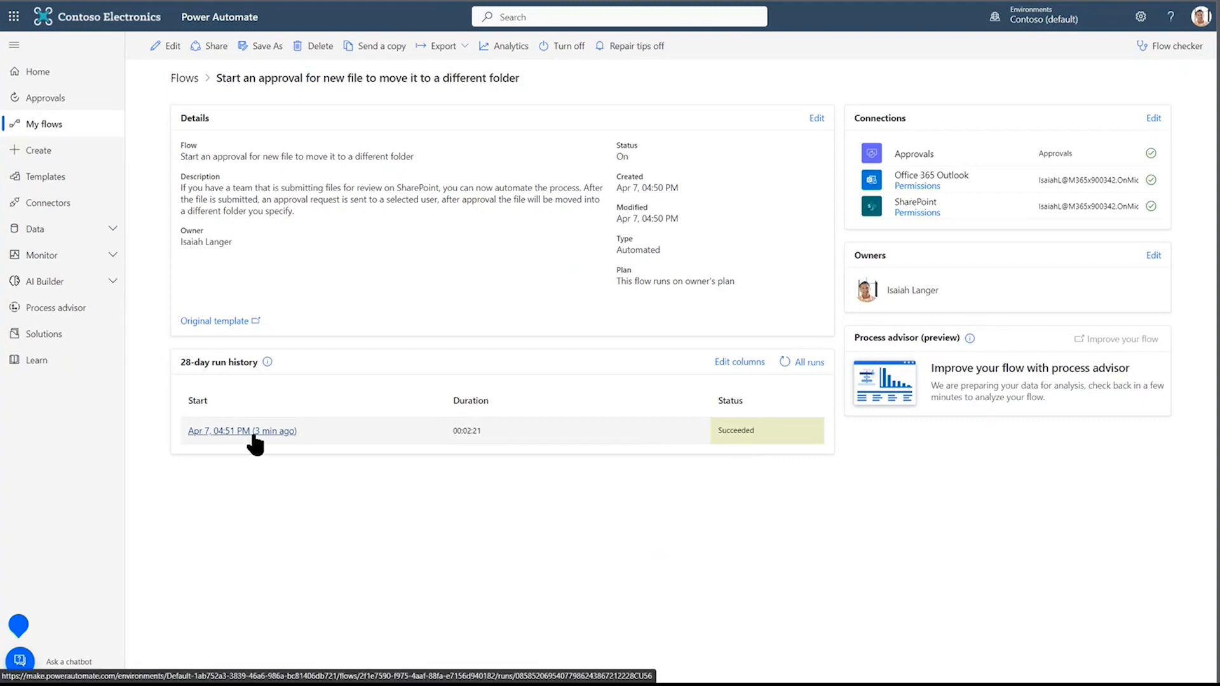